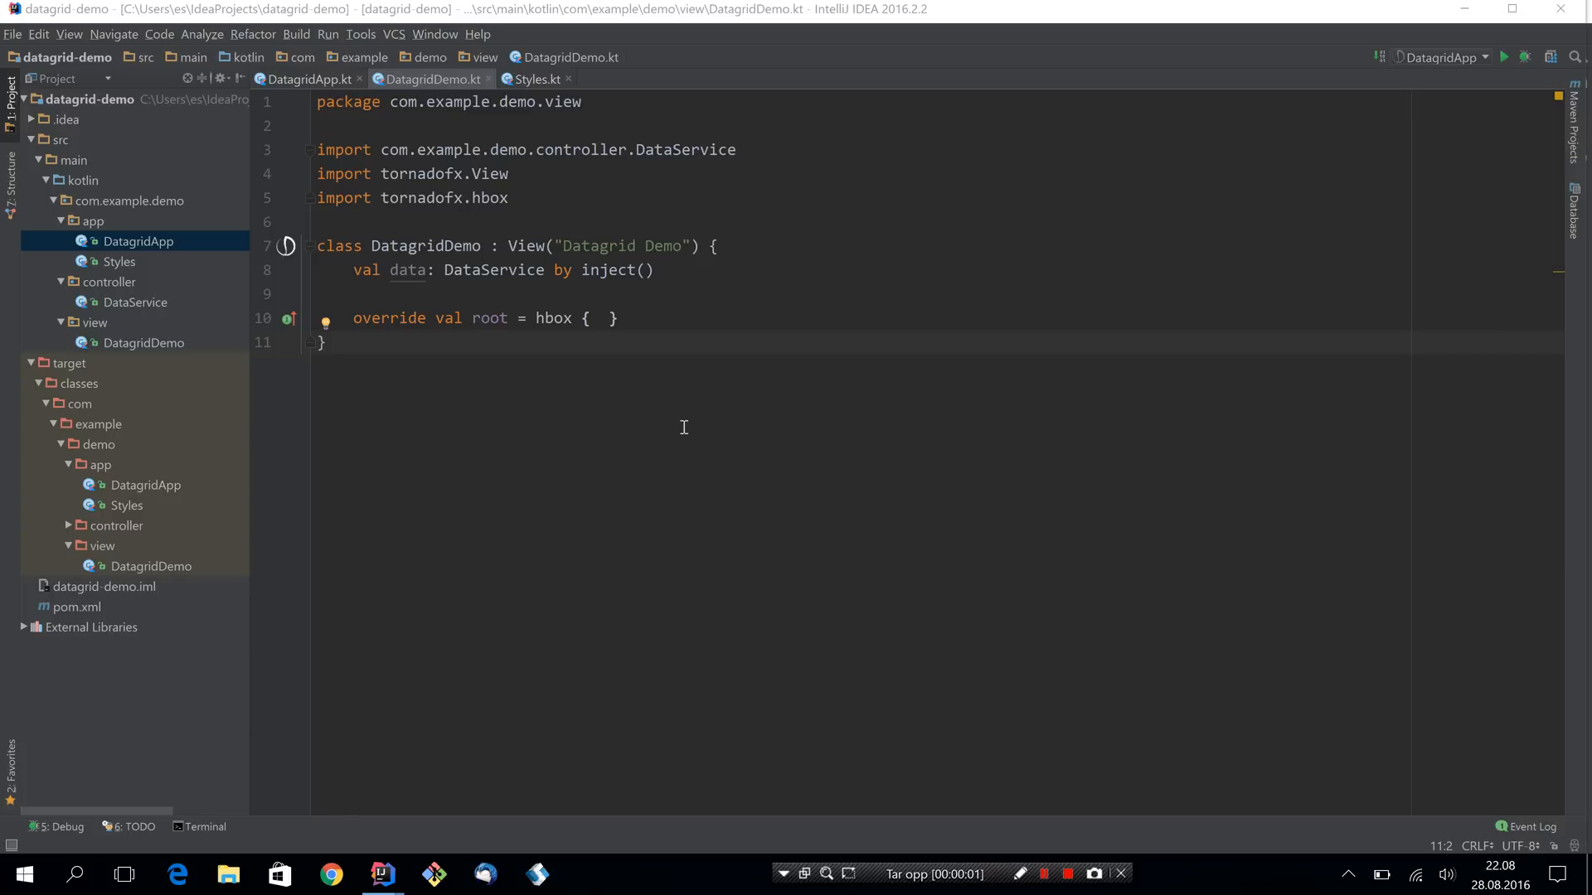
mouse_move(625, 245)
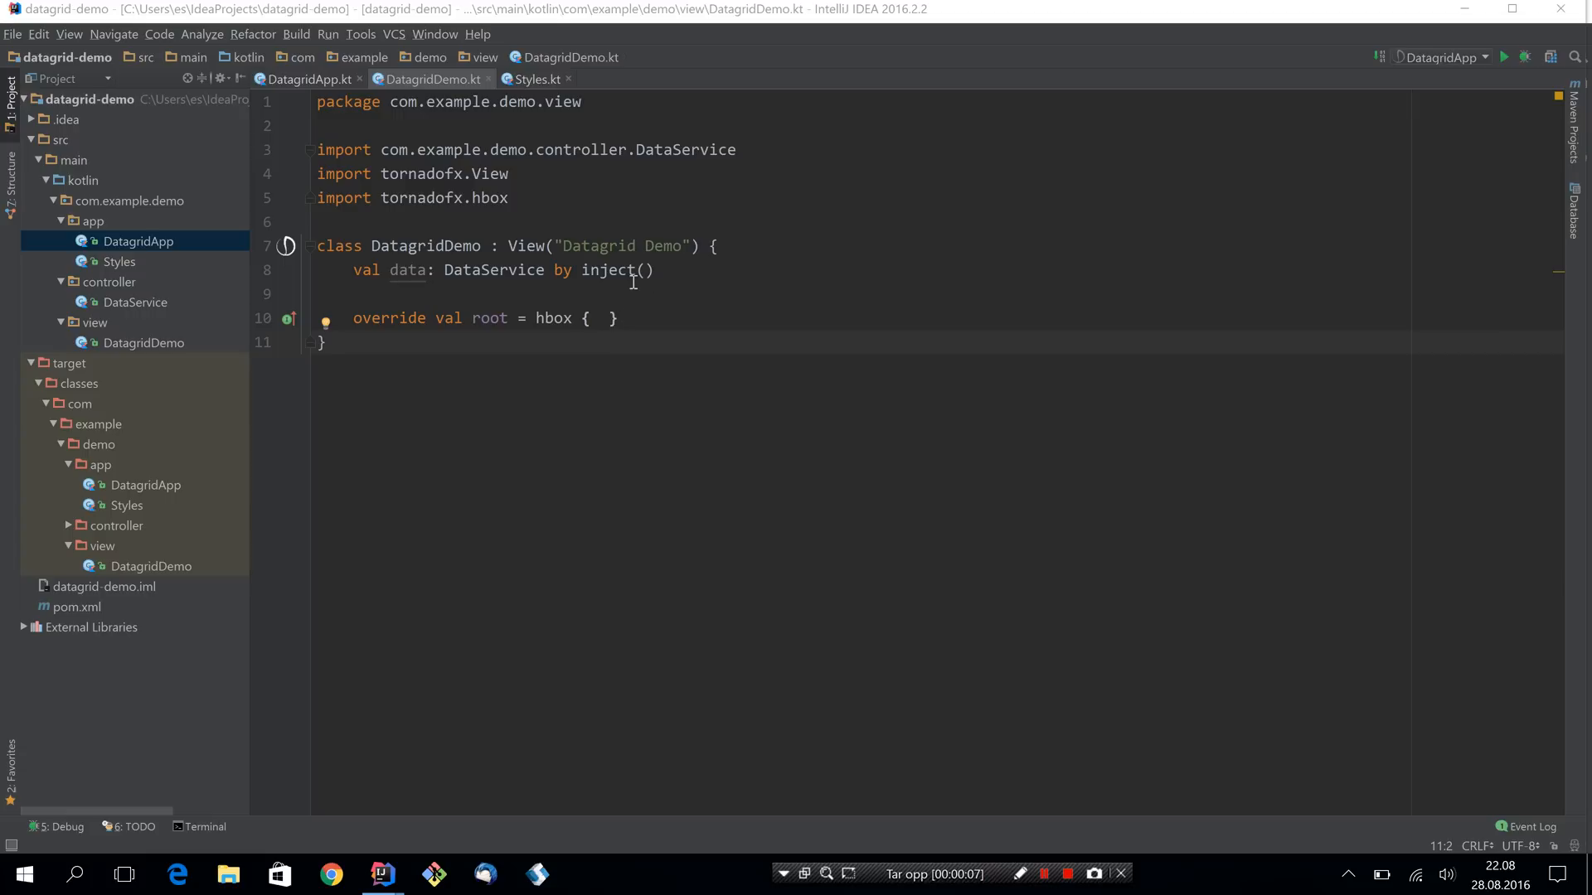
mouse_move(508, 270)
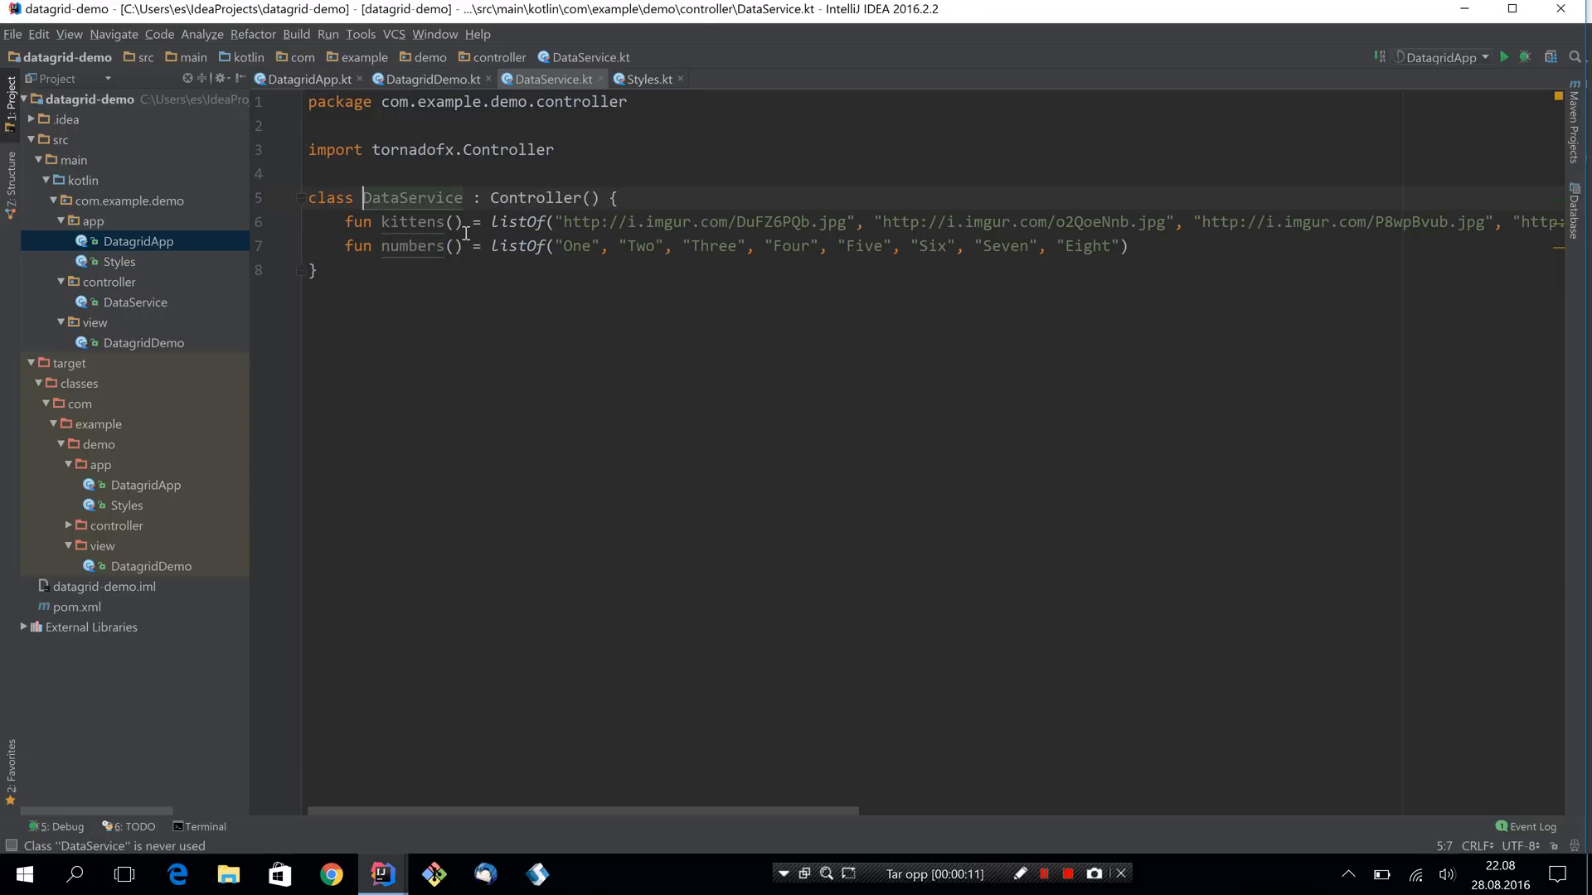
mouse_move(415, 221)
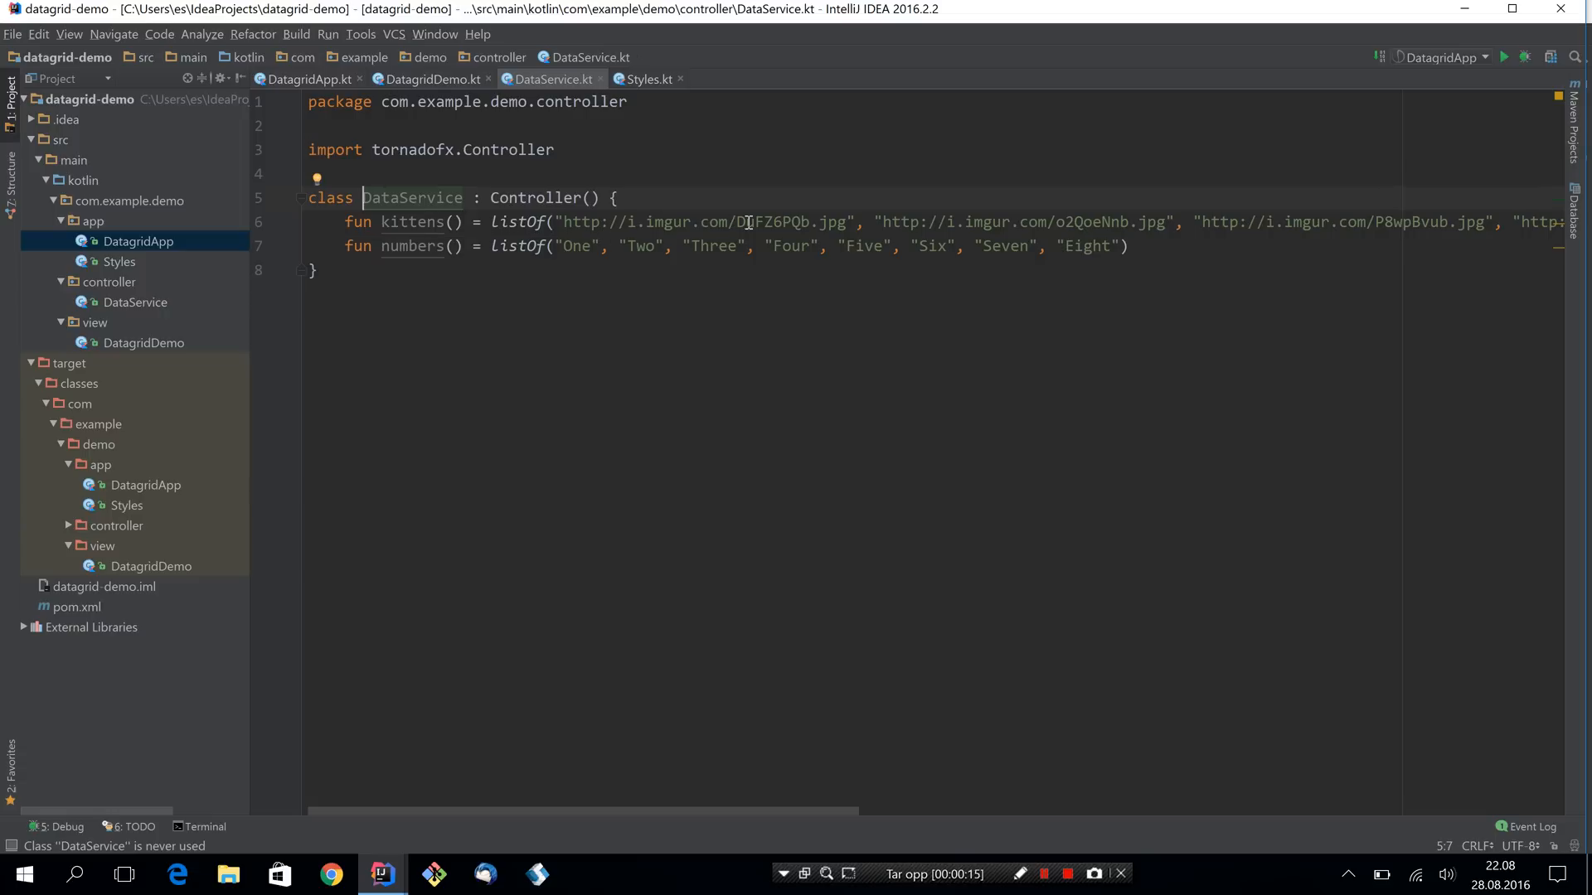
mouse_move(412, 222)
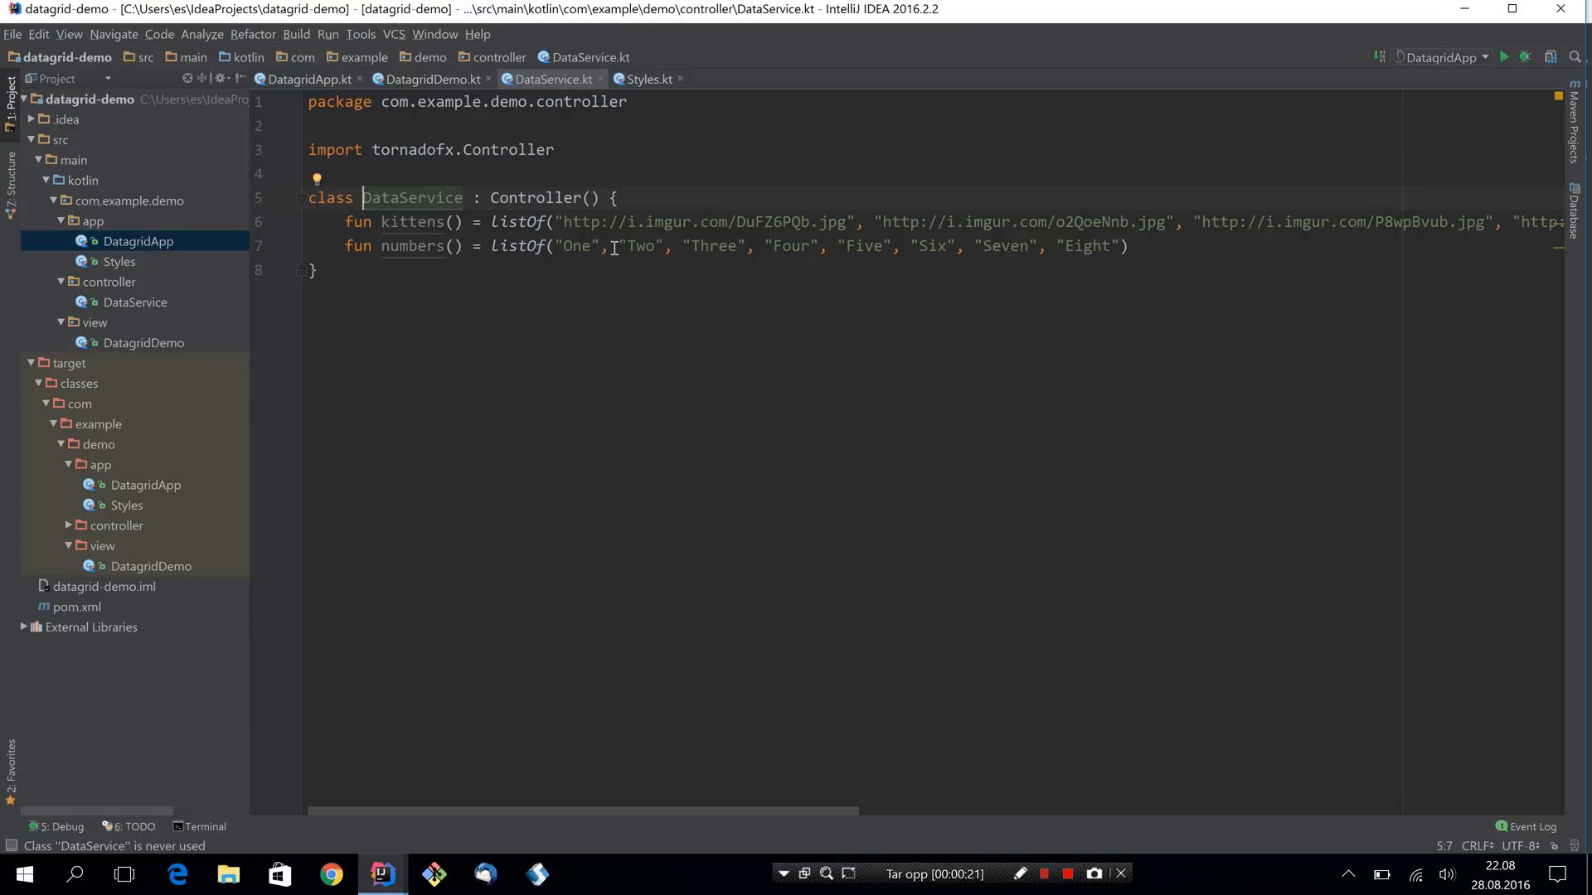
mouse_move(1120, 247)
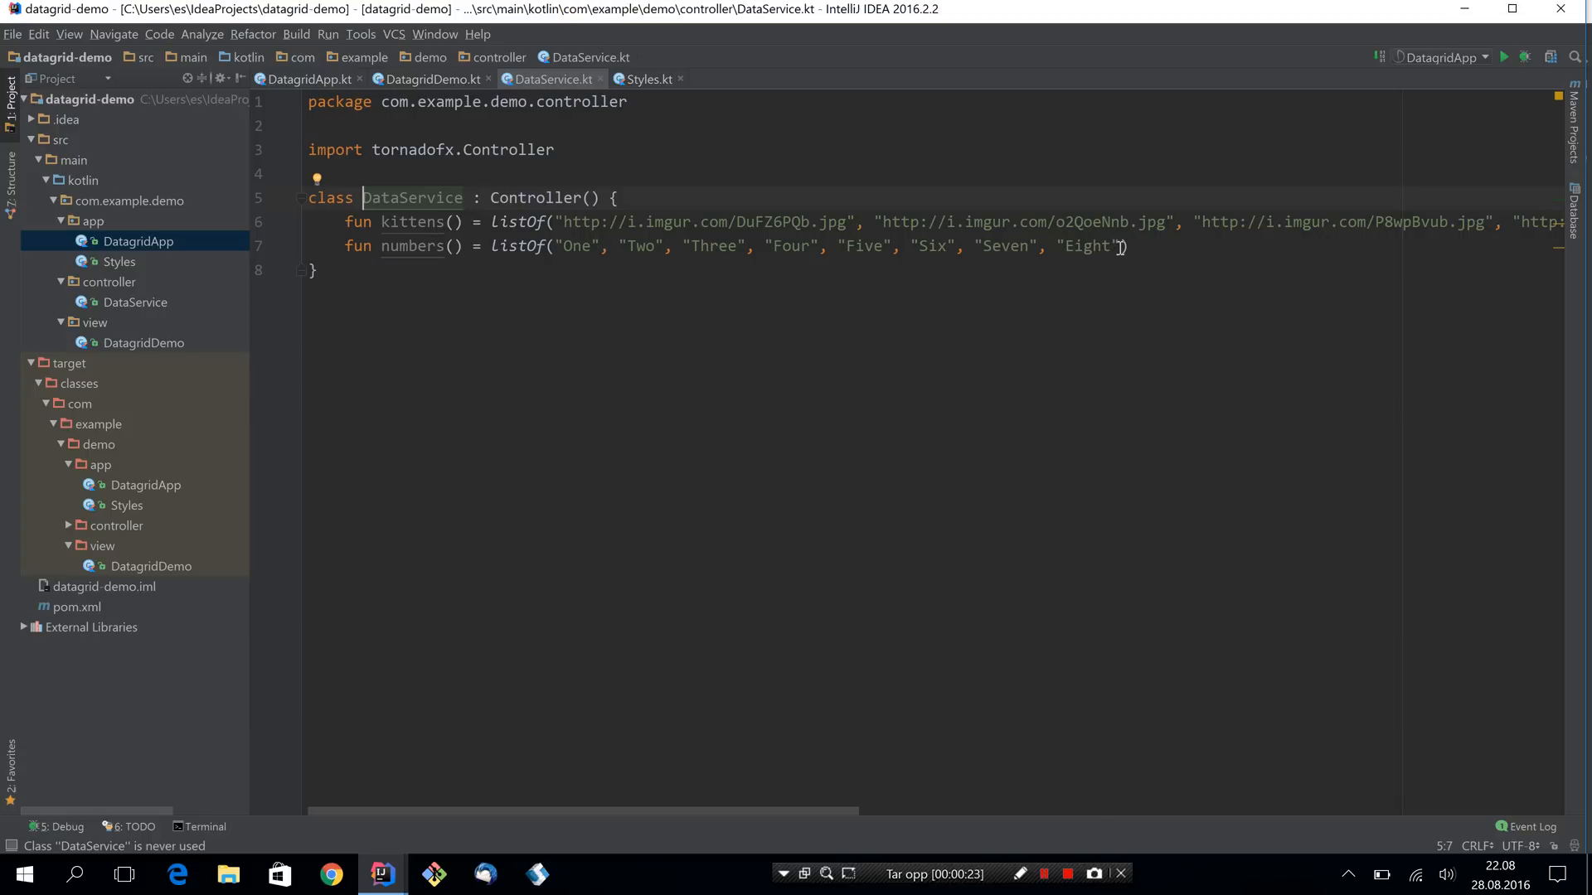
mouse_move(607, 261)
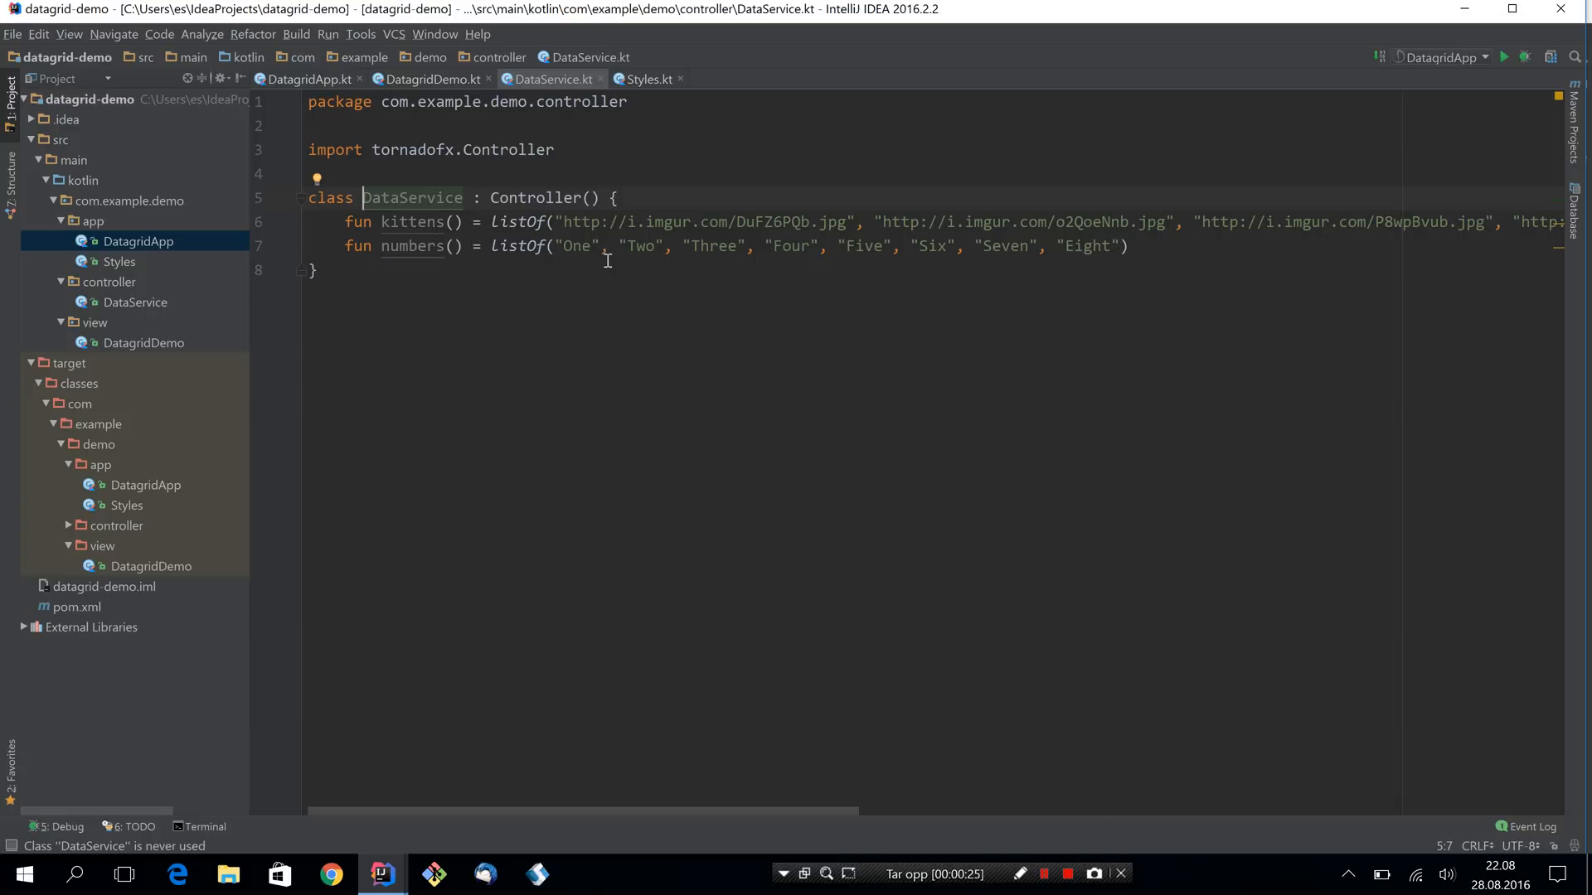
Make the view's root a datagrid of data.numbers() instead of the empty hbox.
left_click(431, 80)
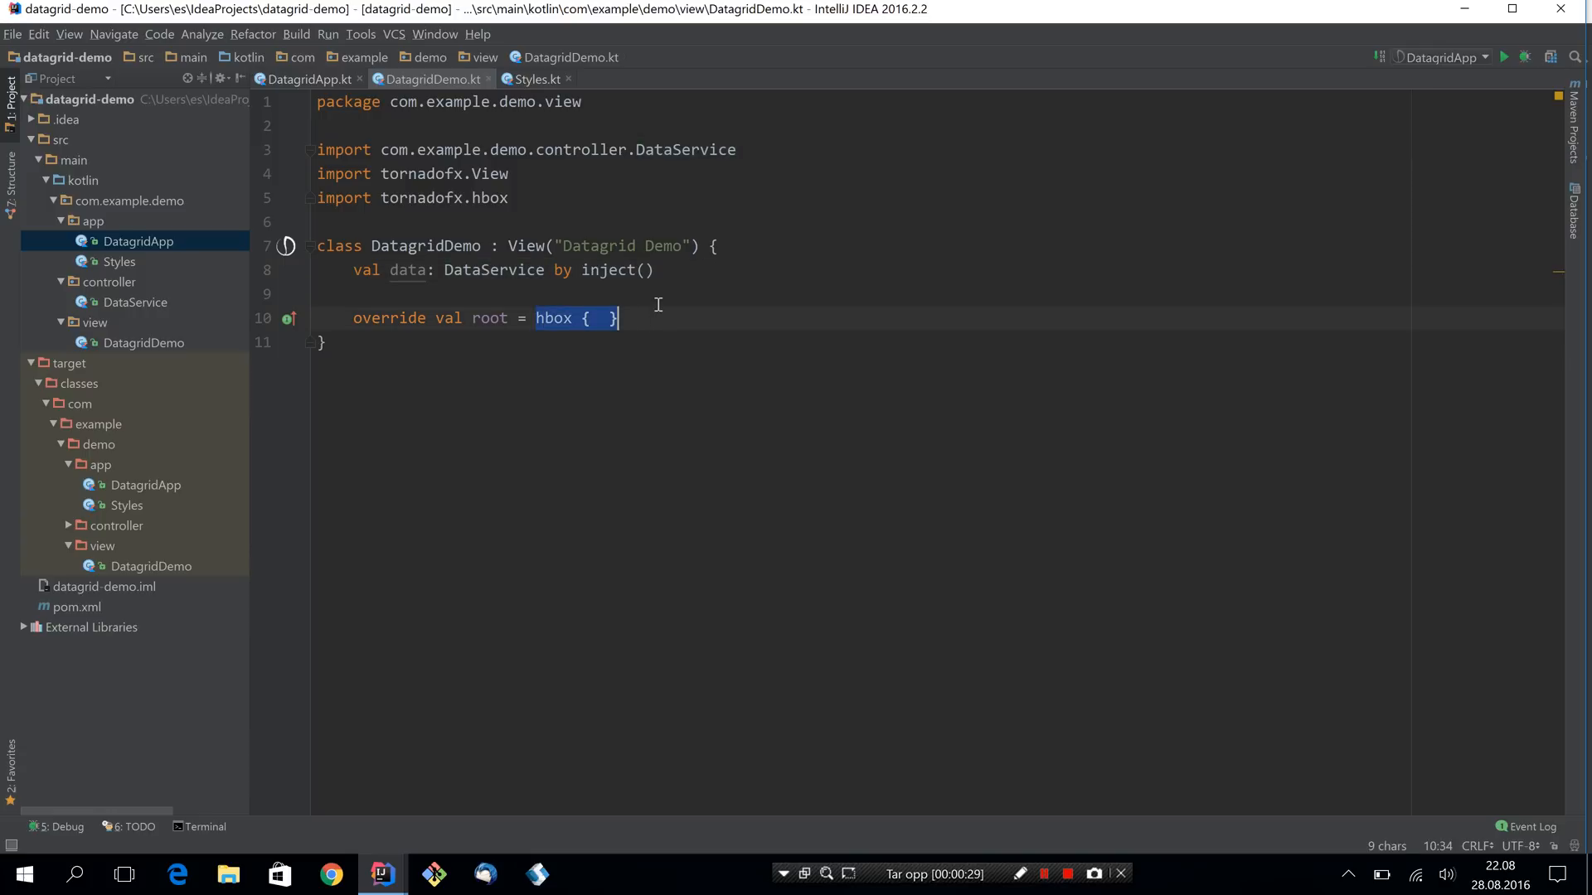
type("datagrid(dat")
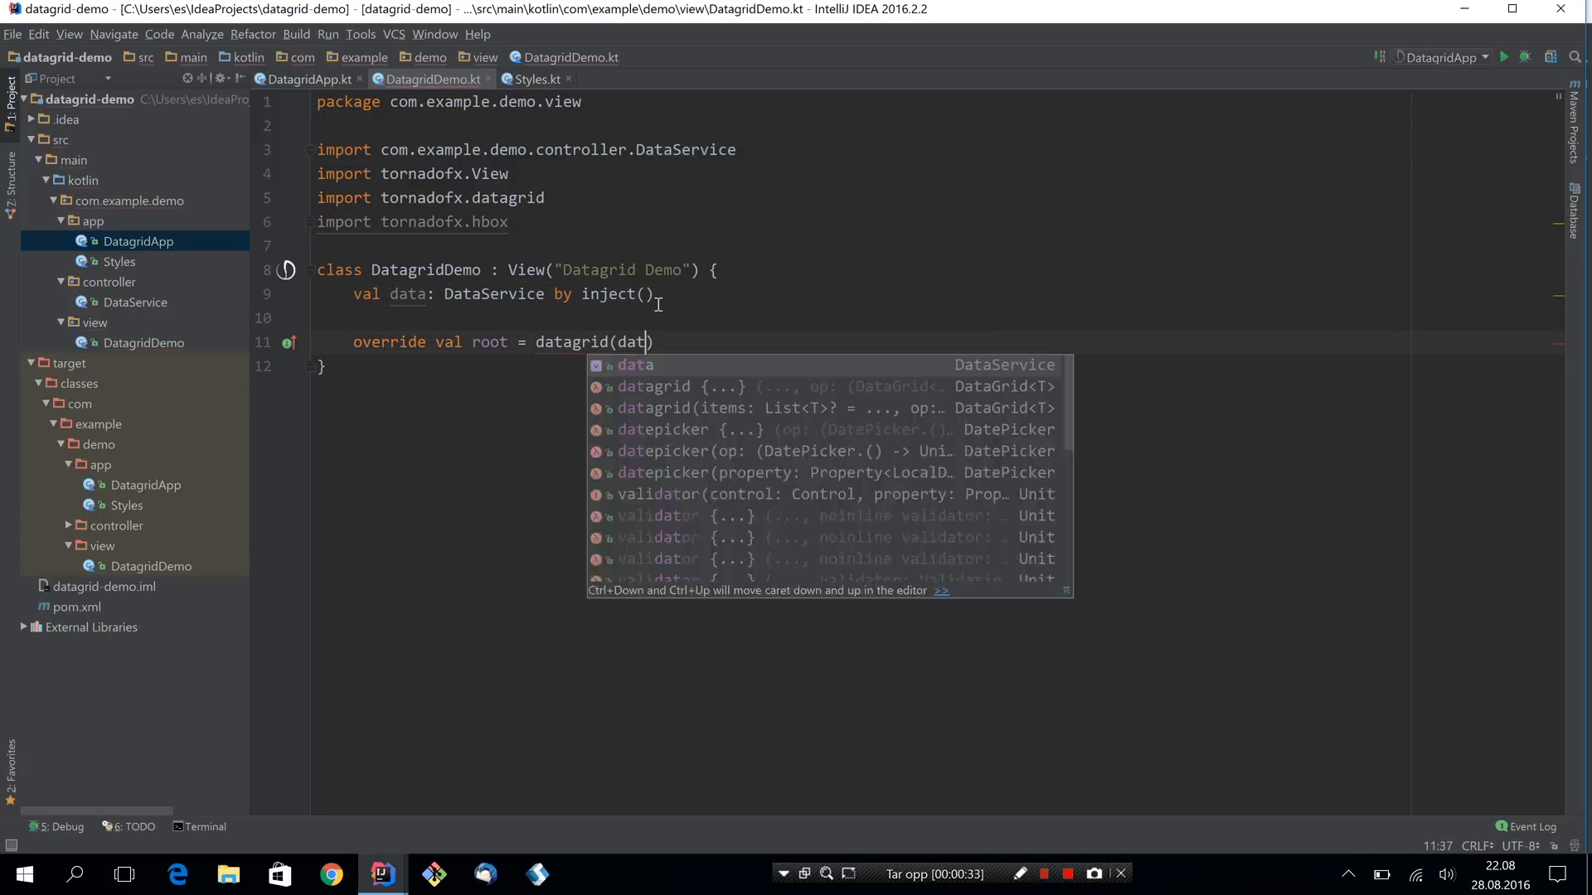
type(".numbers()")
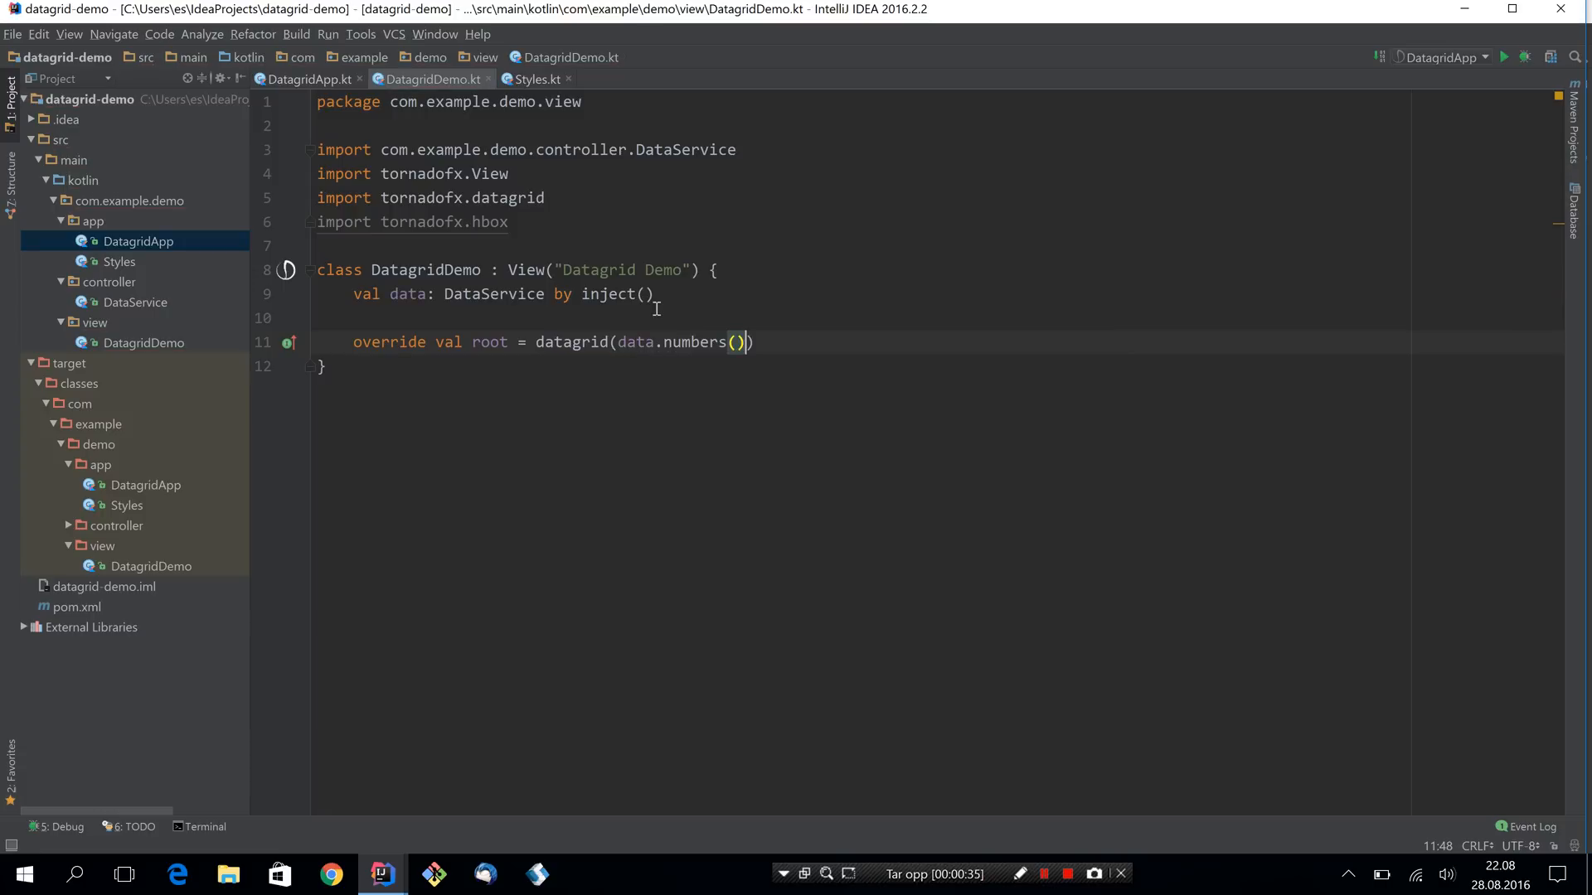
Run DatagridDemo, select the Six tile in the number grid, then close the demo window.
left_click(289, 270)
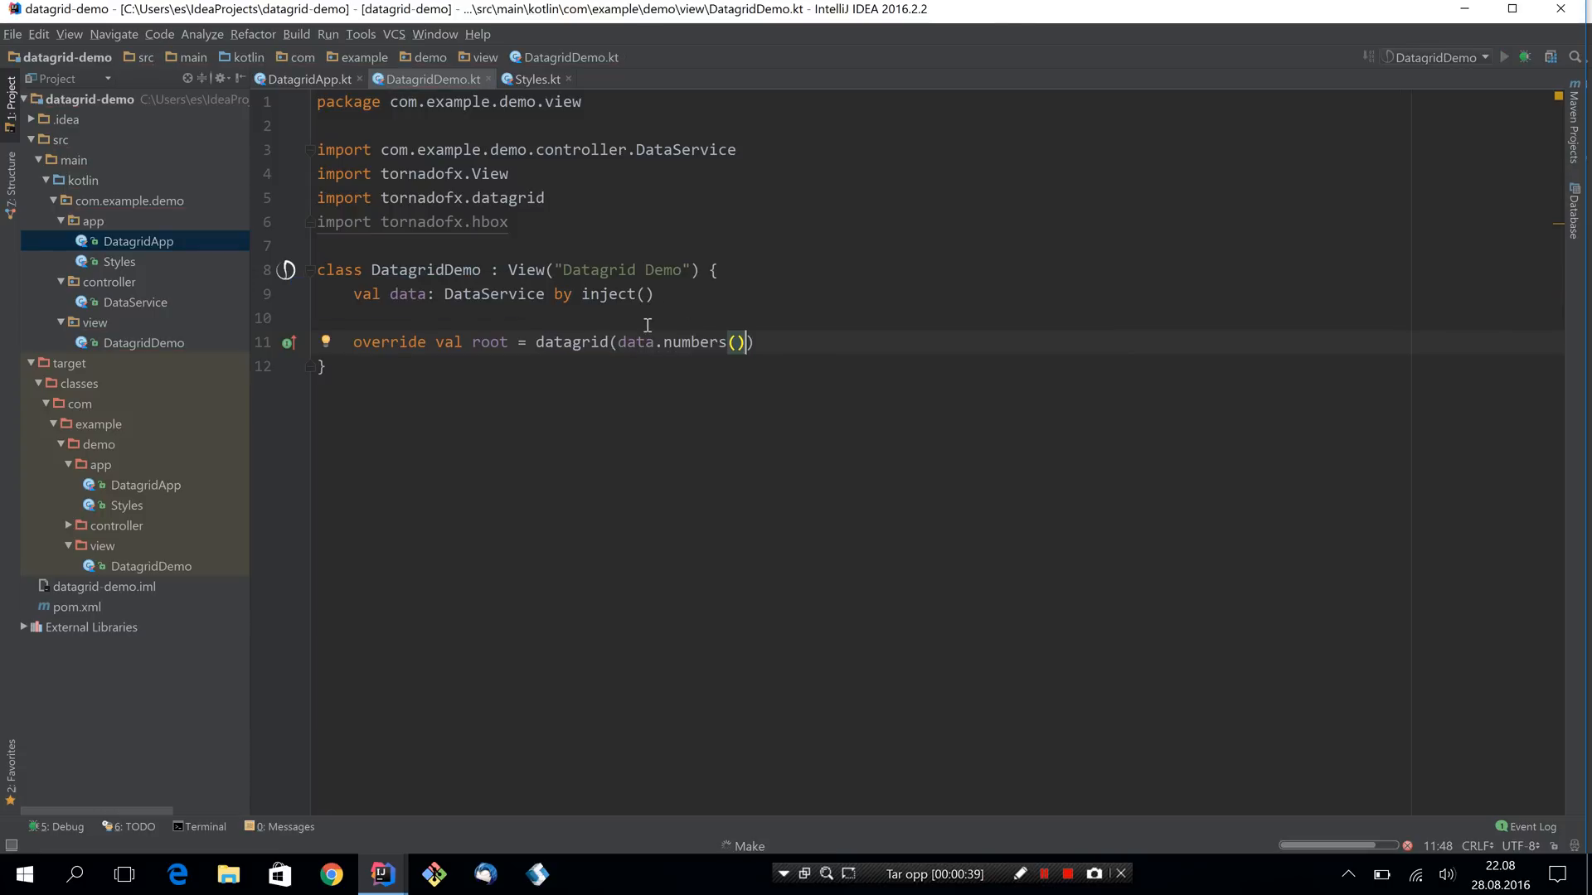
left_click(1504, 56)
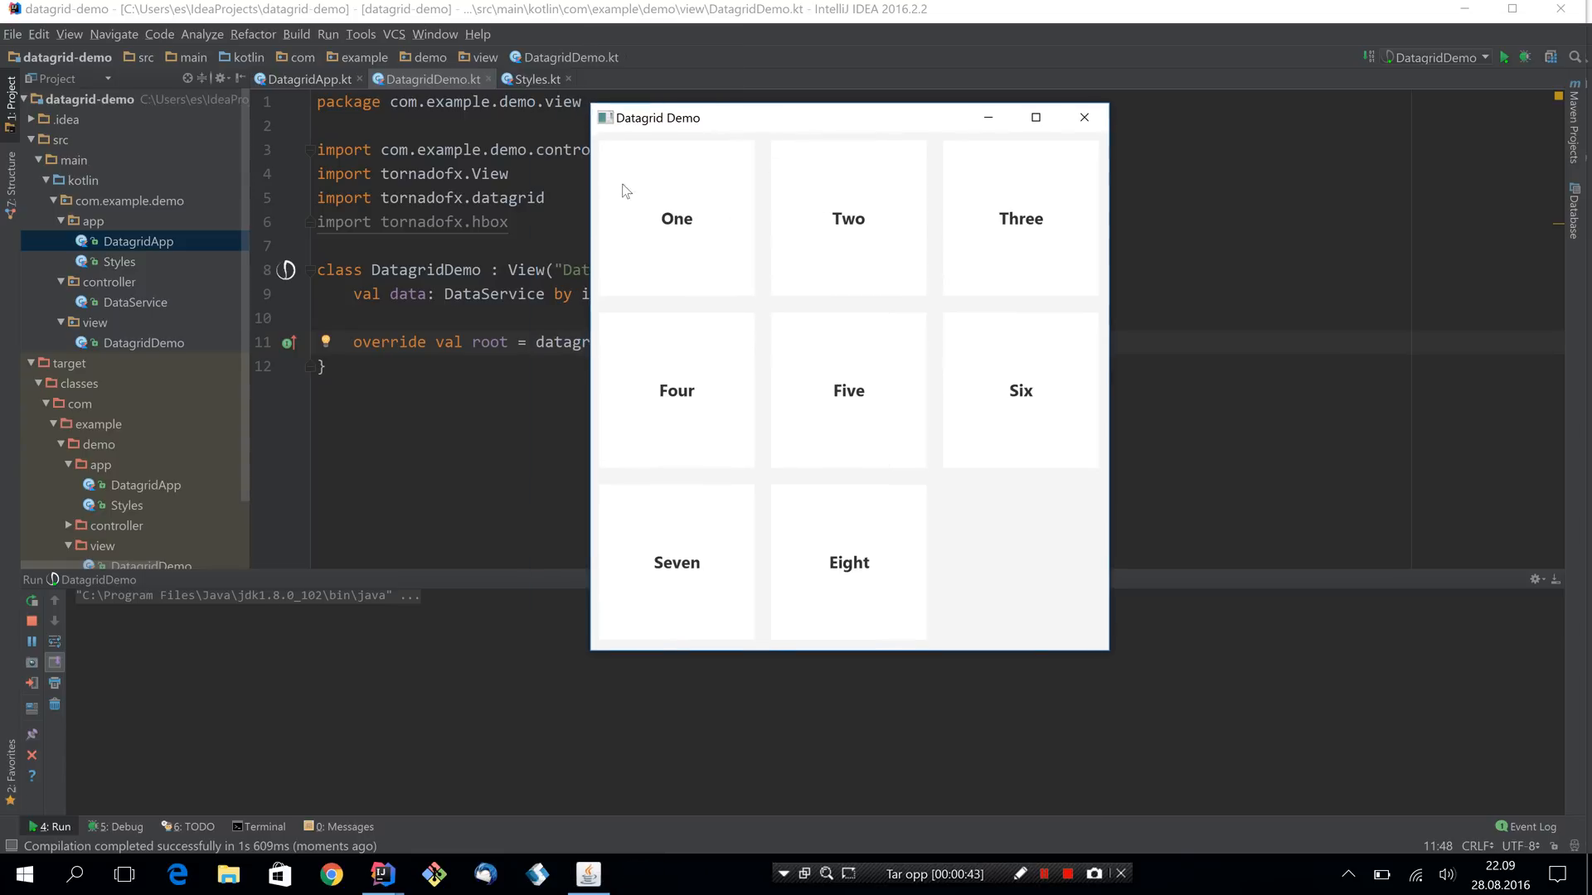
mouse_move(724, 224)
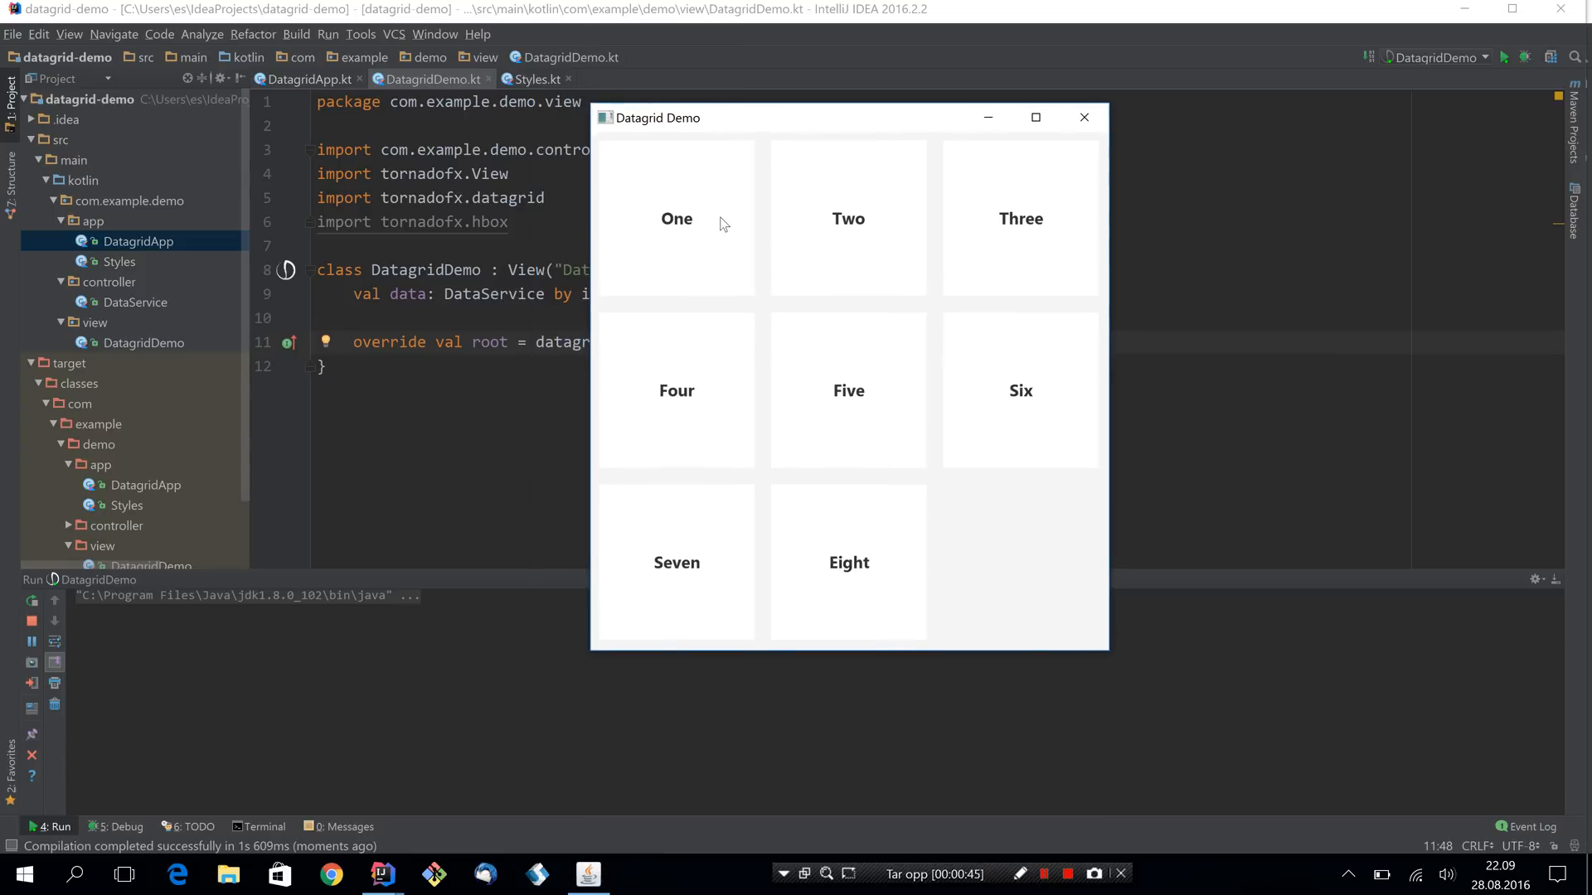
mouse_move(1028, 546)
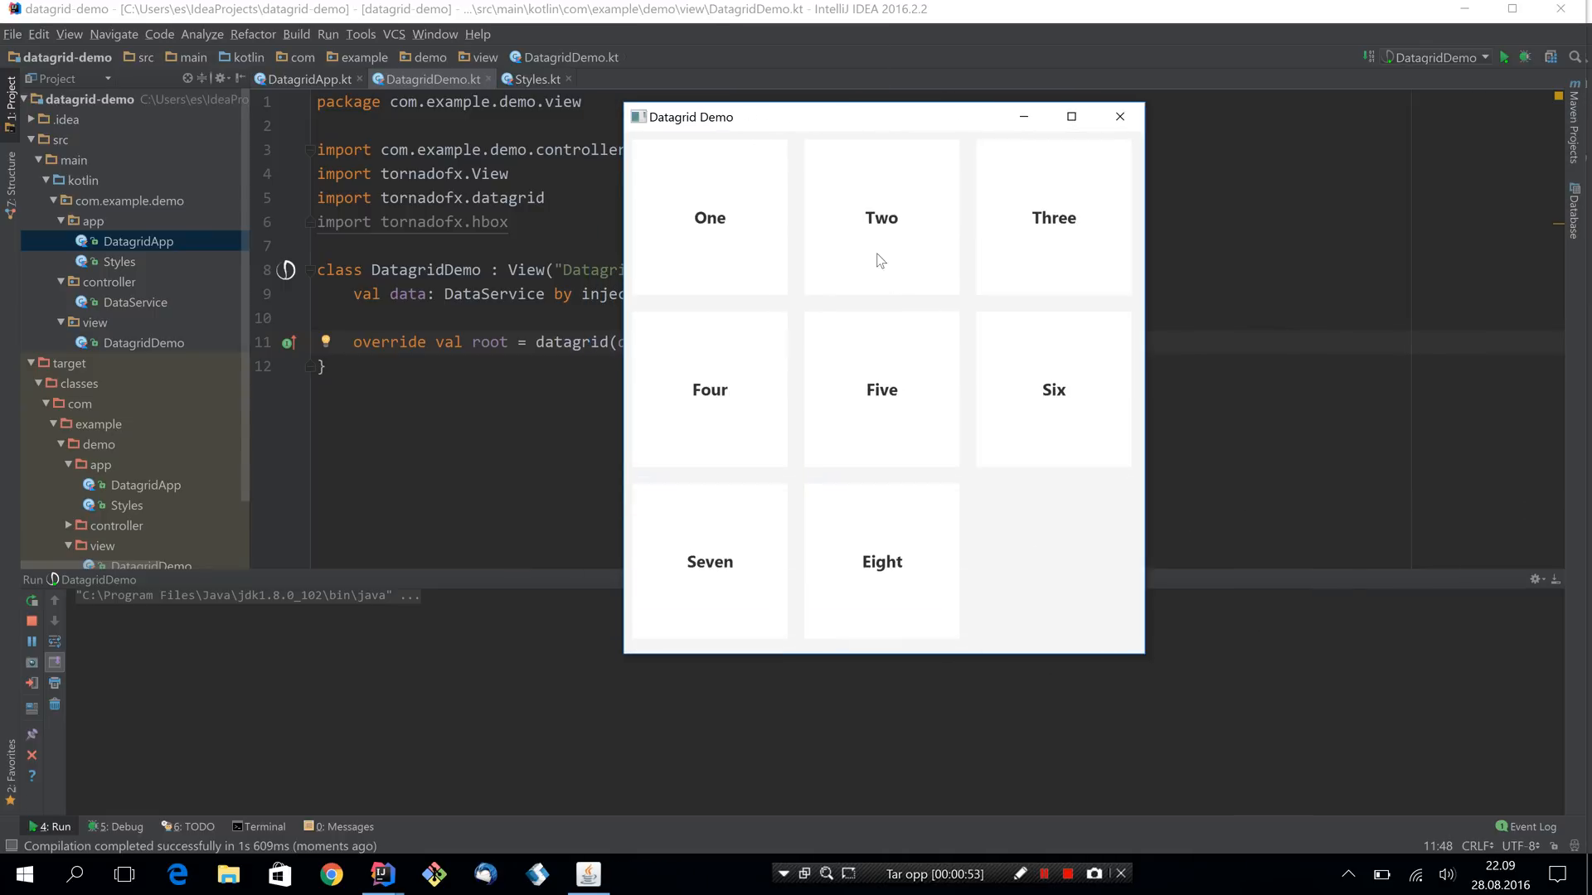
left_click(880, 388)
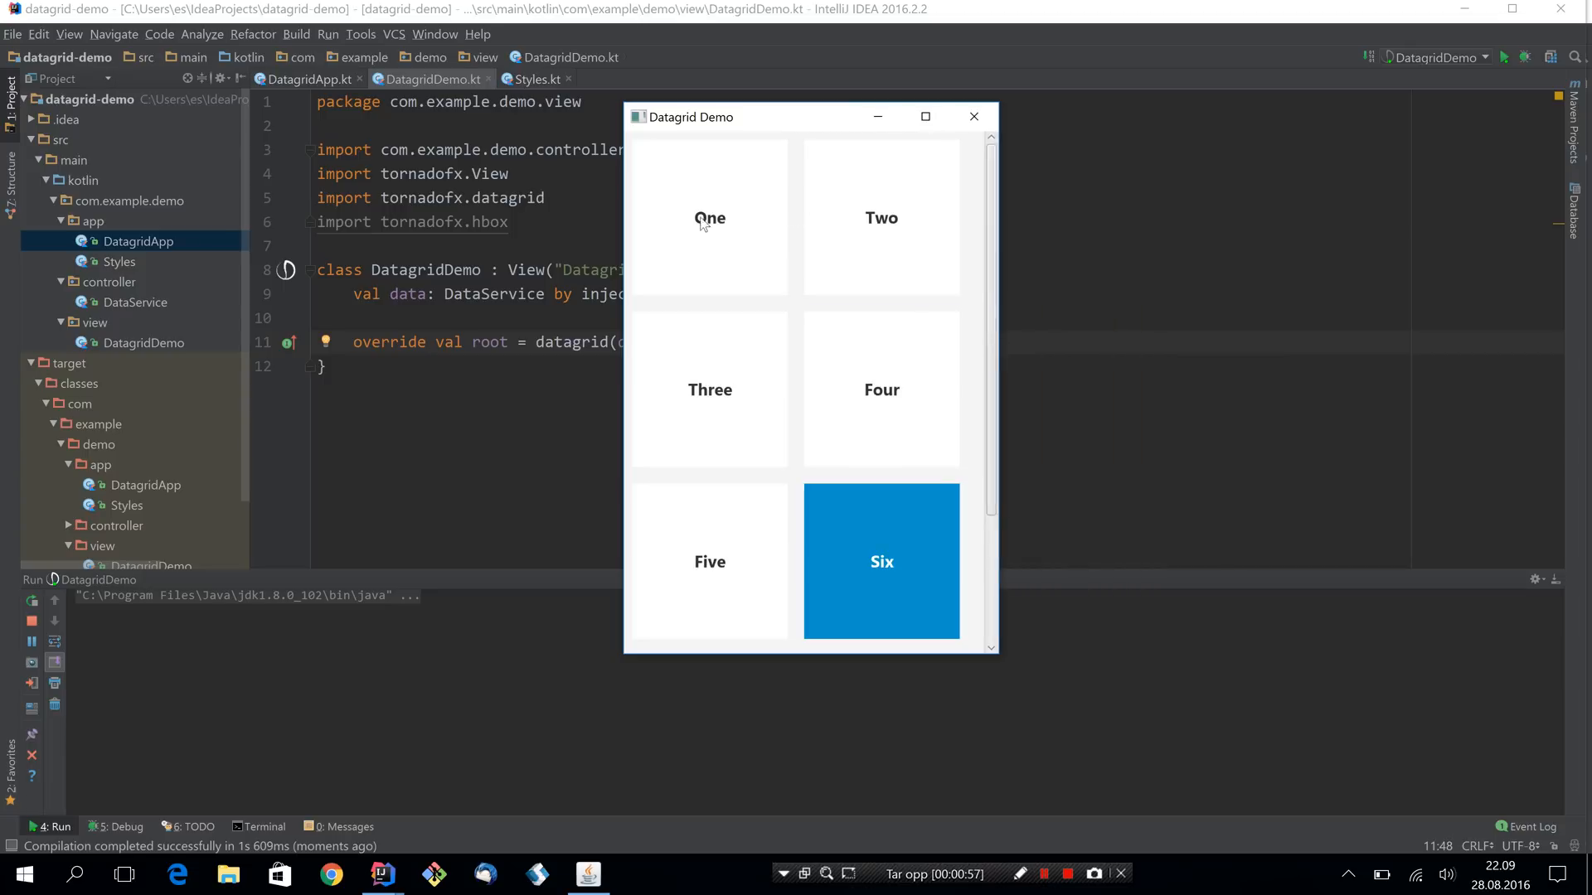
left_click(972, 116)
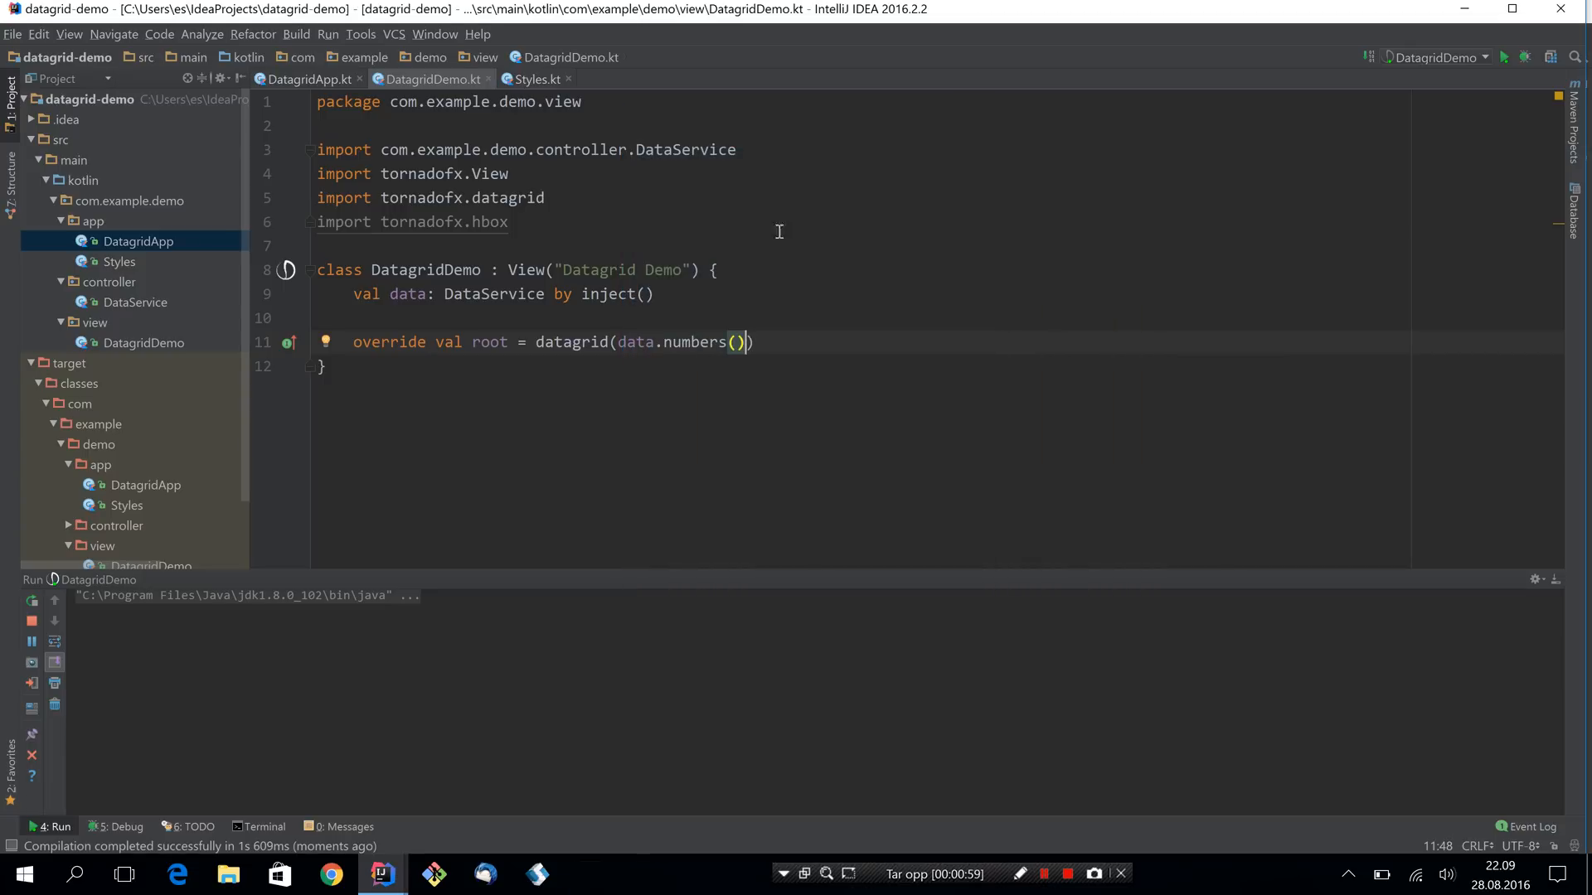
Set multiSelect = true in a datagrid block and rerun, selecting several number tiles at once.
type("{}")
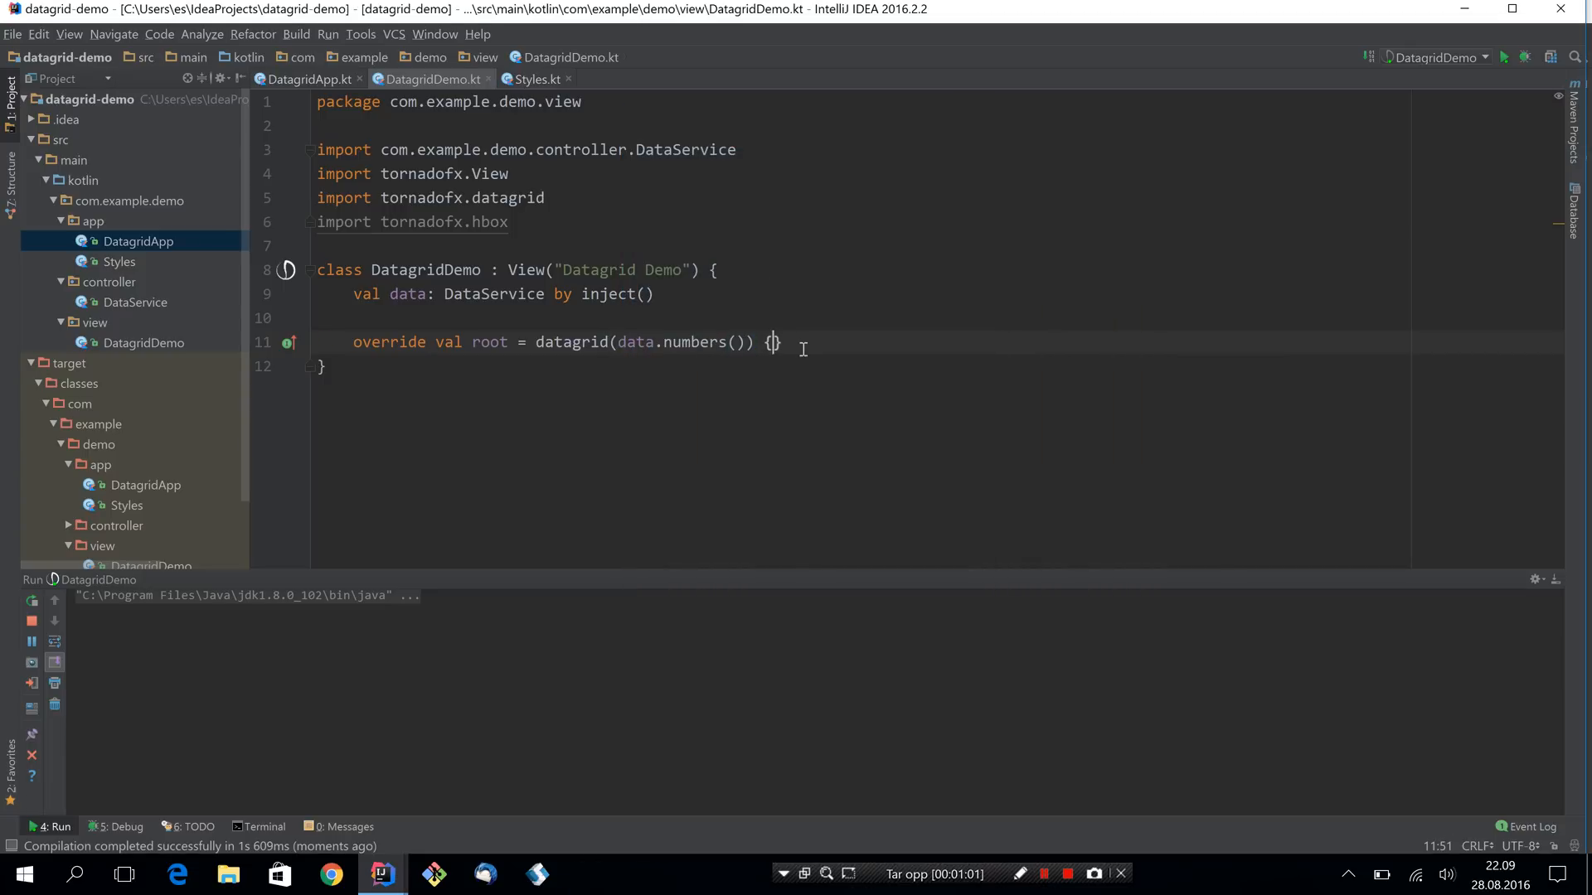
type("multiSelect = true")
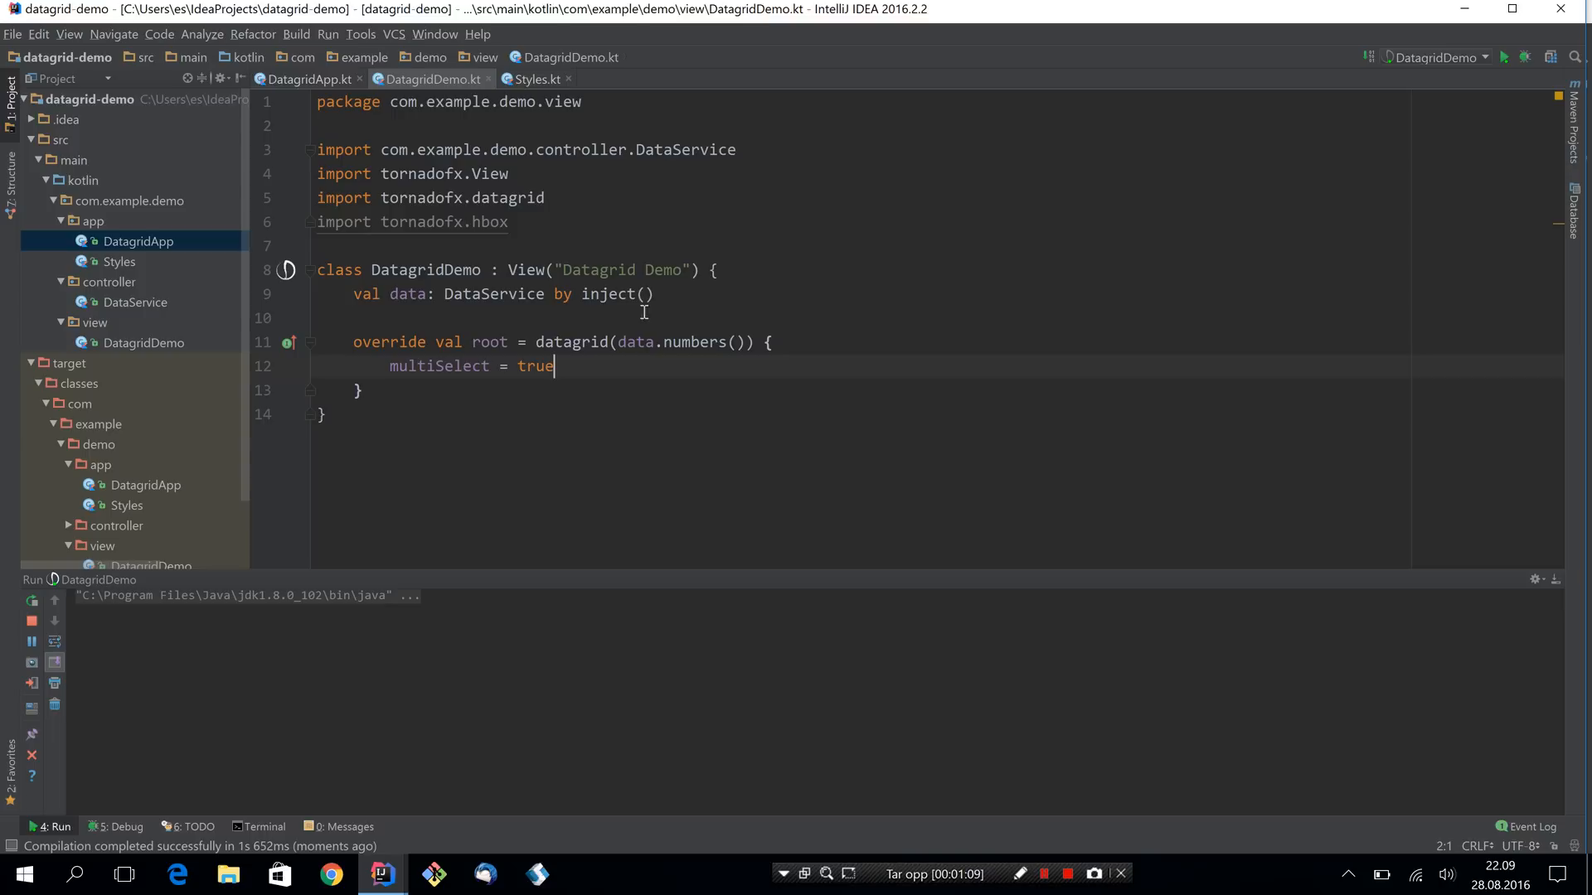
left_click(1506, 56)
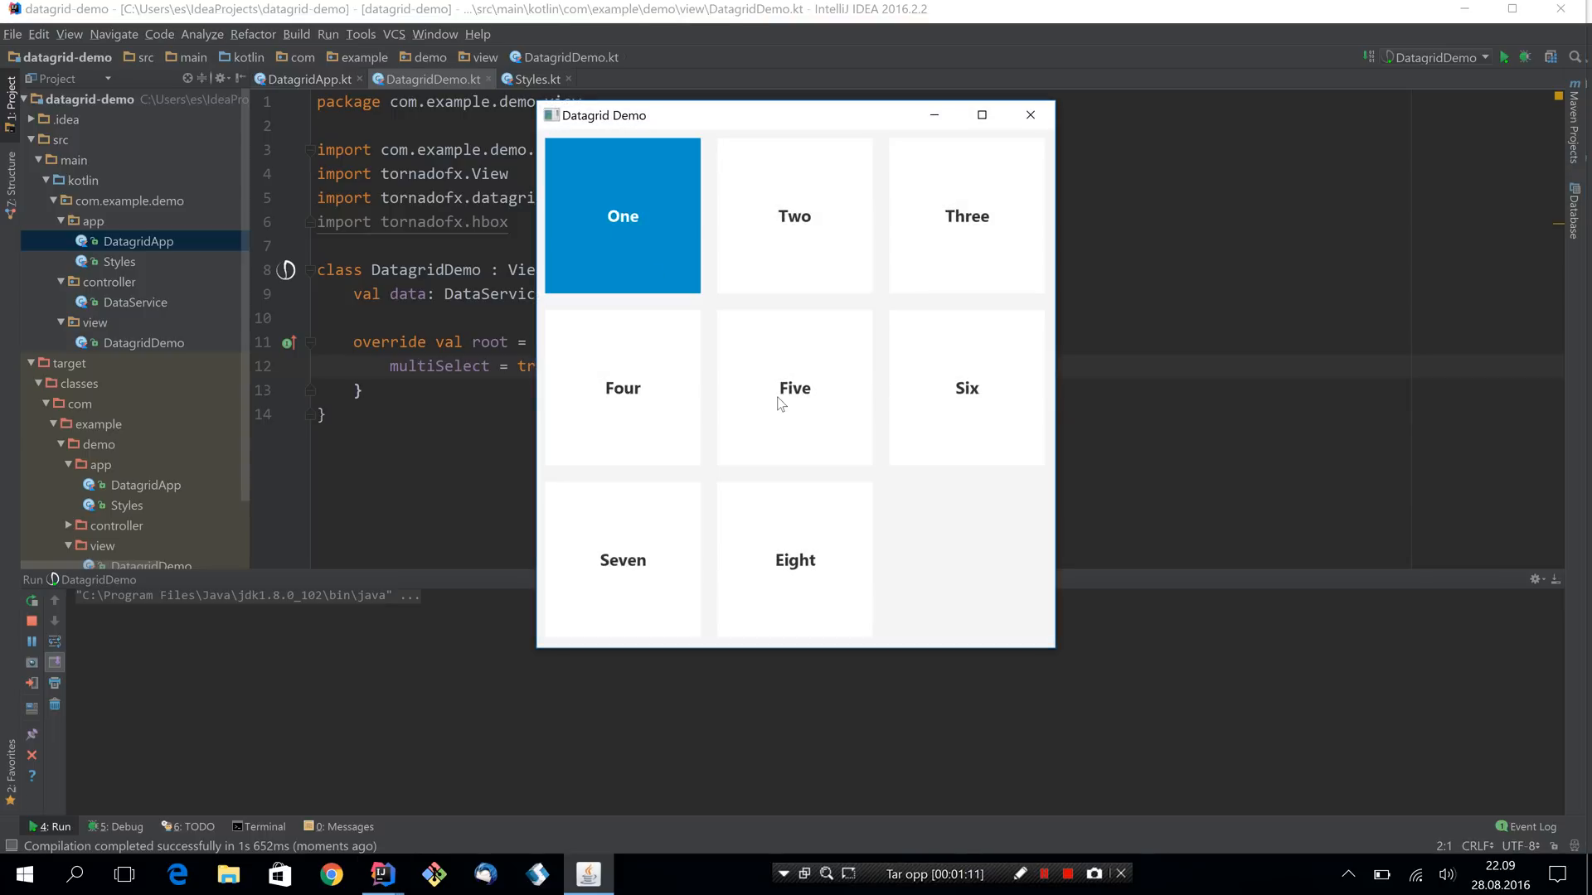
left_click(965, 216)
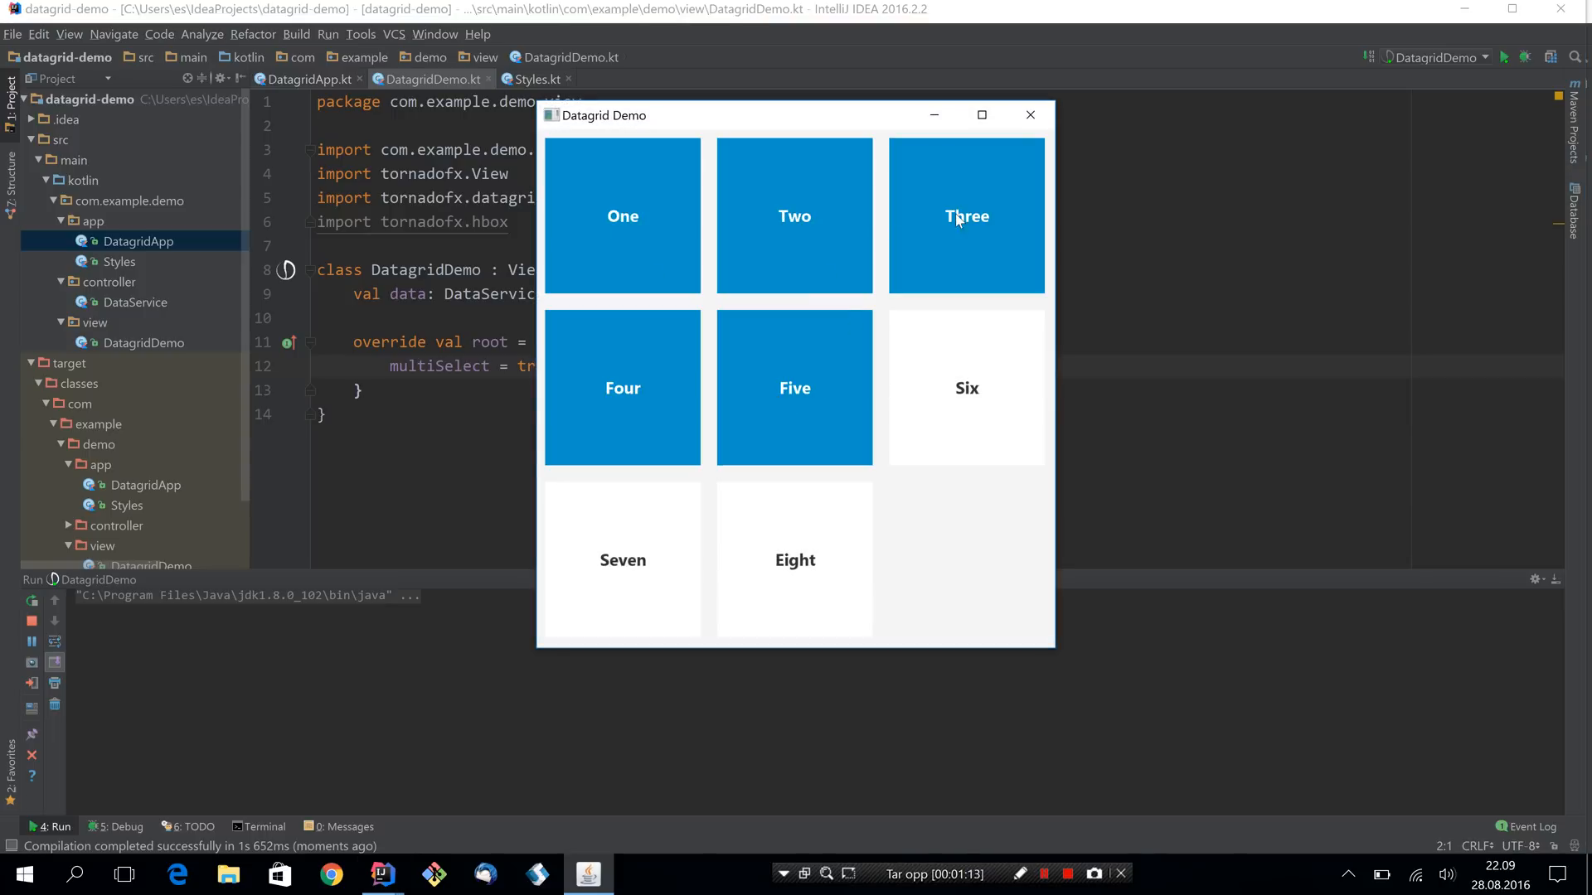
left_click(794, 216)
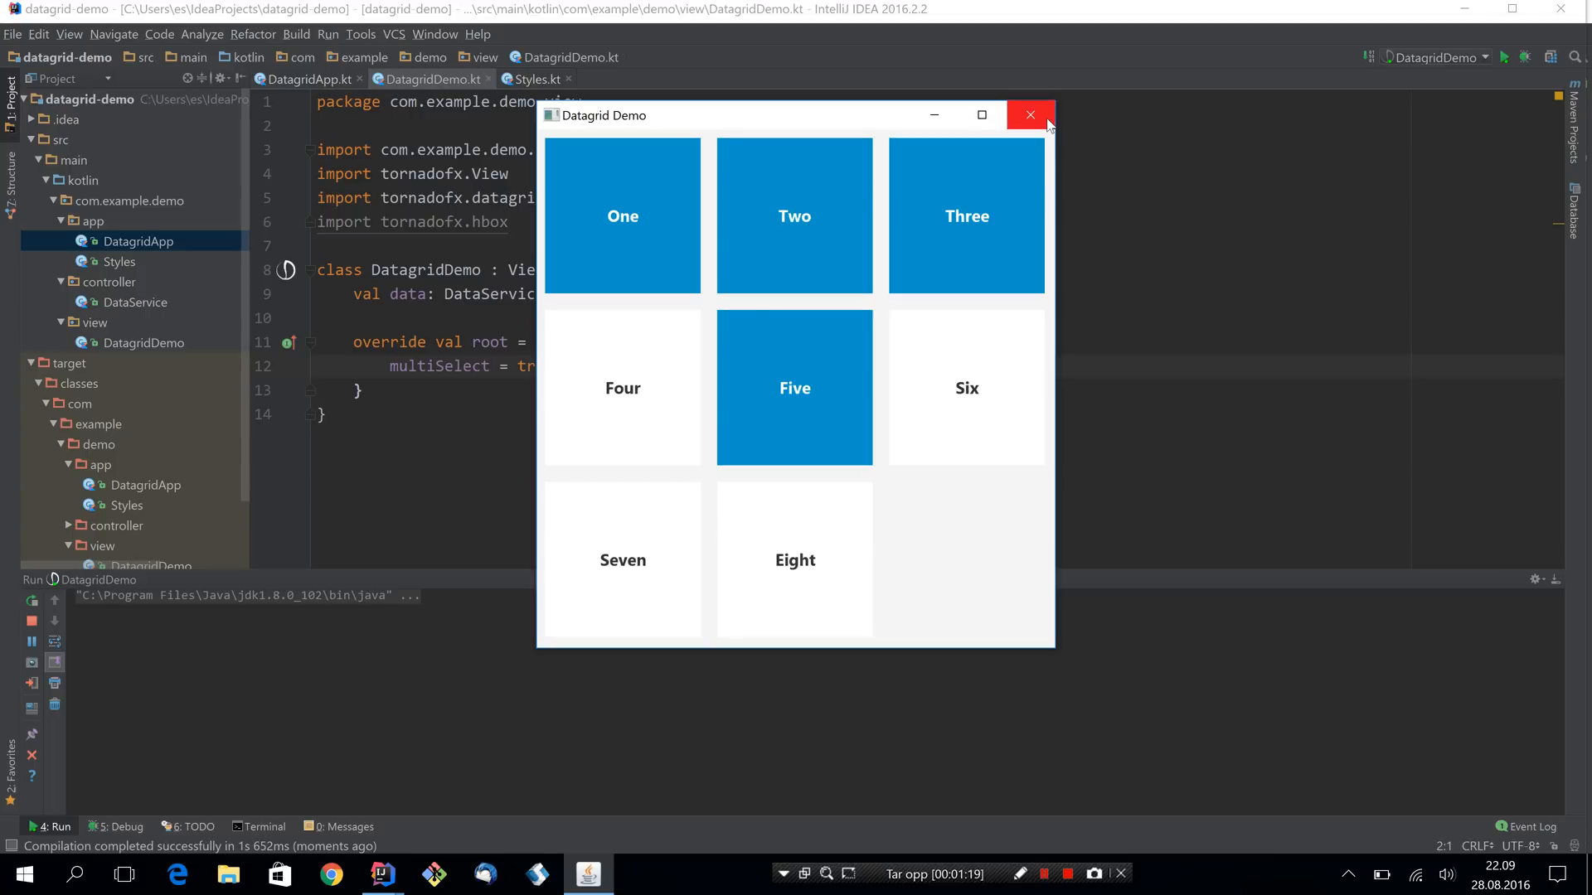
left_click(1030, 115)
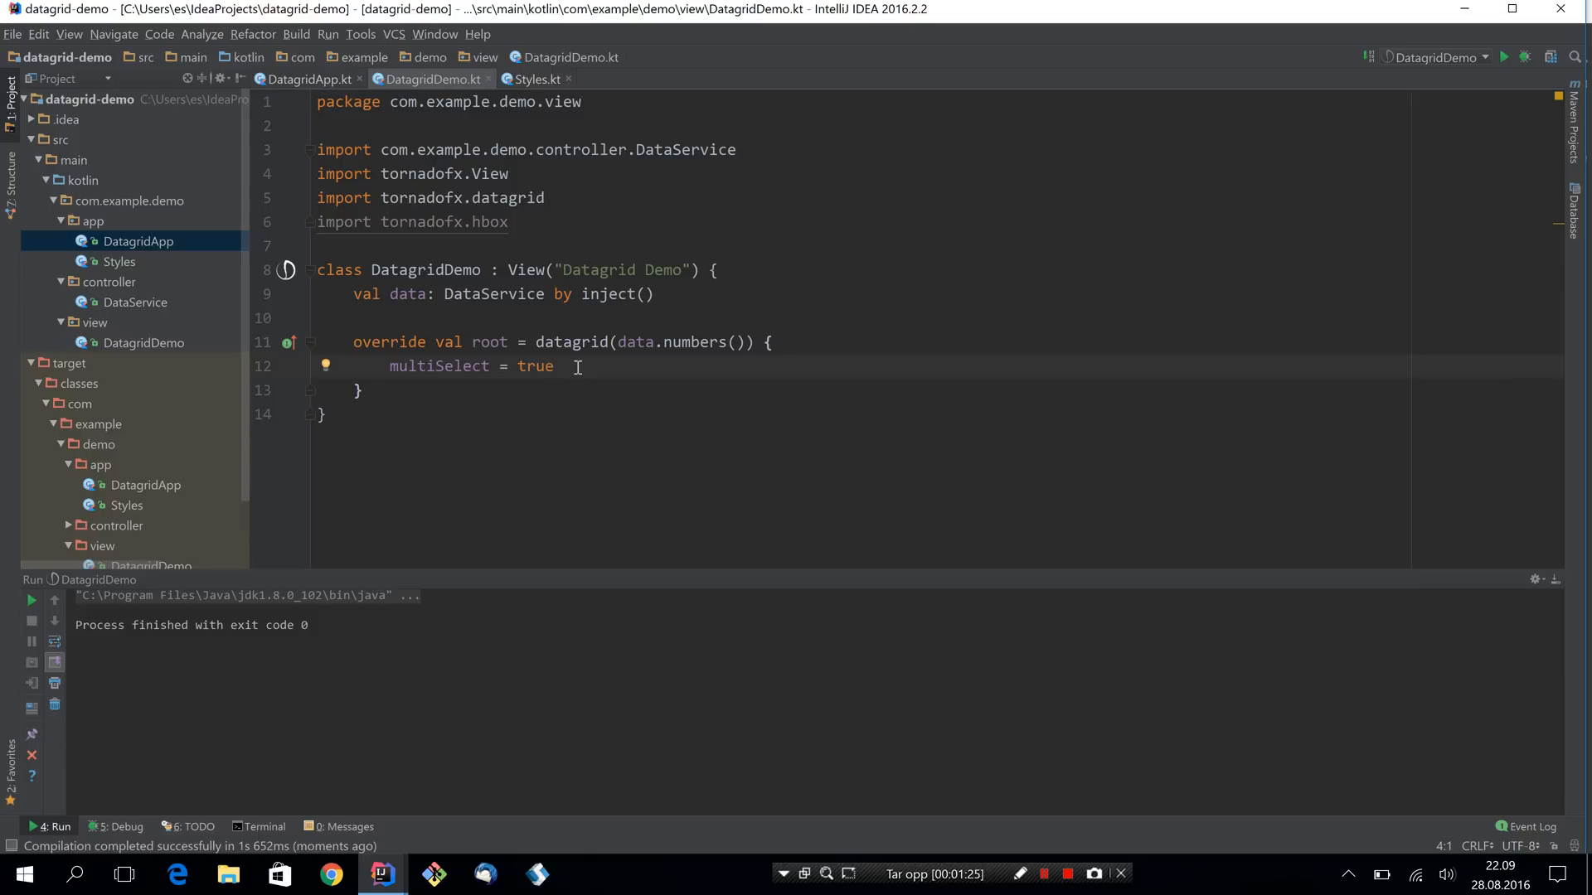
Try a selectionModel line setting SelectionMode.SINGLE inside the datagrid block.
key("Return")
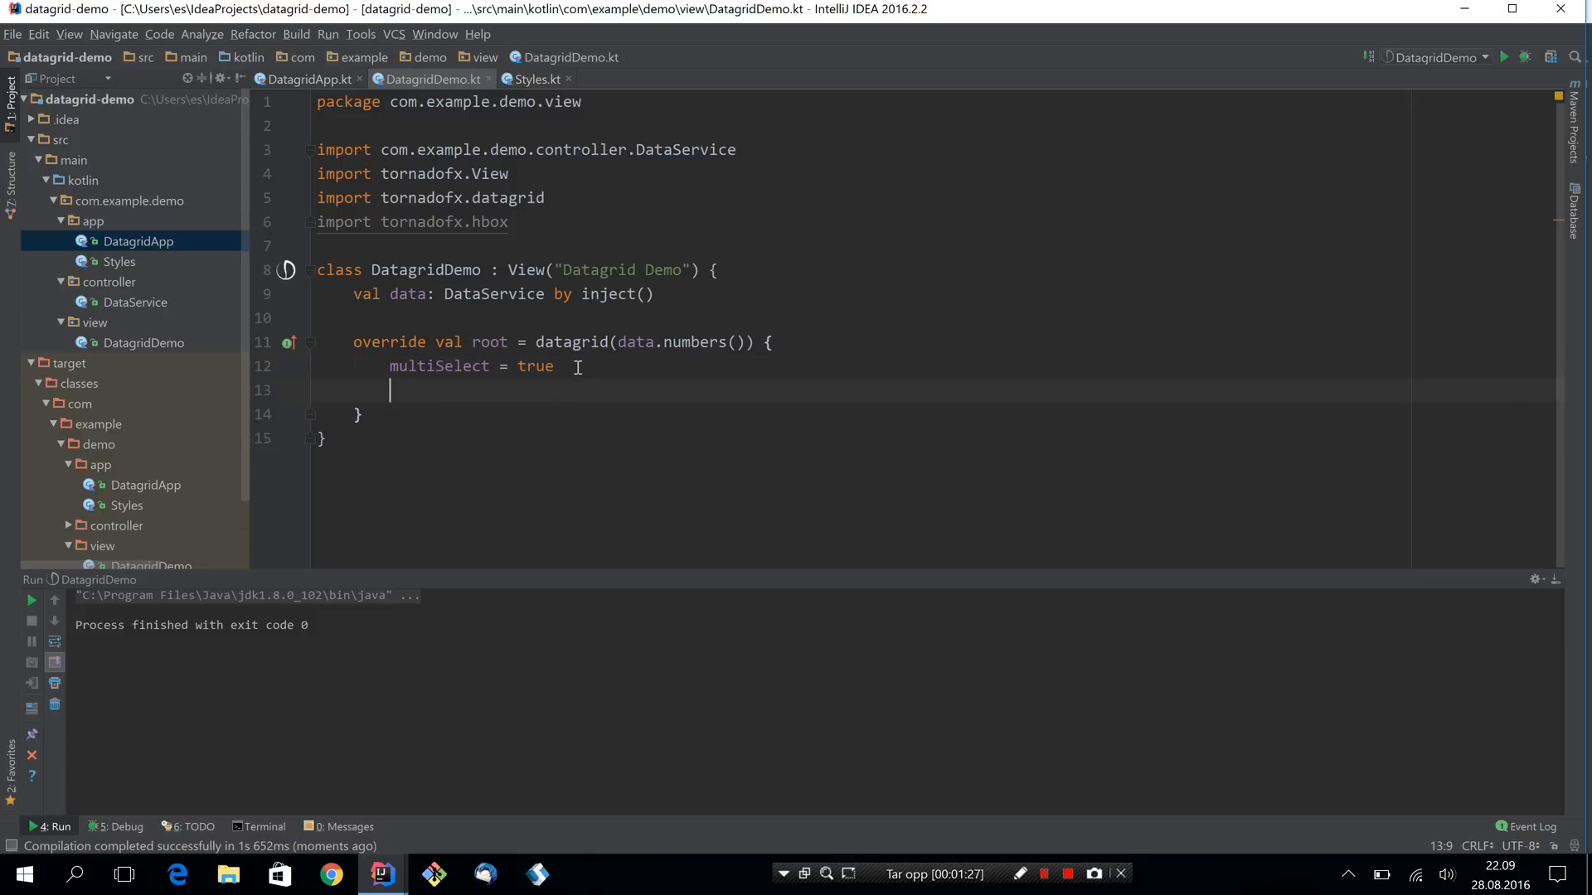
type("selectionModel")
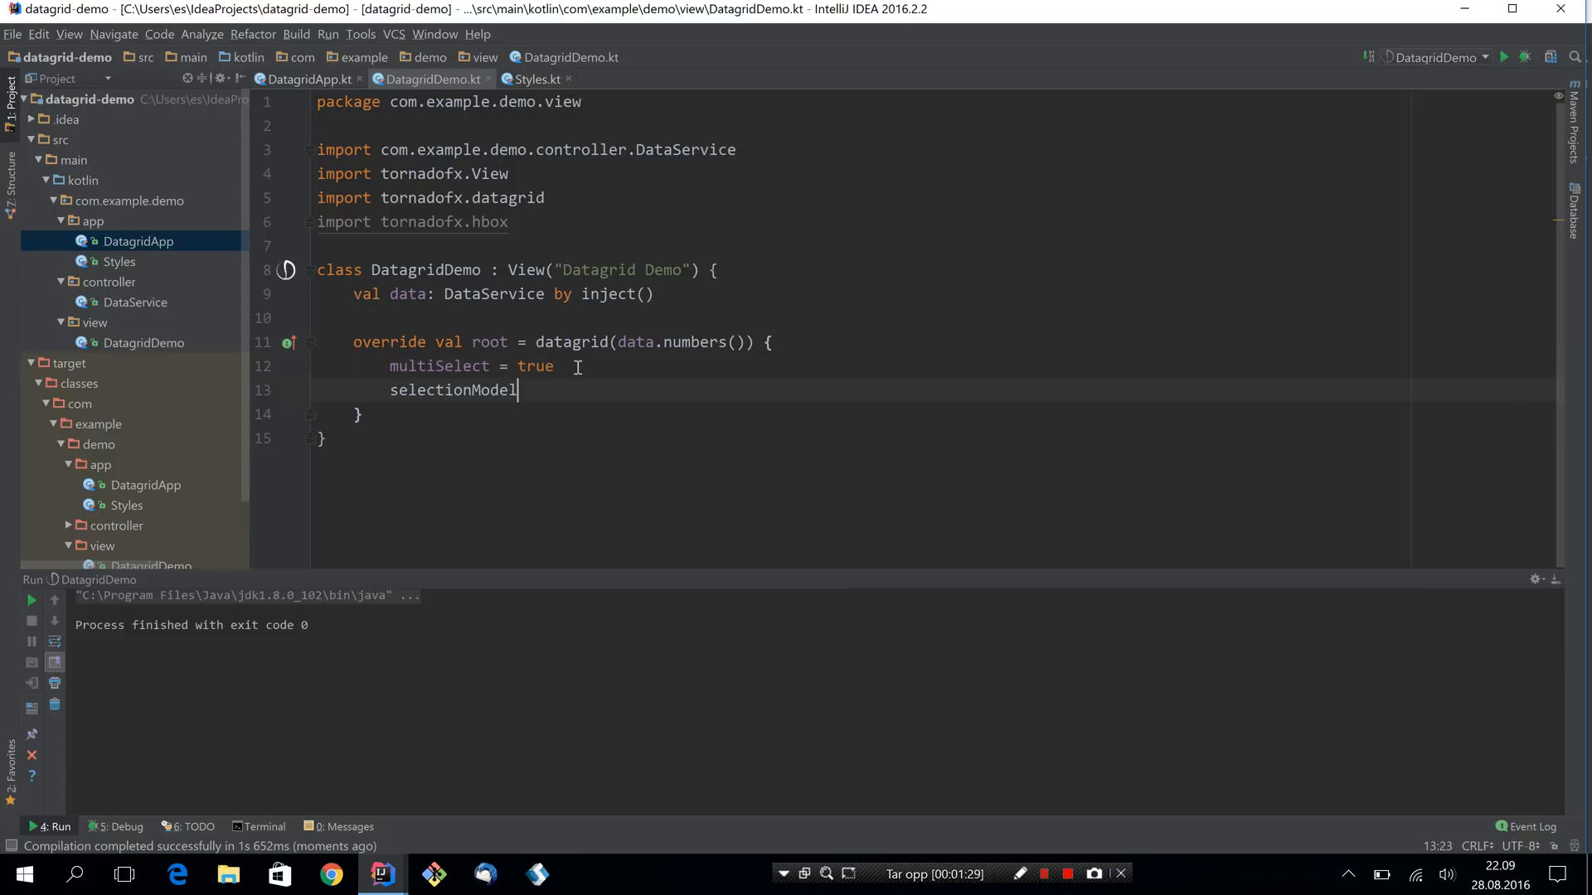
type(".selectionMode")
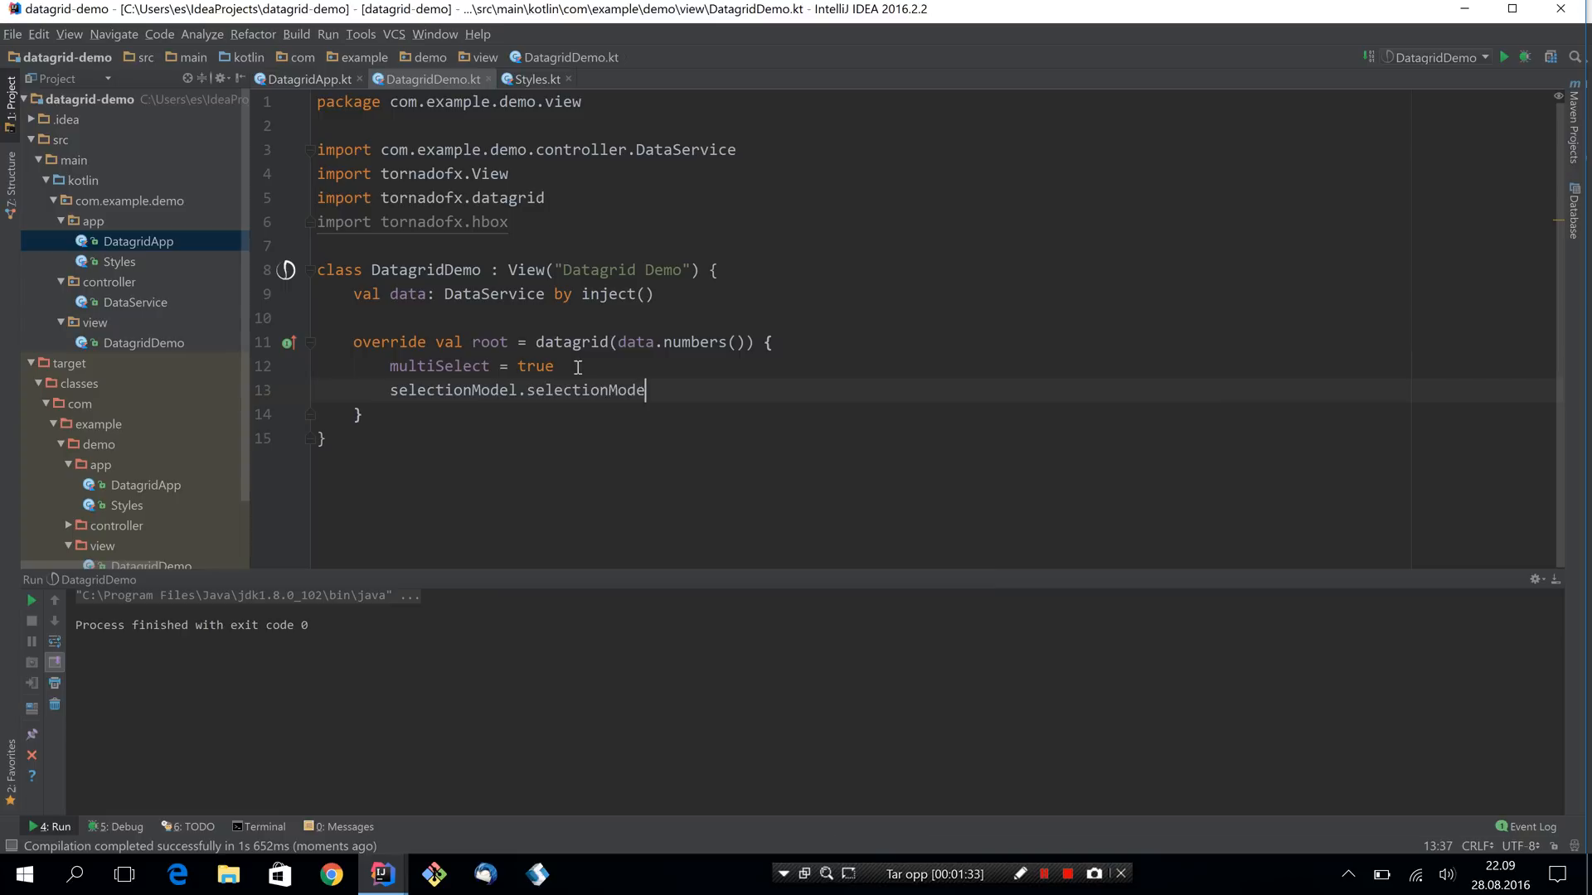
type("= SelectionMode.SINGLE")
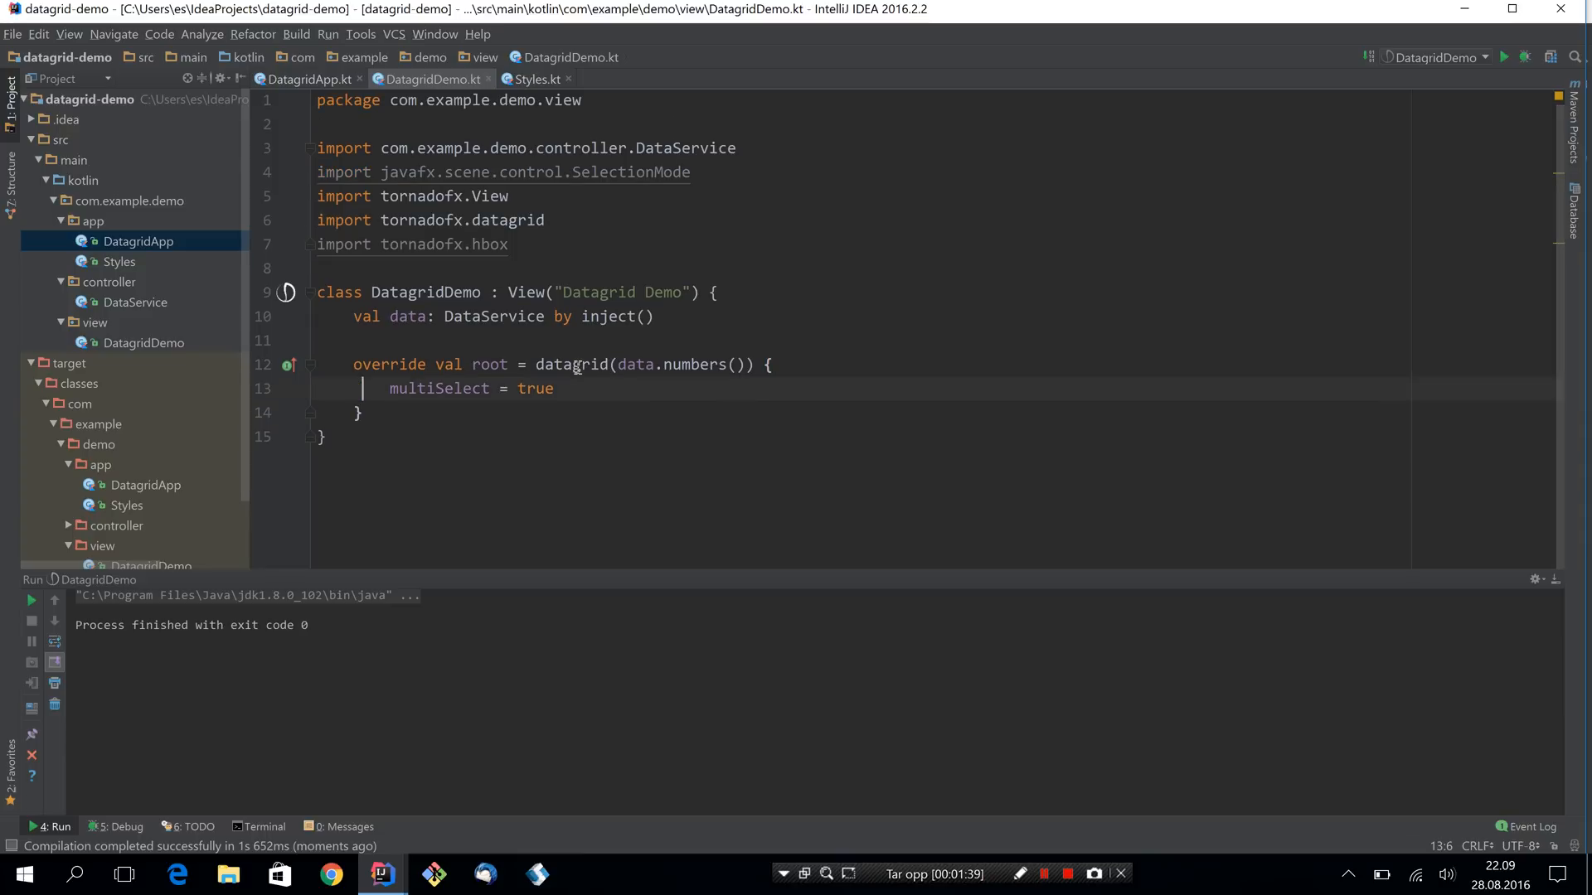
Replace multiSelect = true with singleSelect = false and return to the DatagridDemo file.
left_click(517, 388)
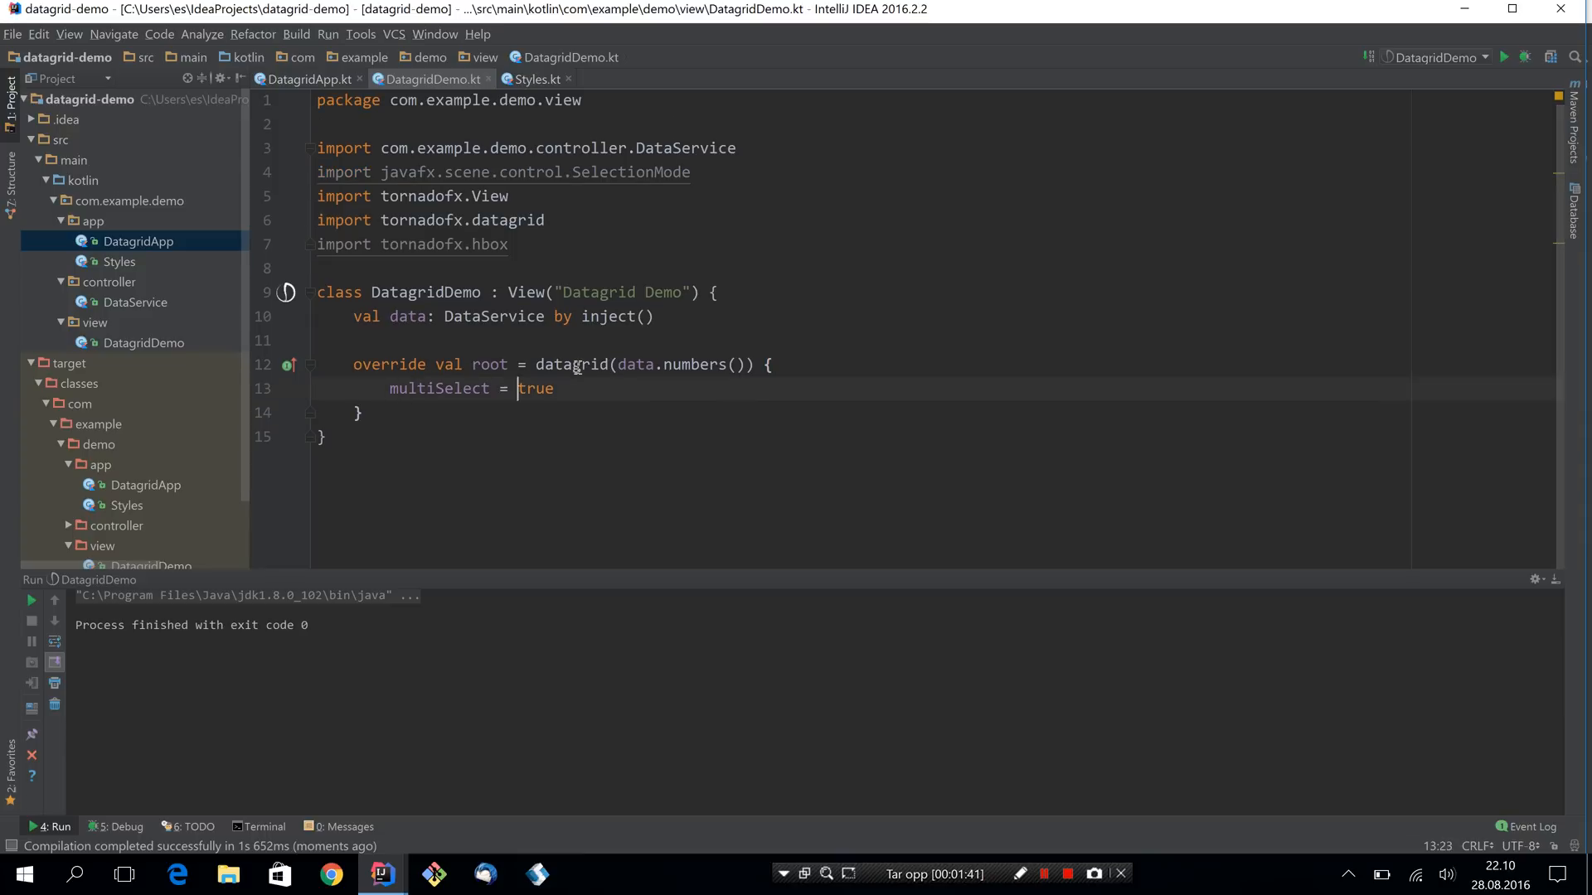
type("false")
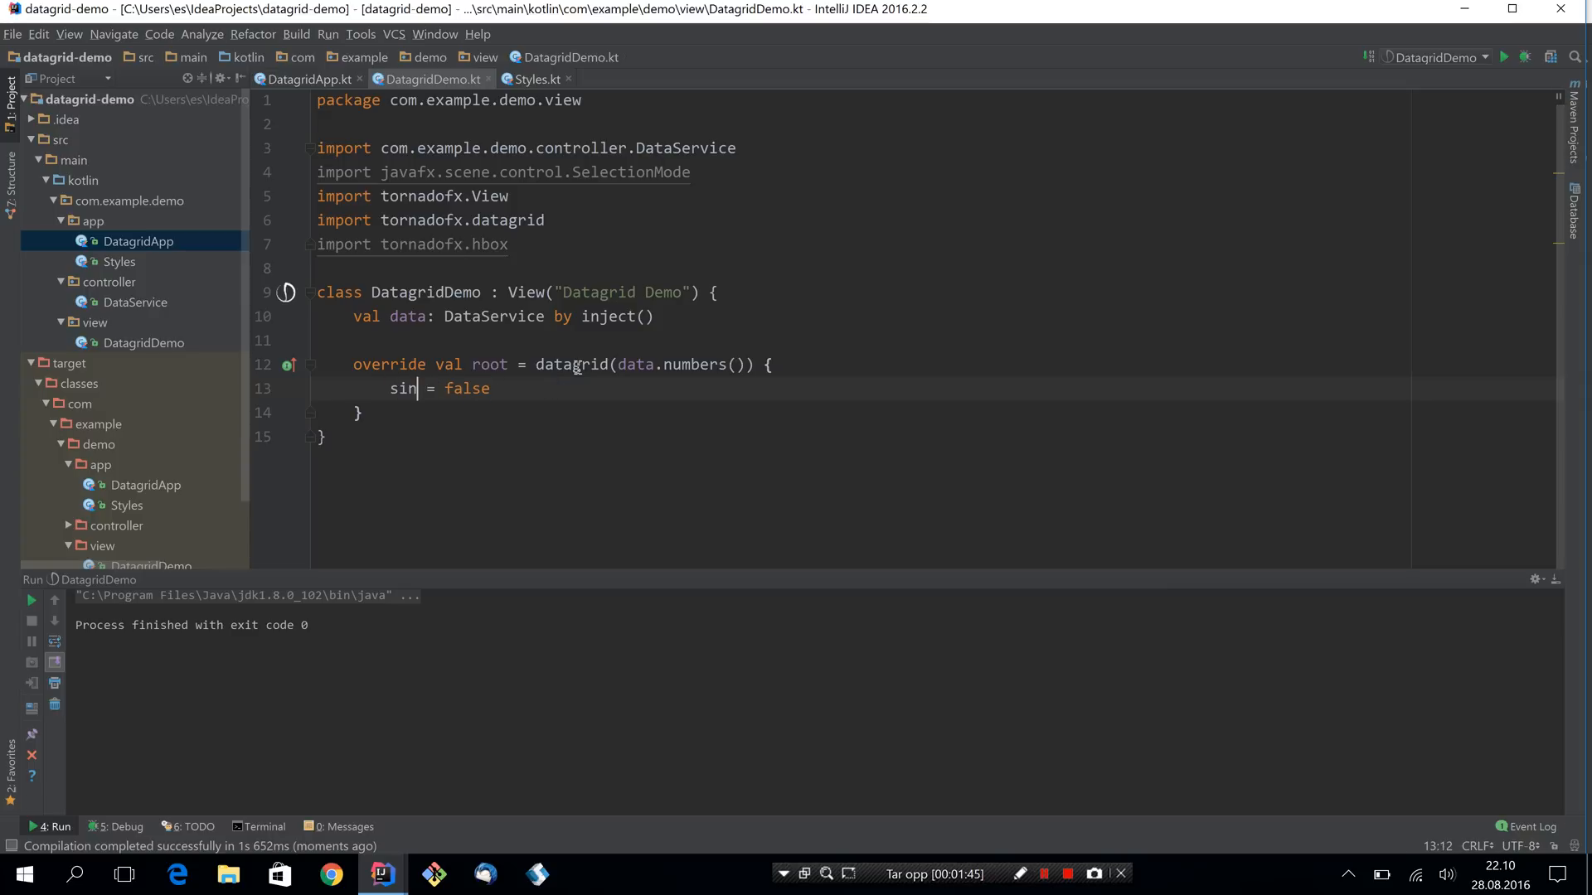
type("gleSelect")
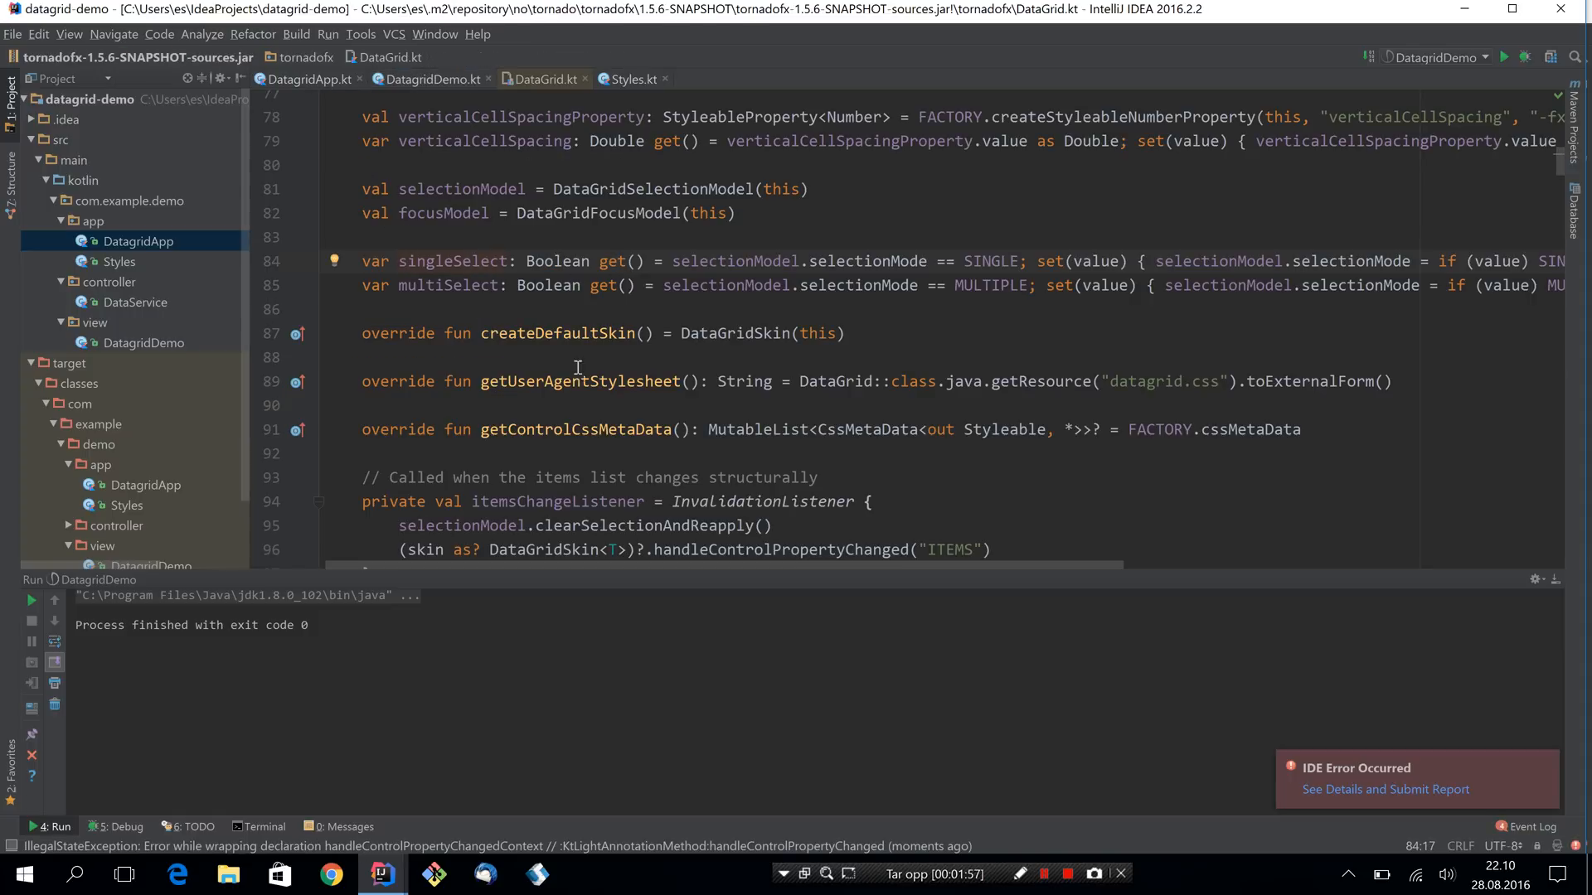
left_click(431, 80)
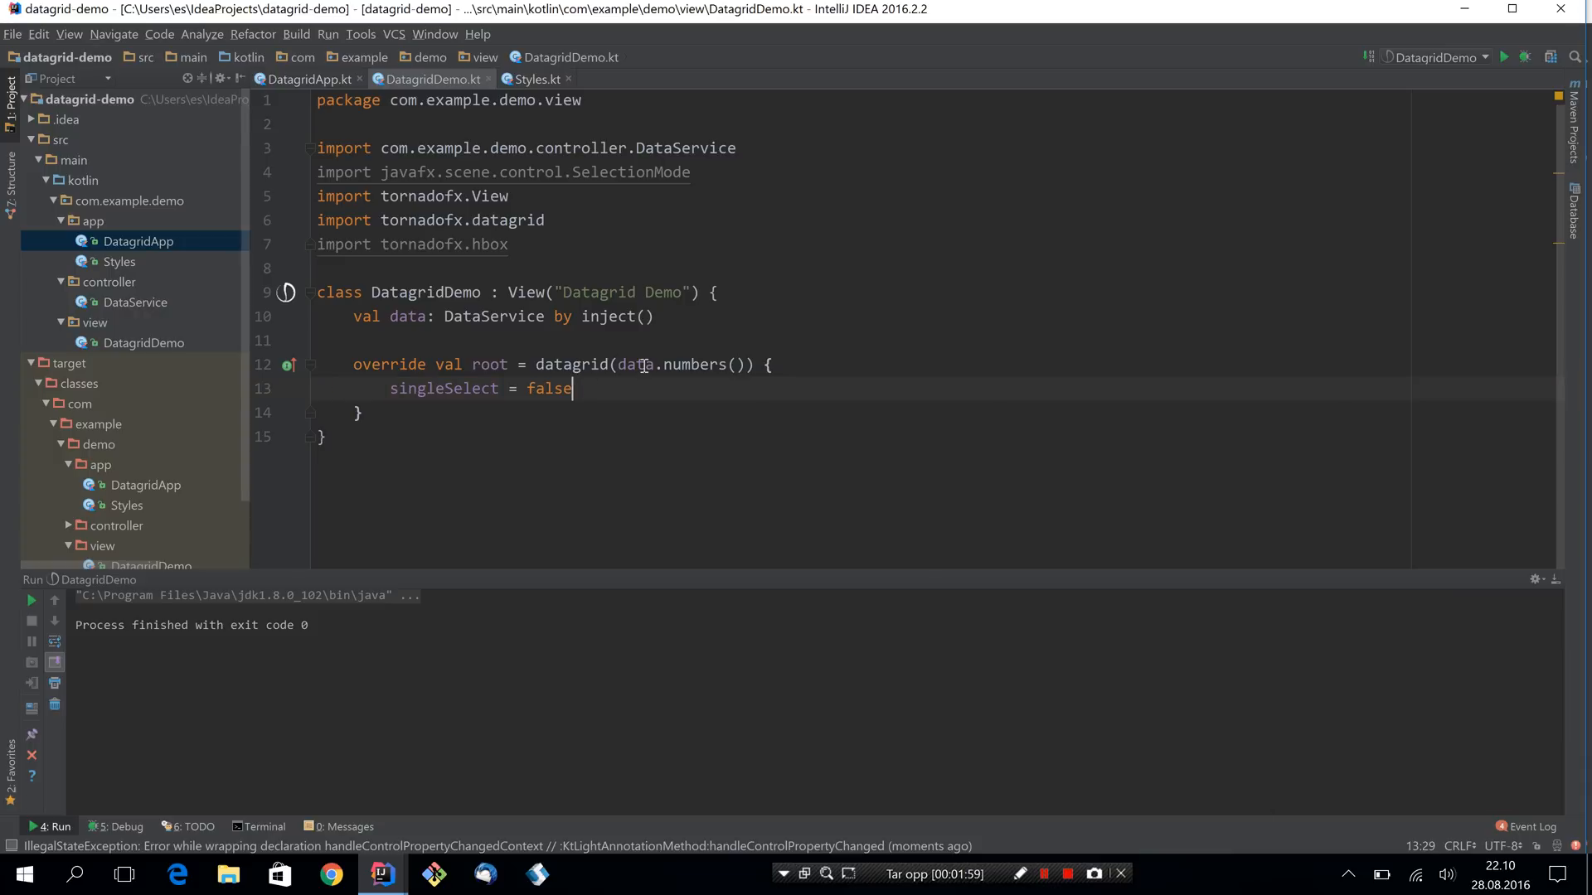
Add a cellFormat whose graphic is a stackpane containing a circle of radius 50.
left_click(767, 365)
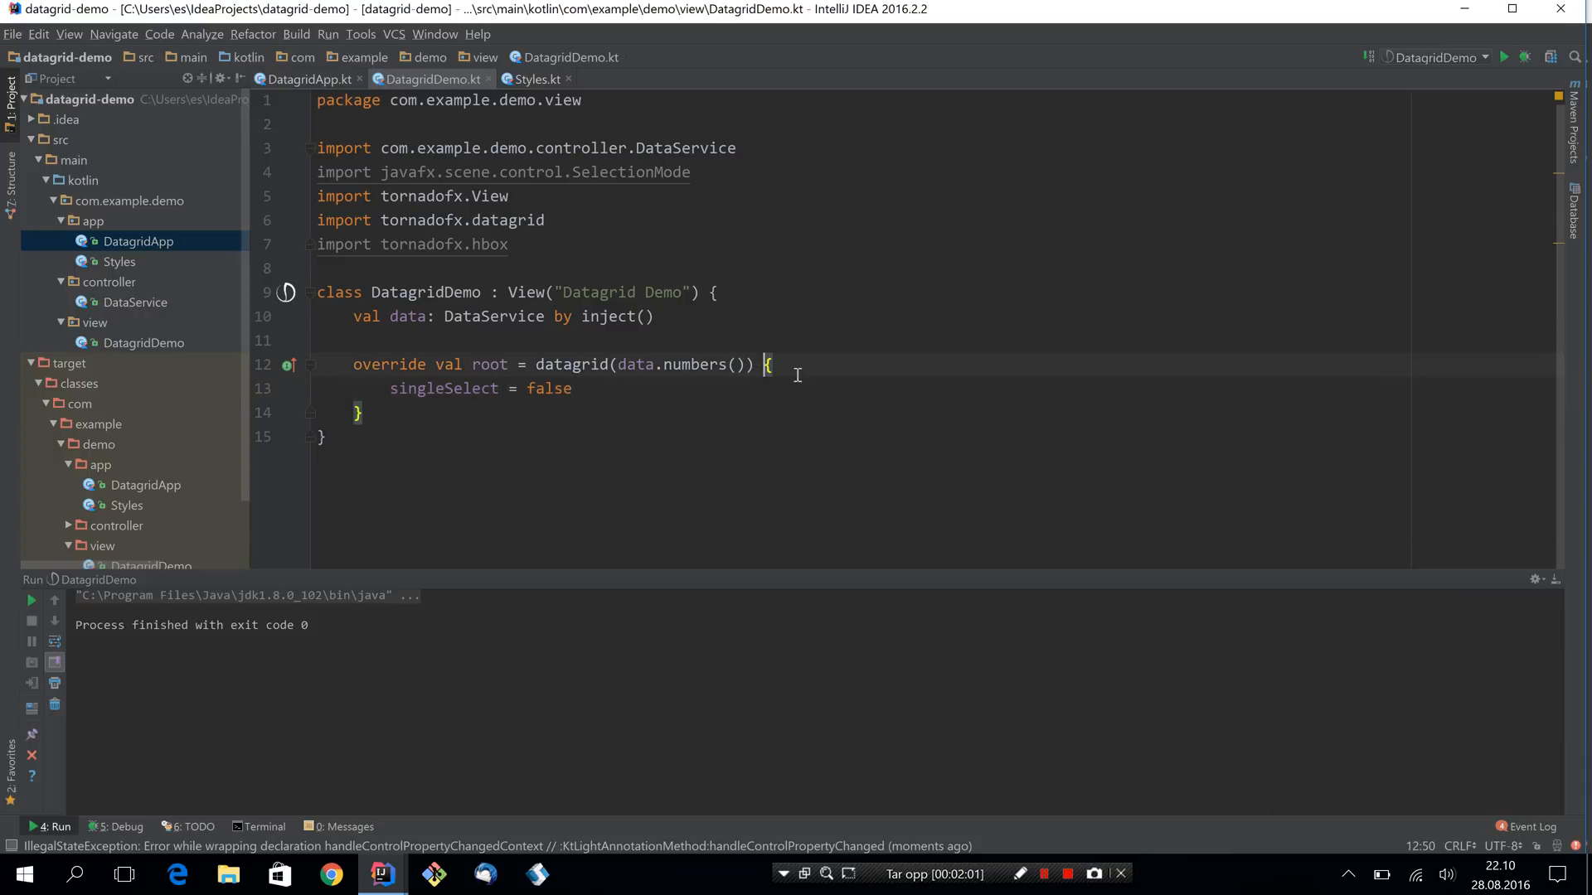
left_click(572, 388)
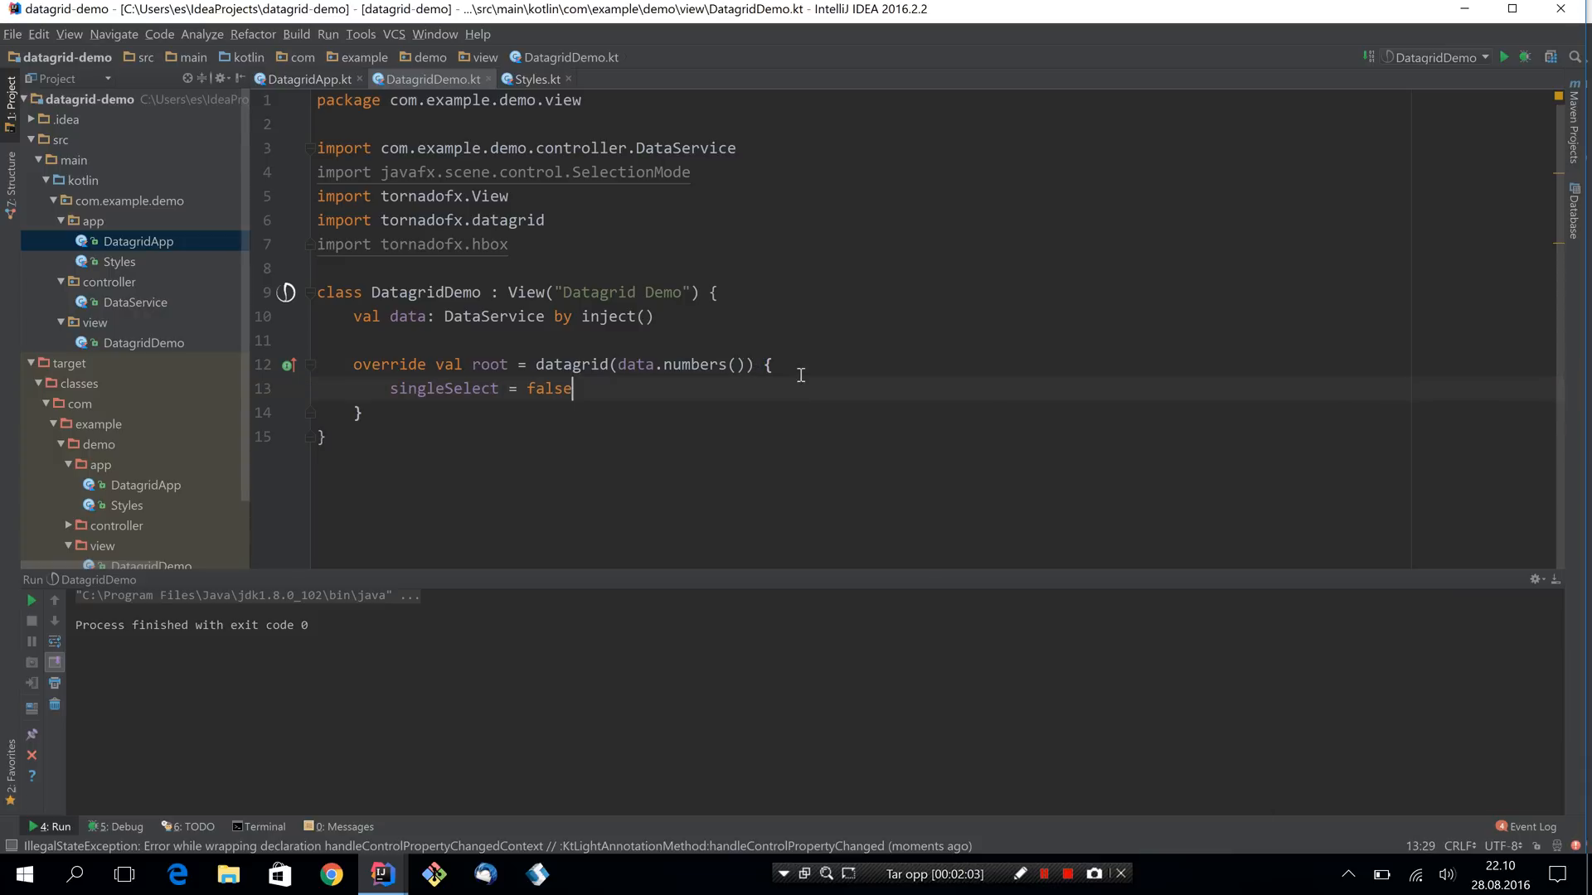
key("Return")
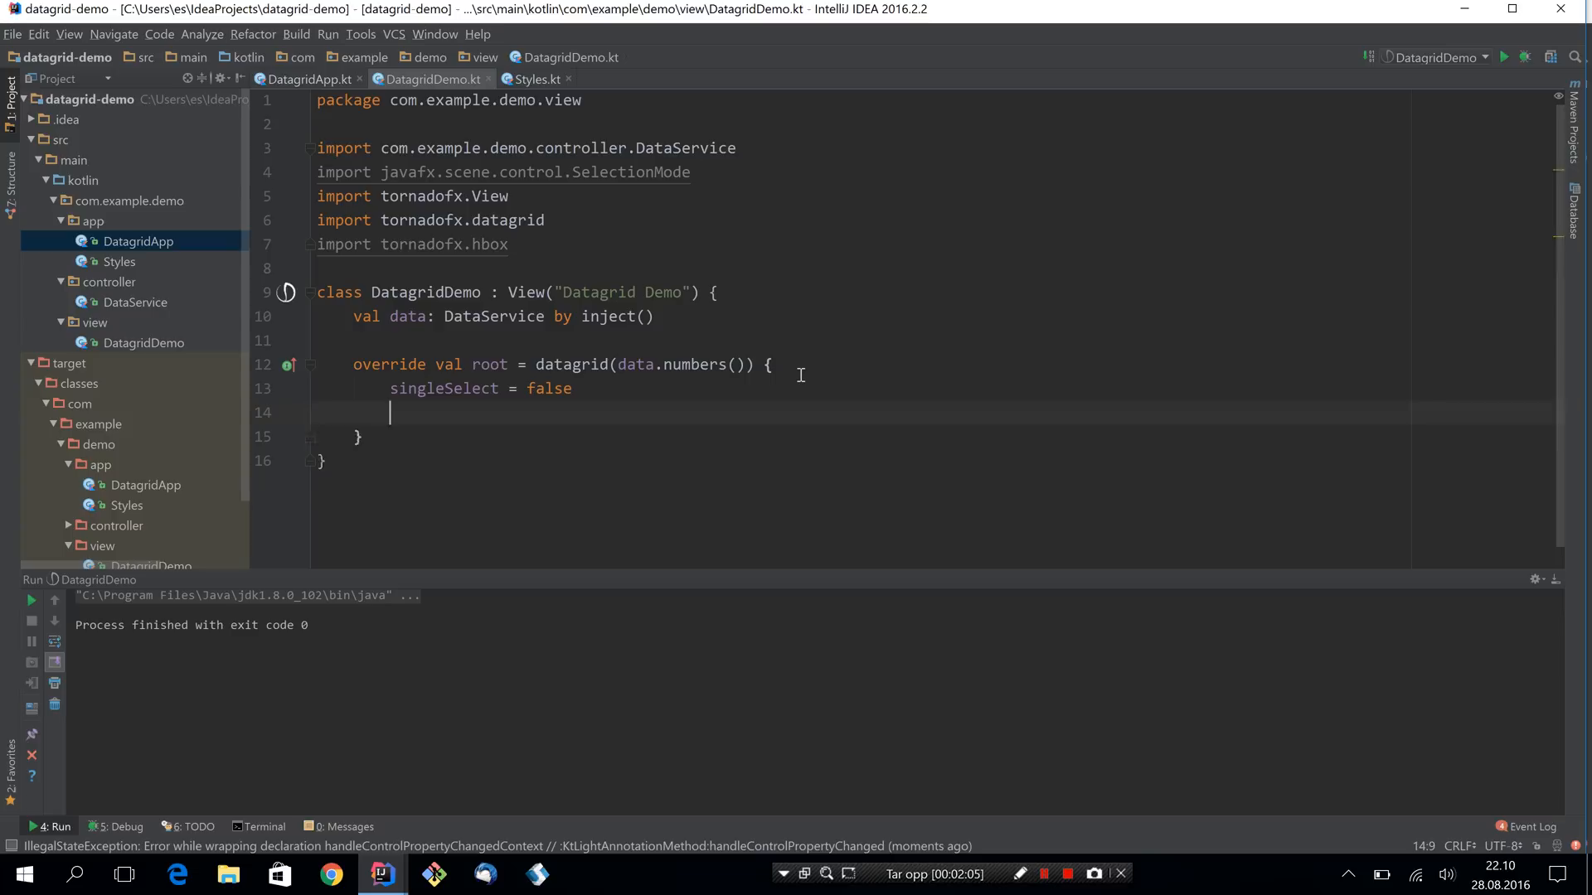
key("Return")
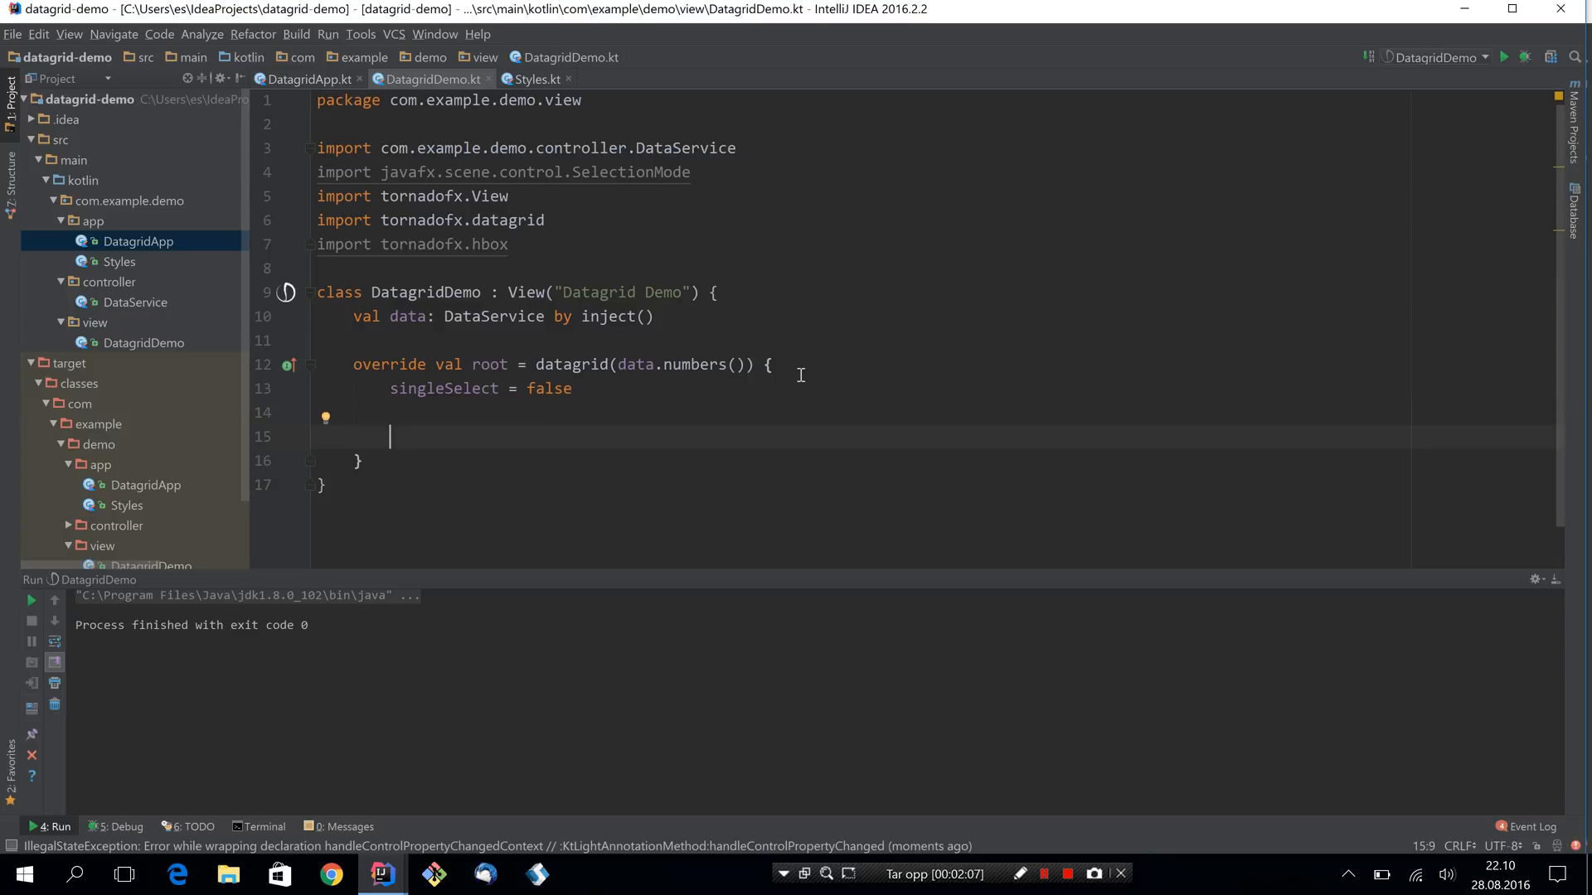
type("cellFormat {")
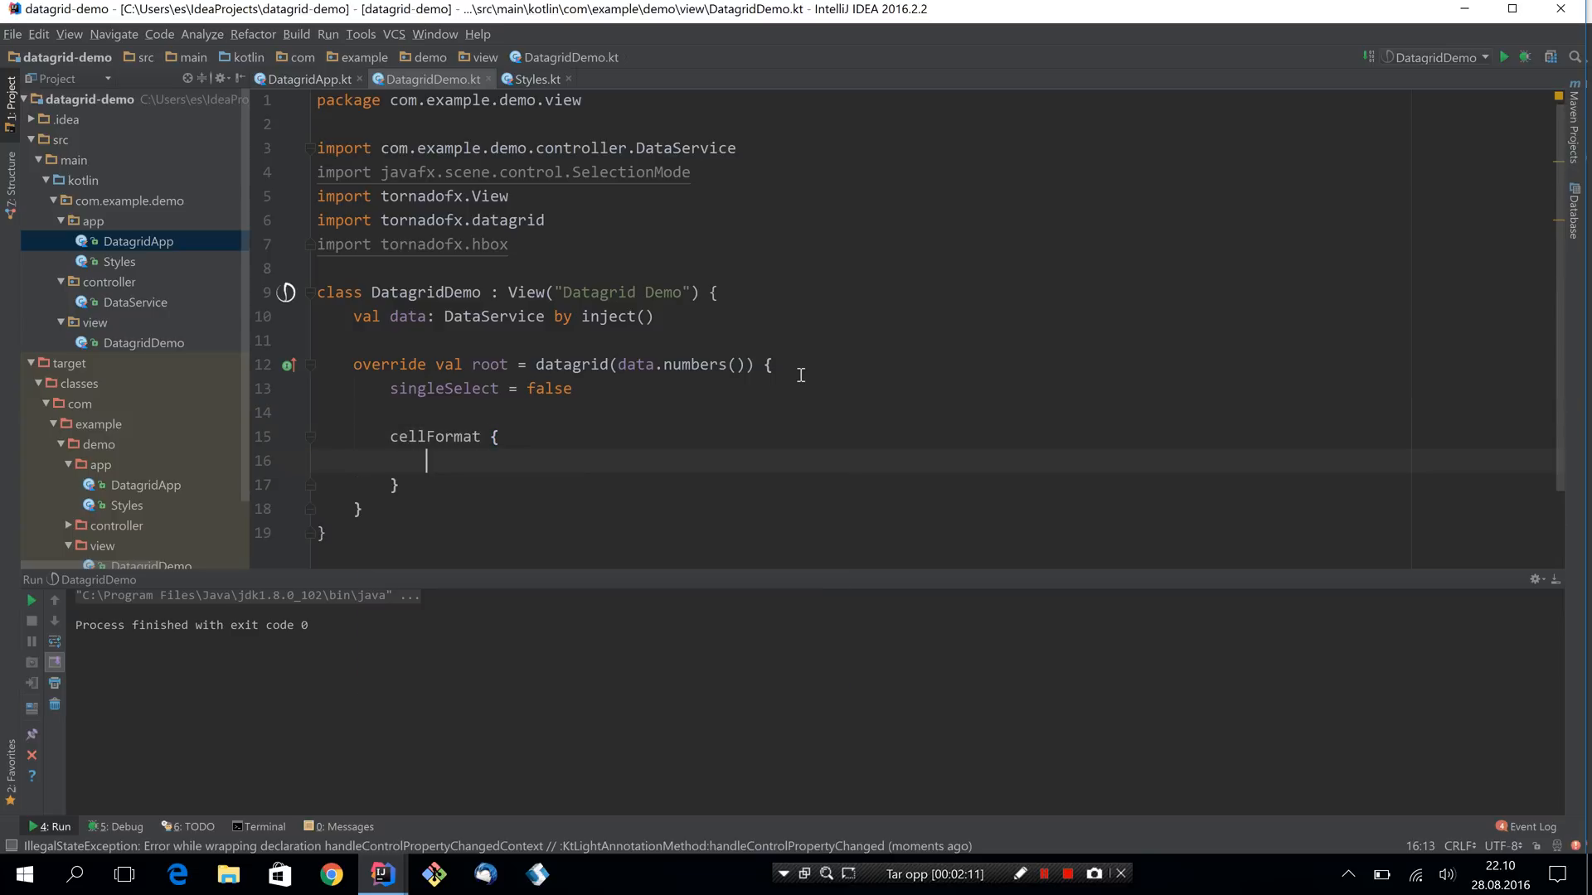
type("graphic =")
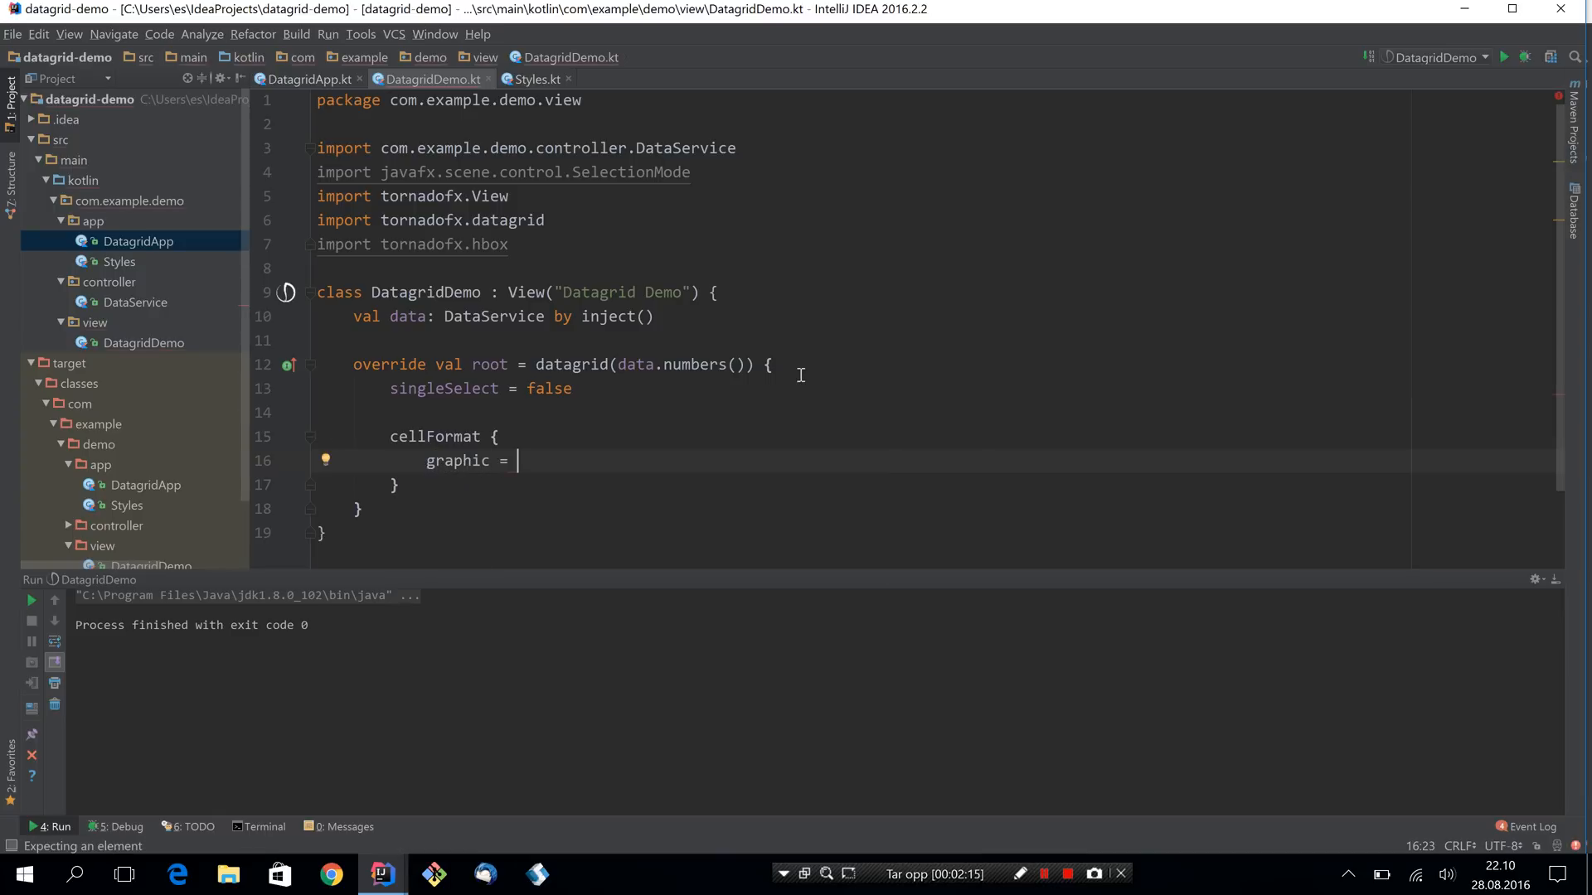
type("stackpane {")
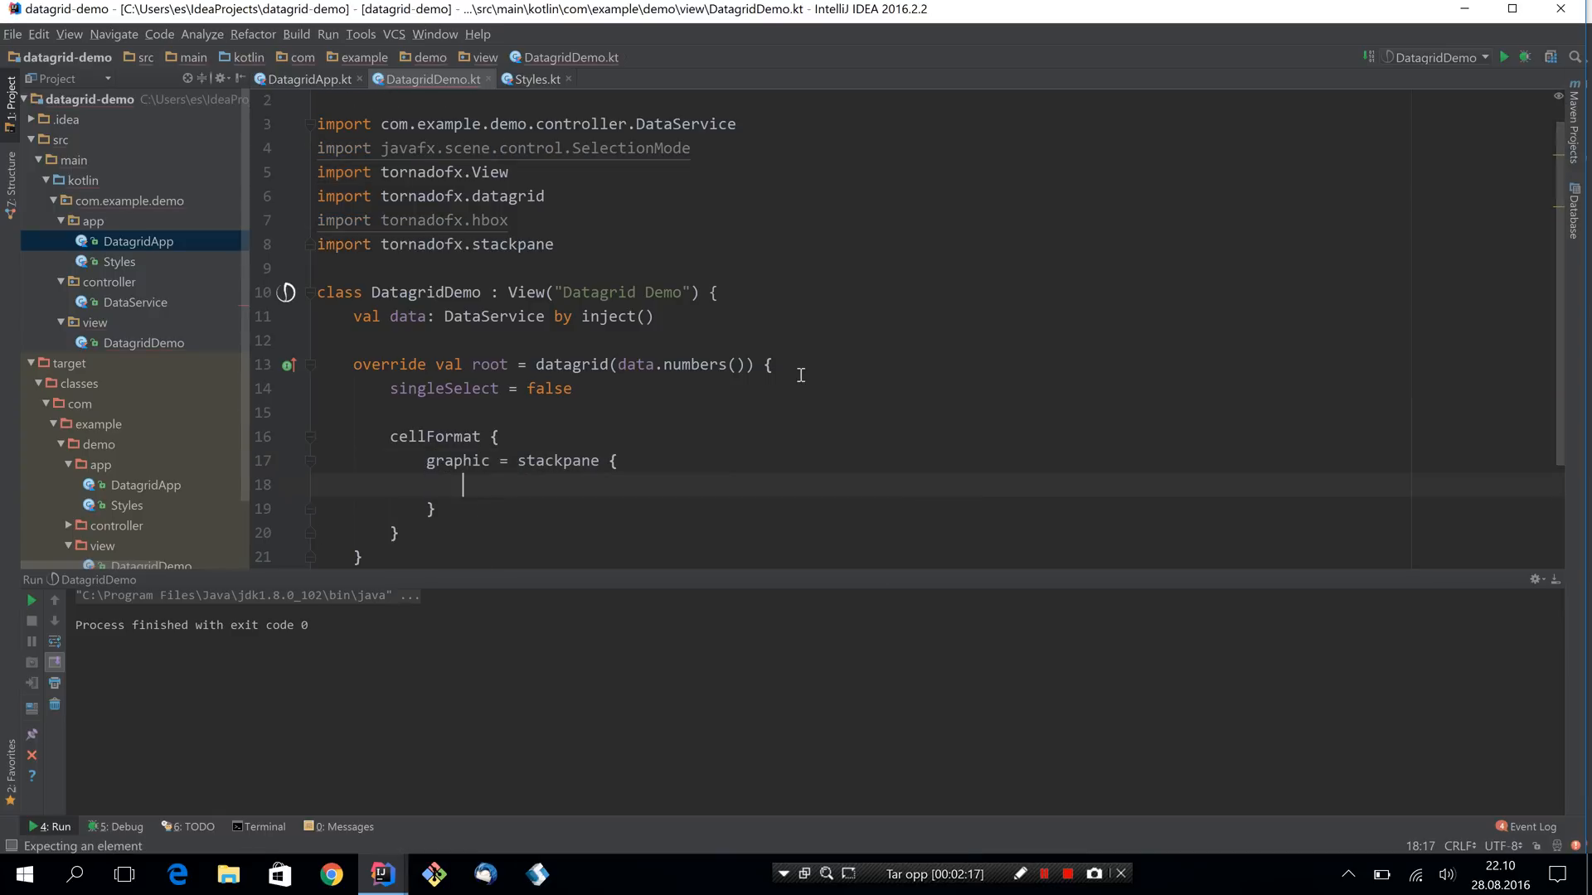
type("circle(radius = 50.")
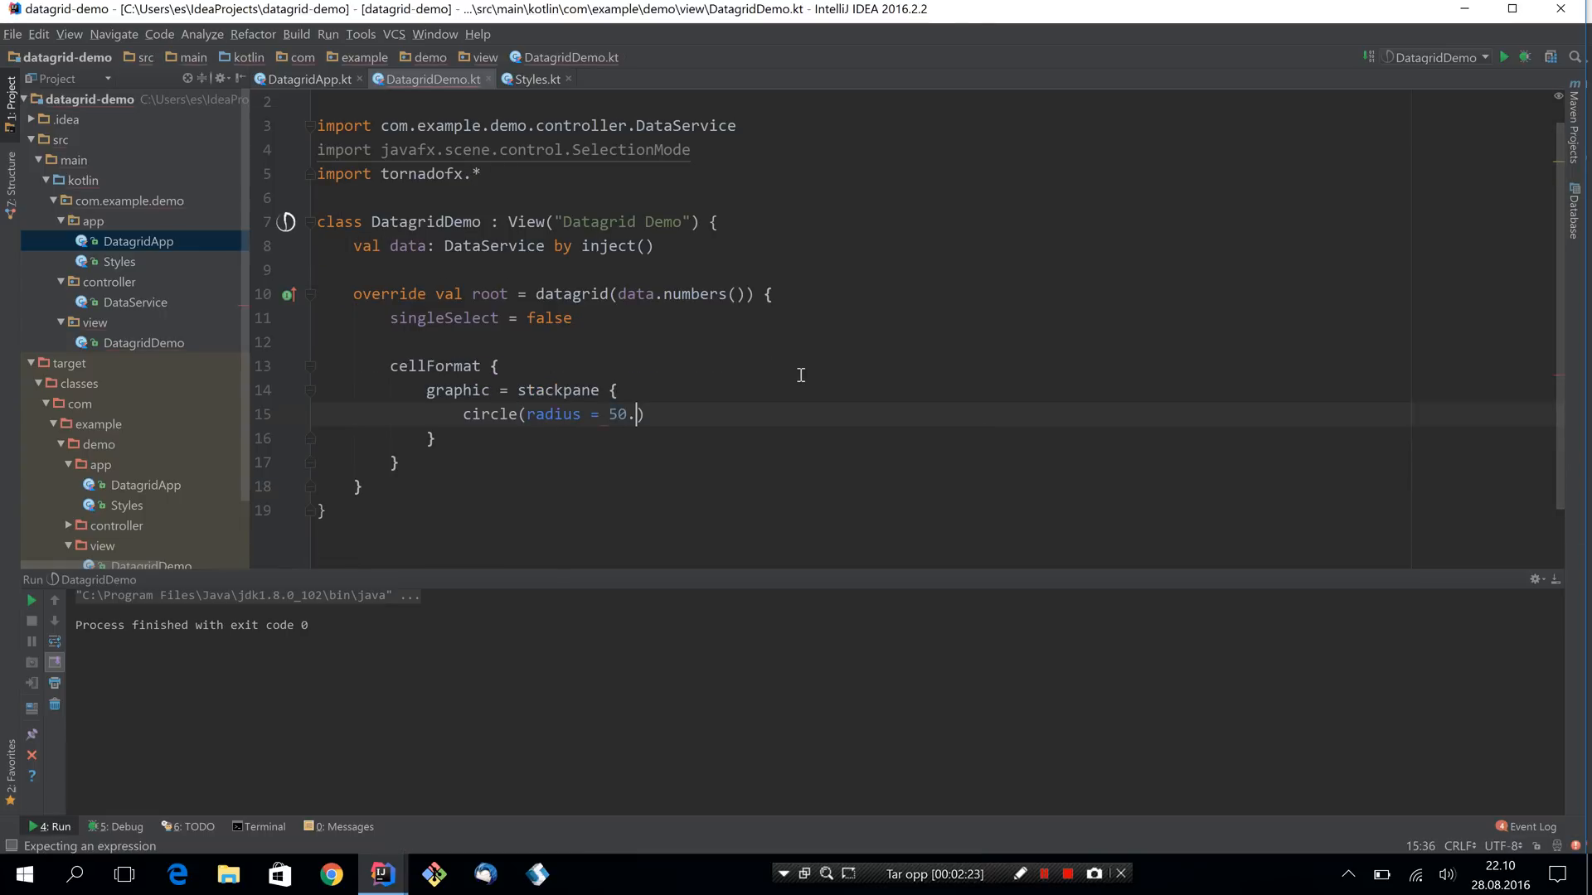
type("0) {")
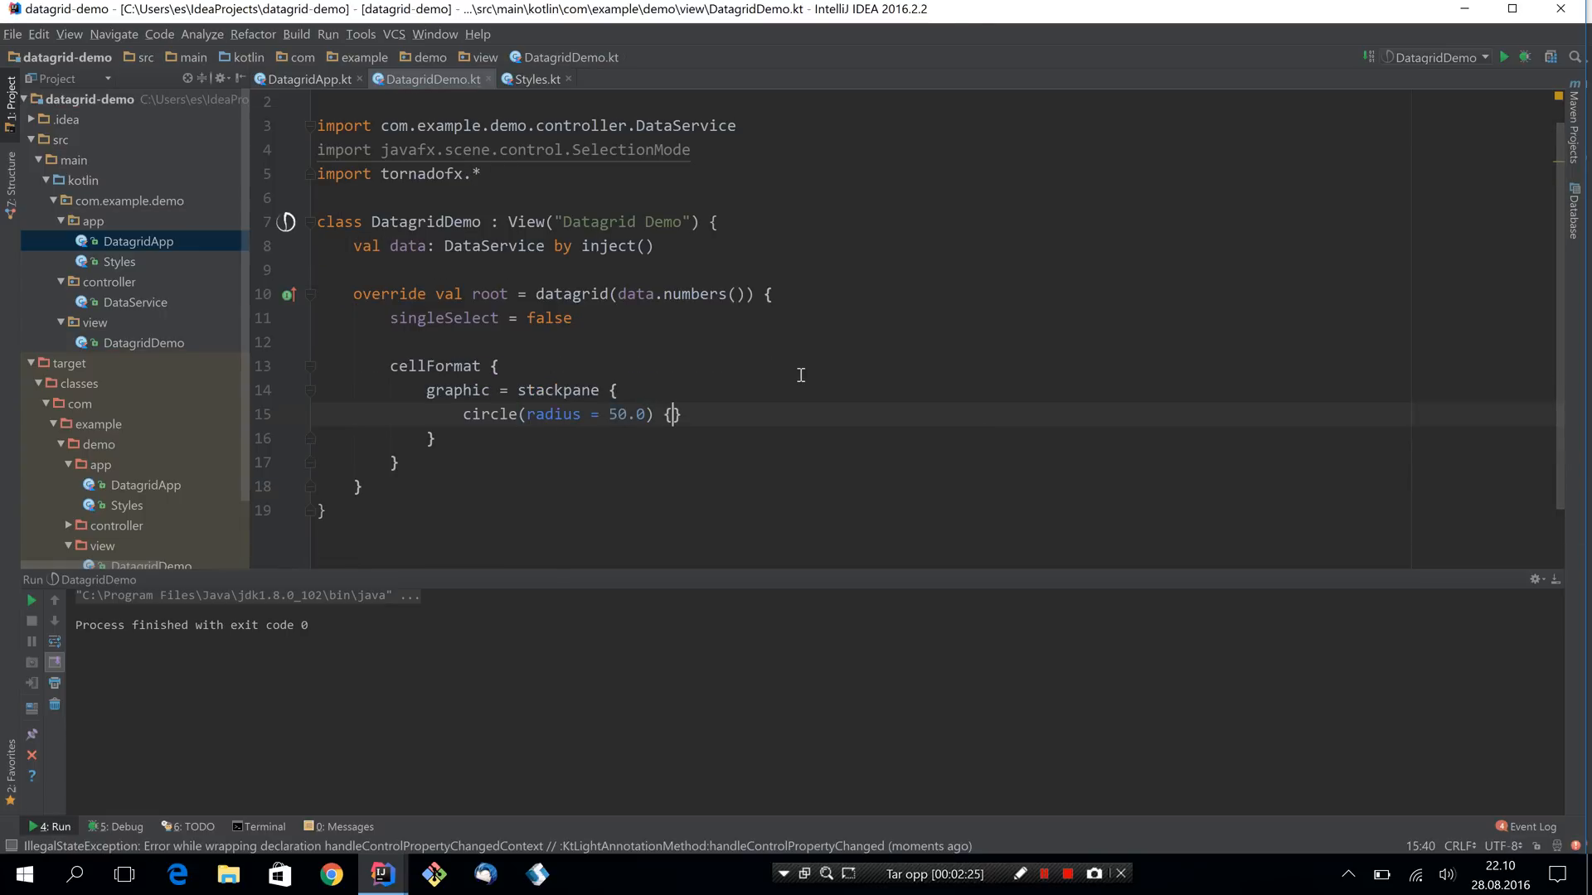
Fill the circle with Color.FORESTGREEN and stack label(it) on top of it.
type("fill =")
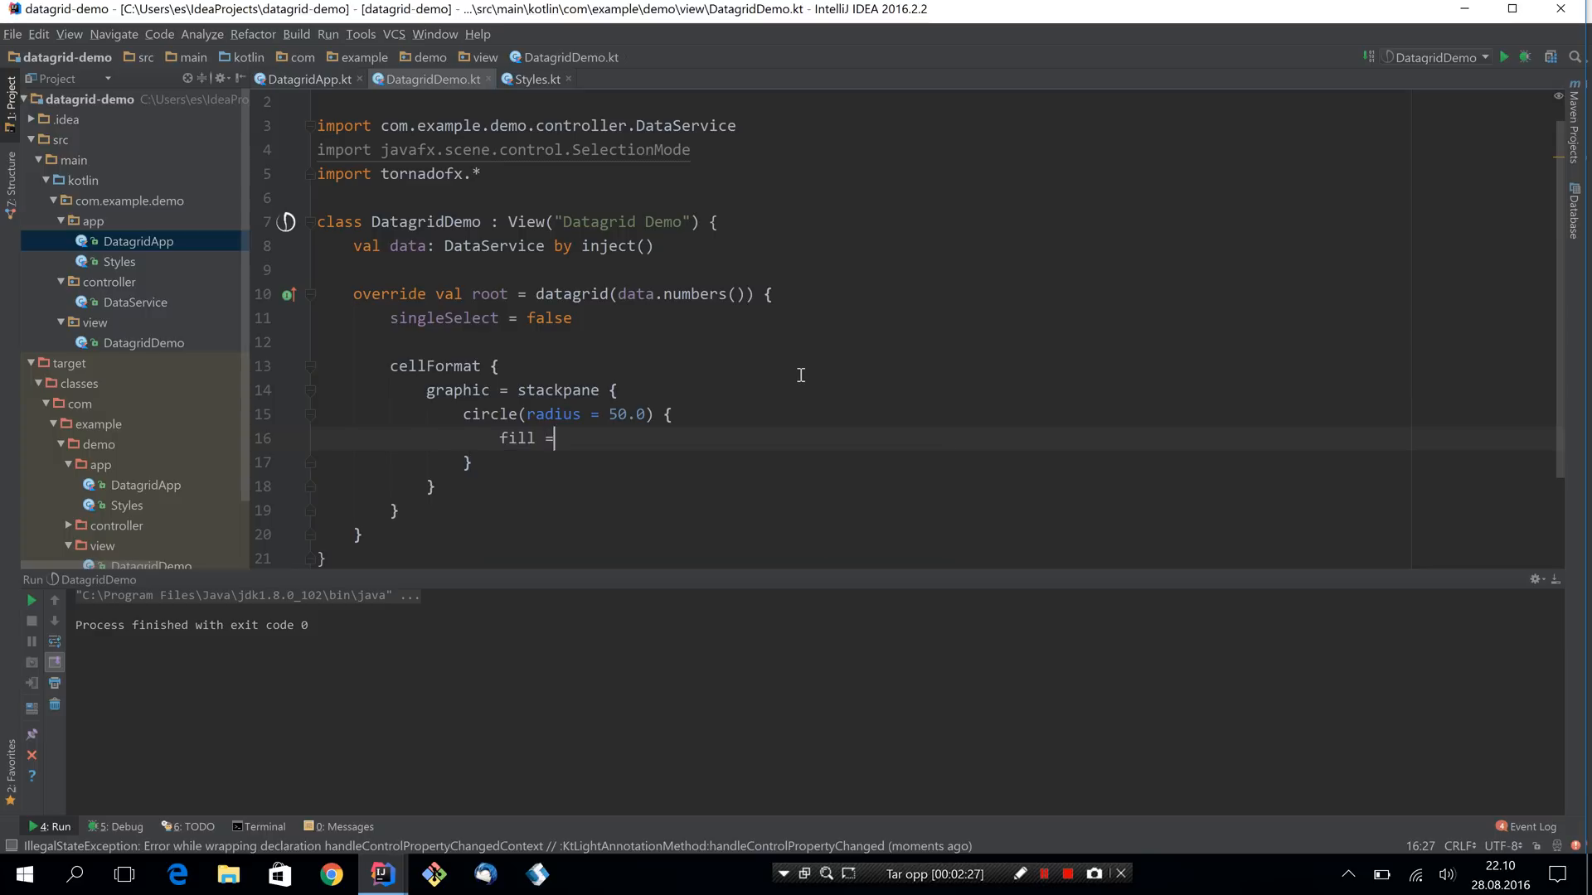
type("GRE")
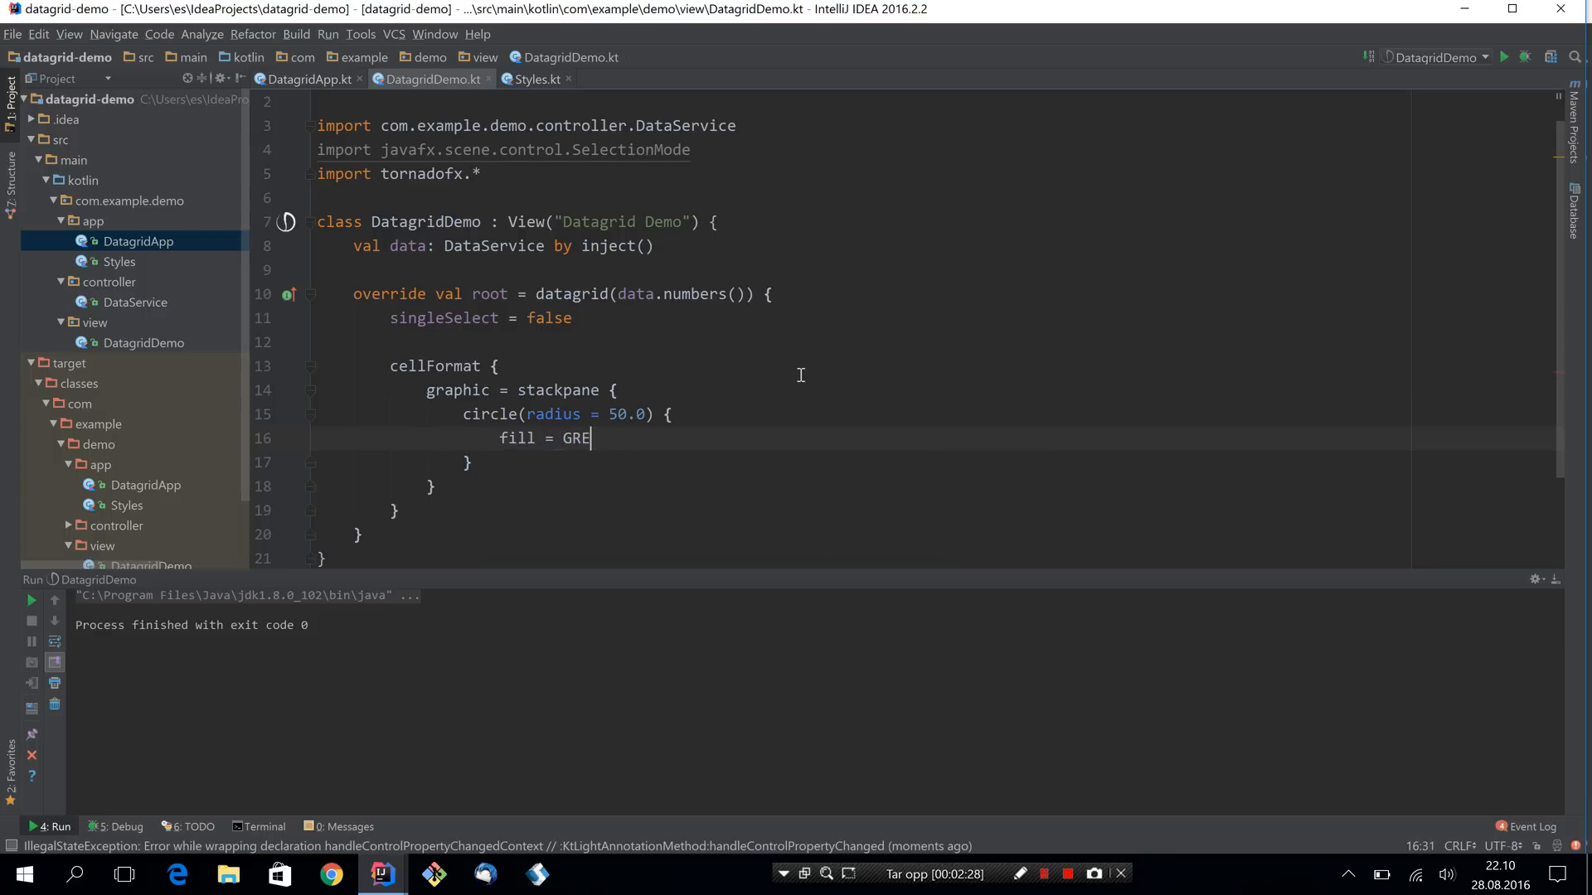
type("DARKG")
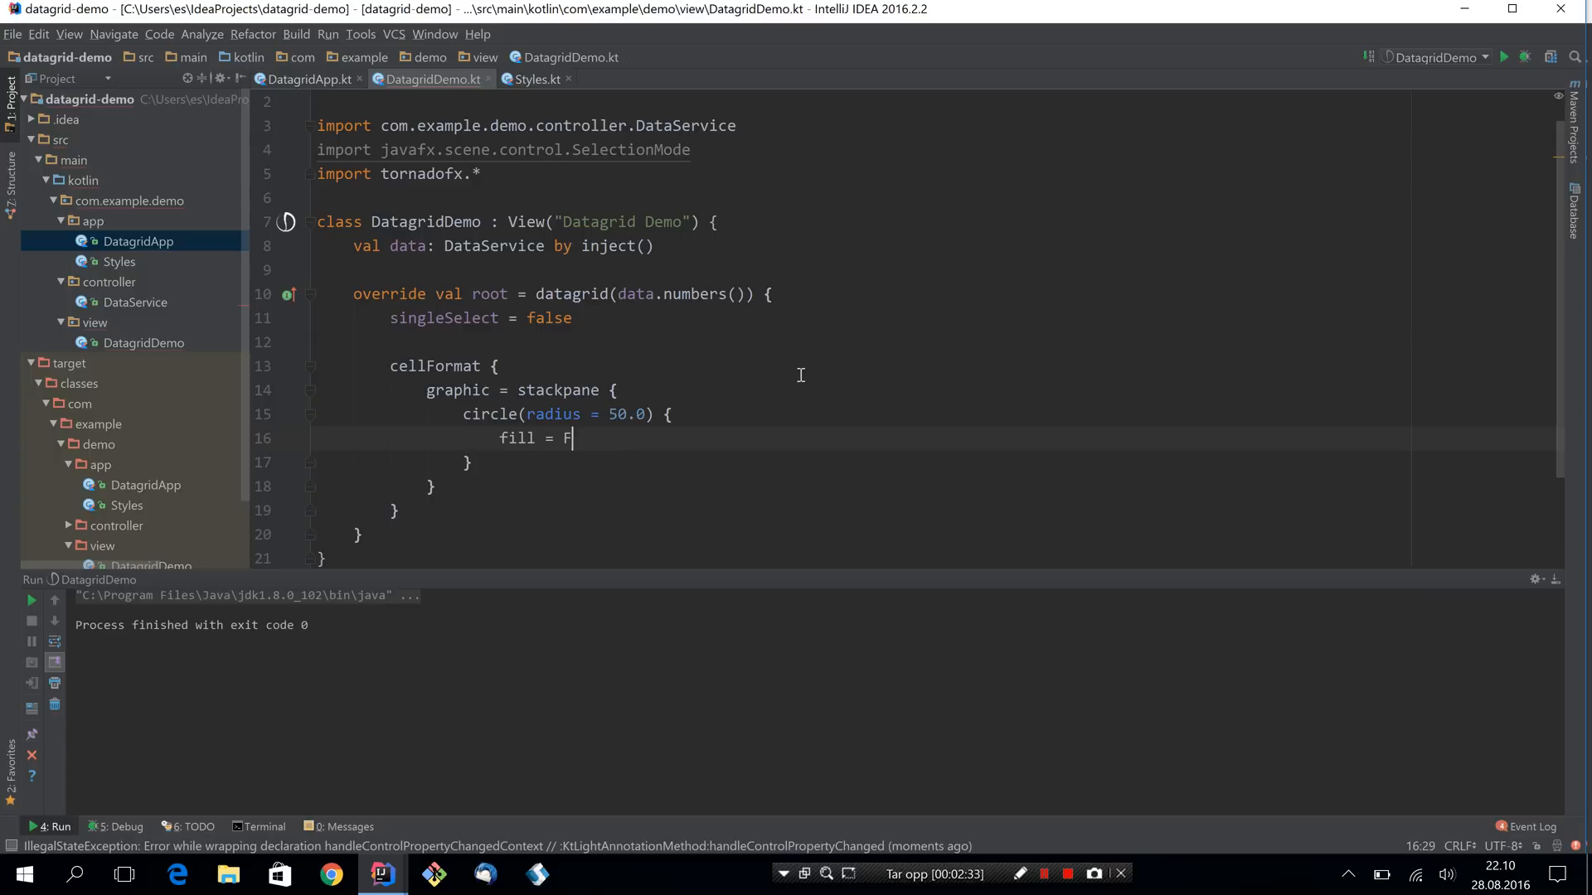
type("ORESTGREEN")
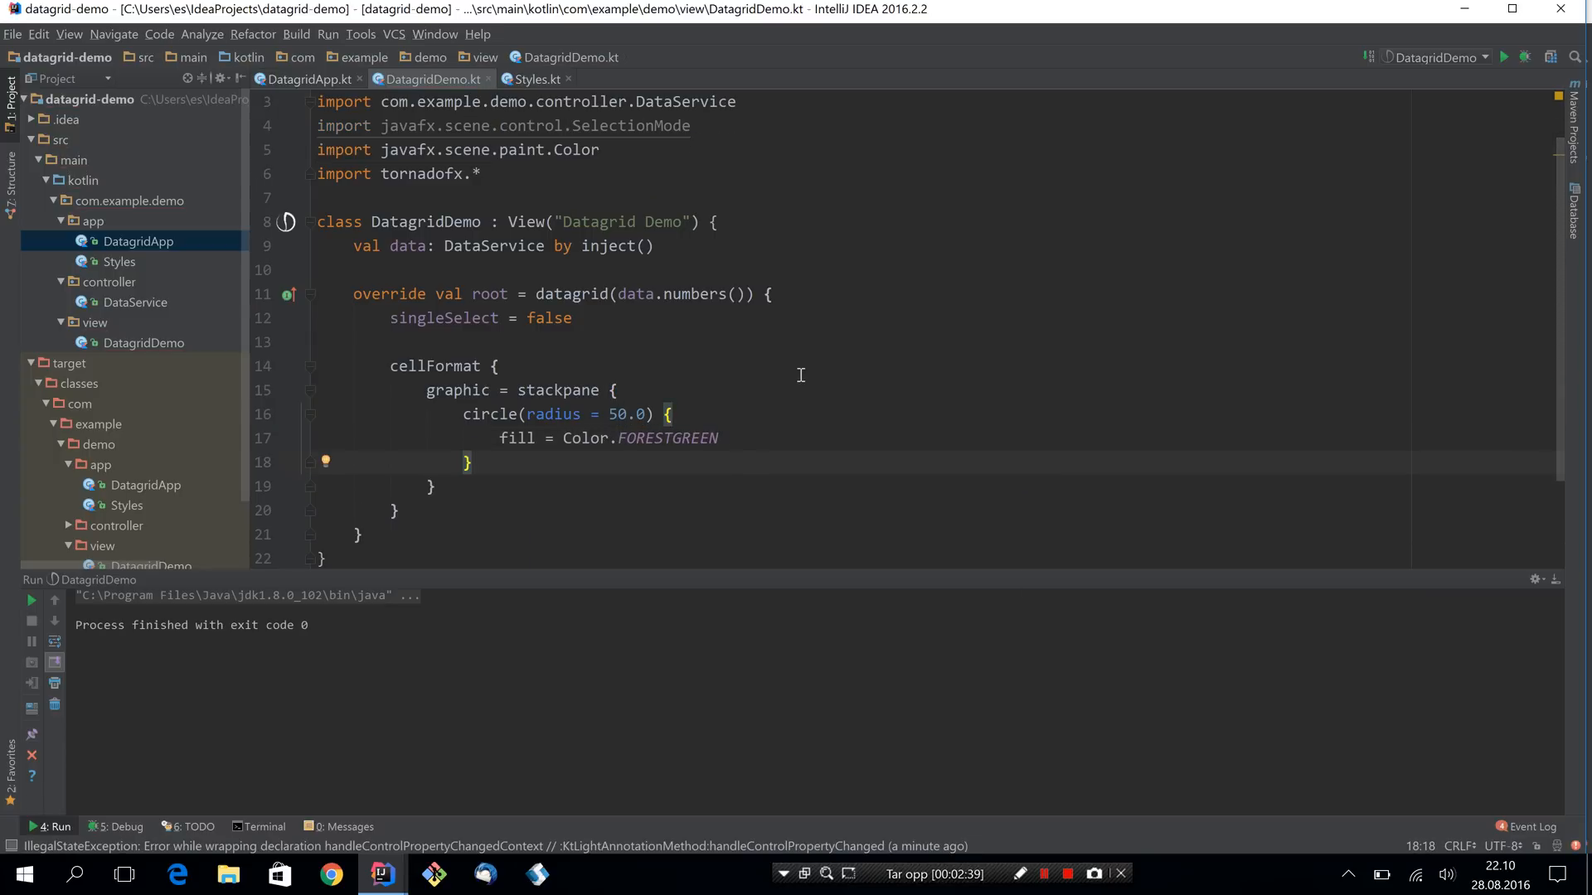
type("label")
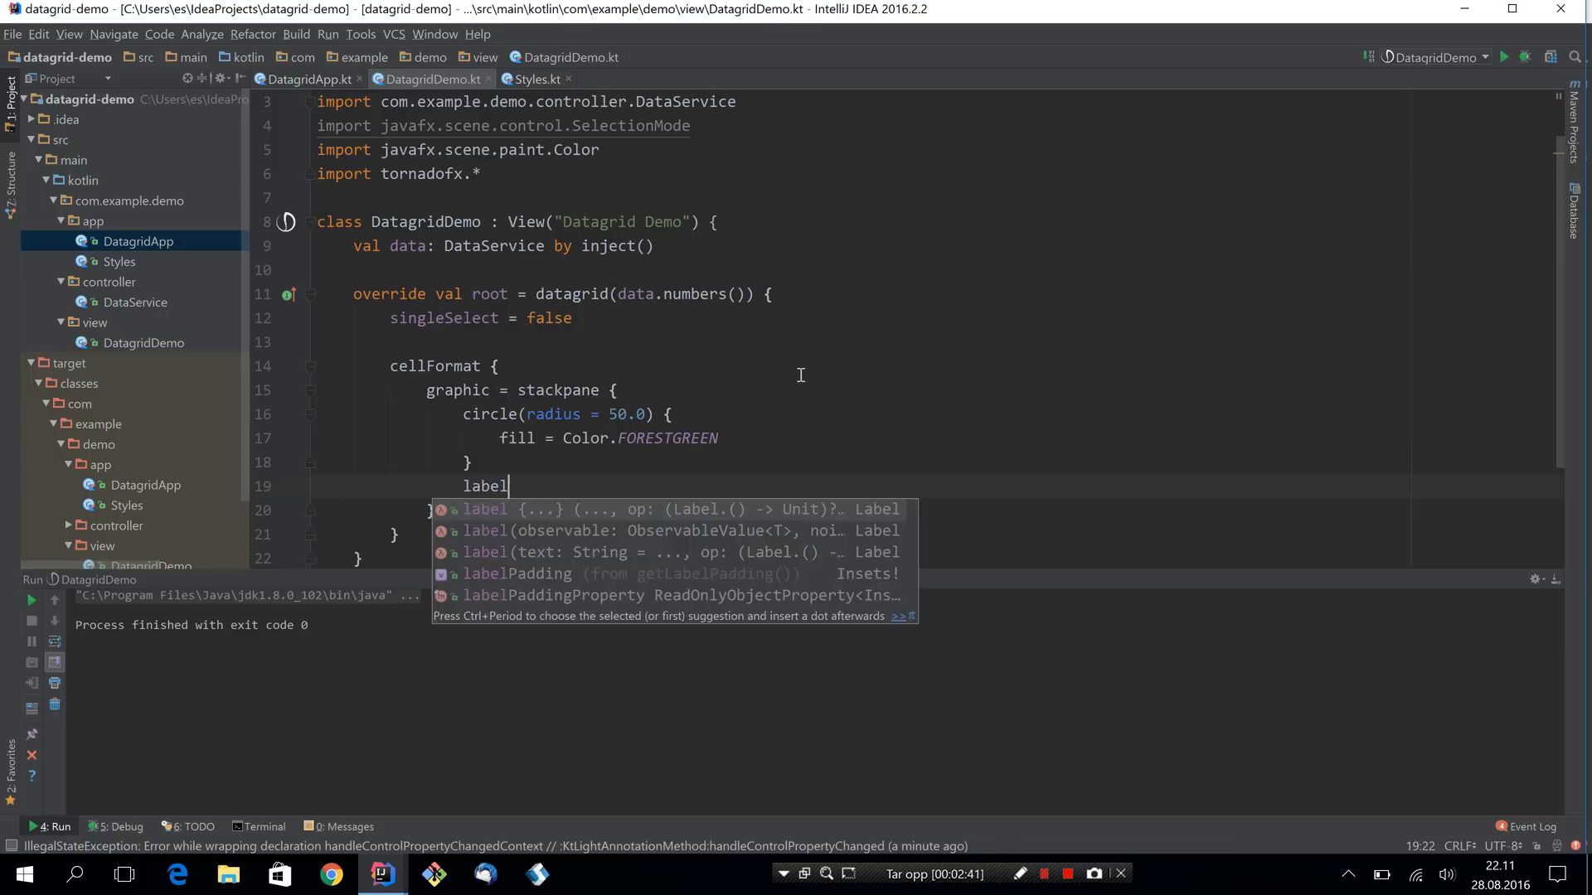
type("(it")
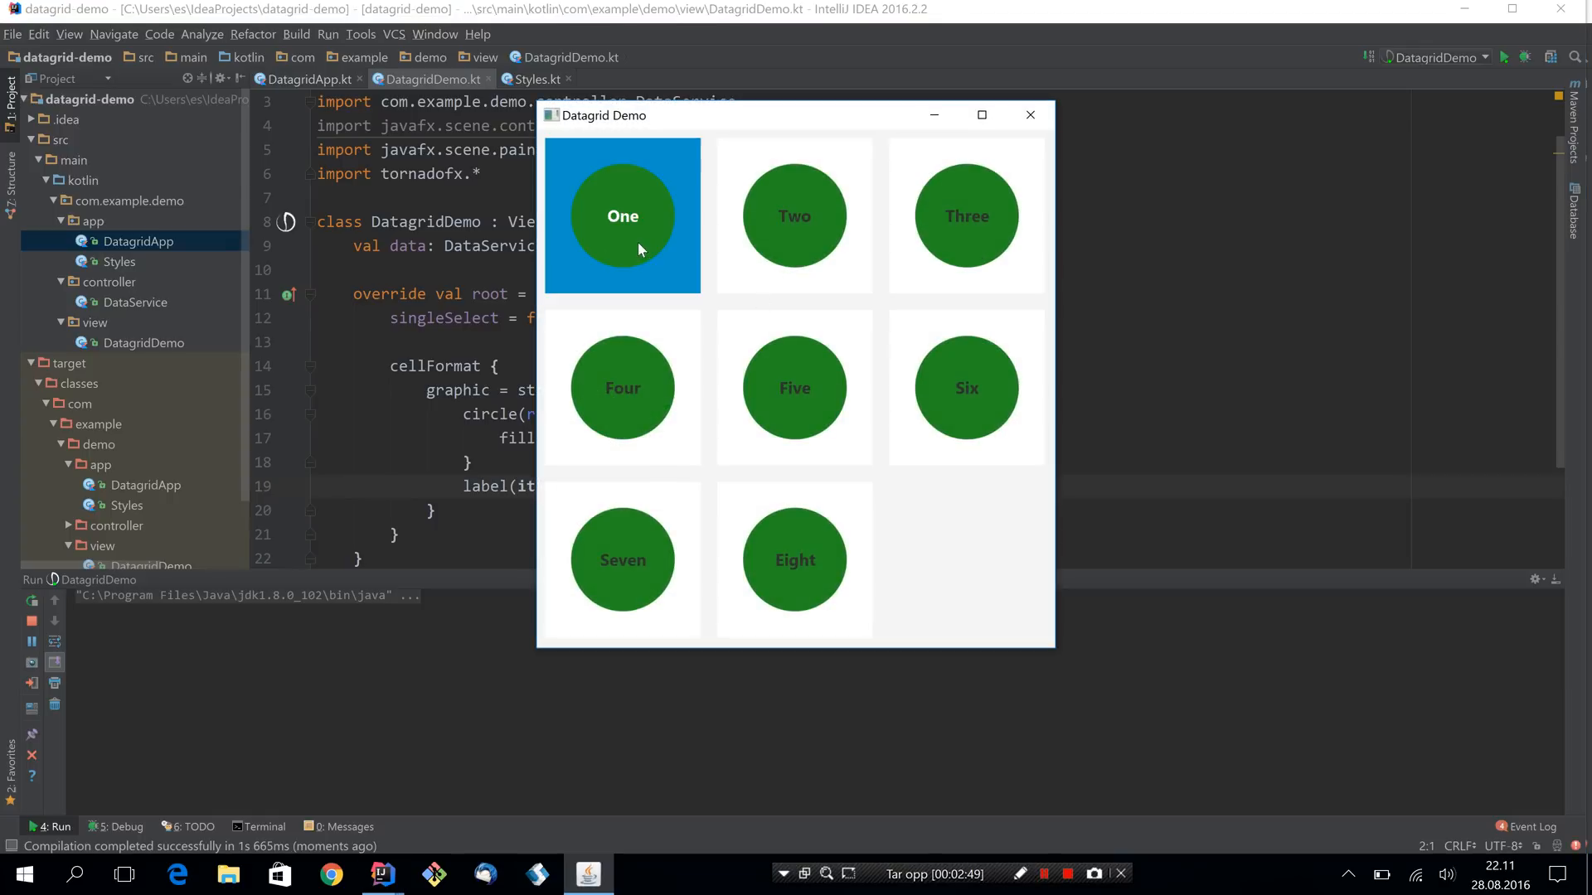
Select a green-circle tile in the running demo, close it, and start retyping the data call toward kittens.
left_click(965, 216)
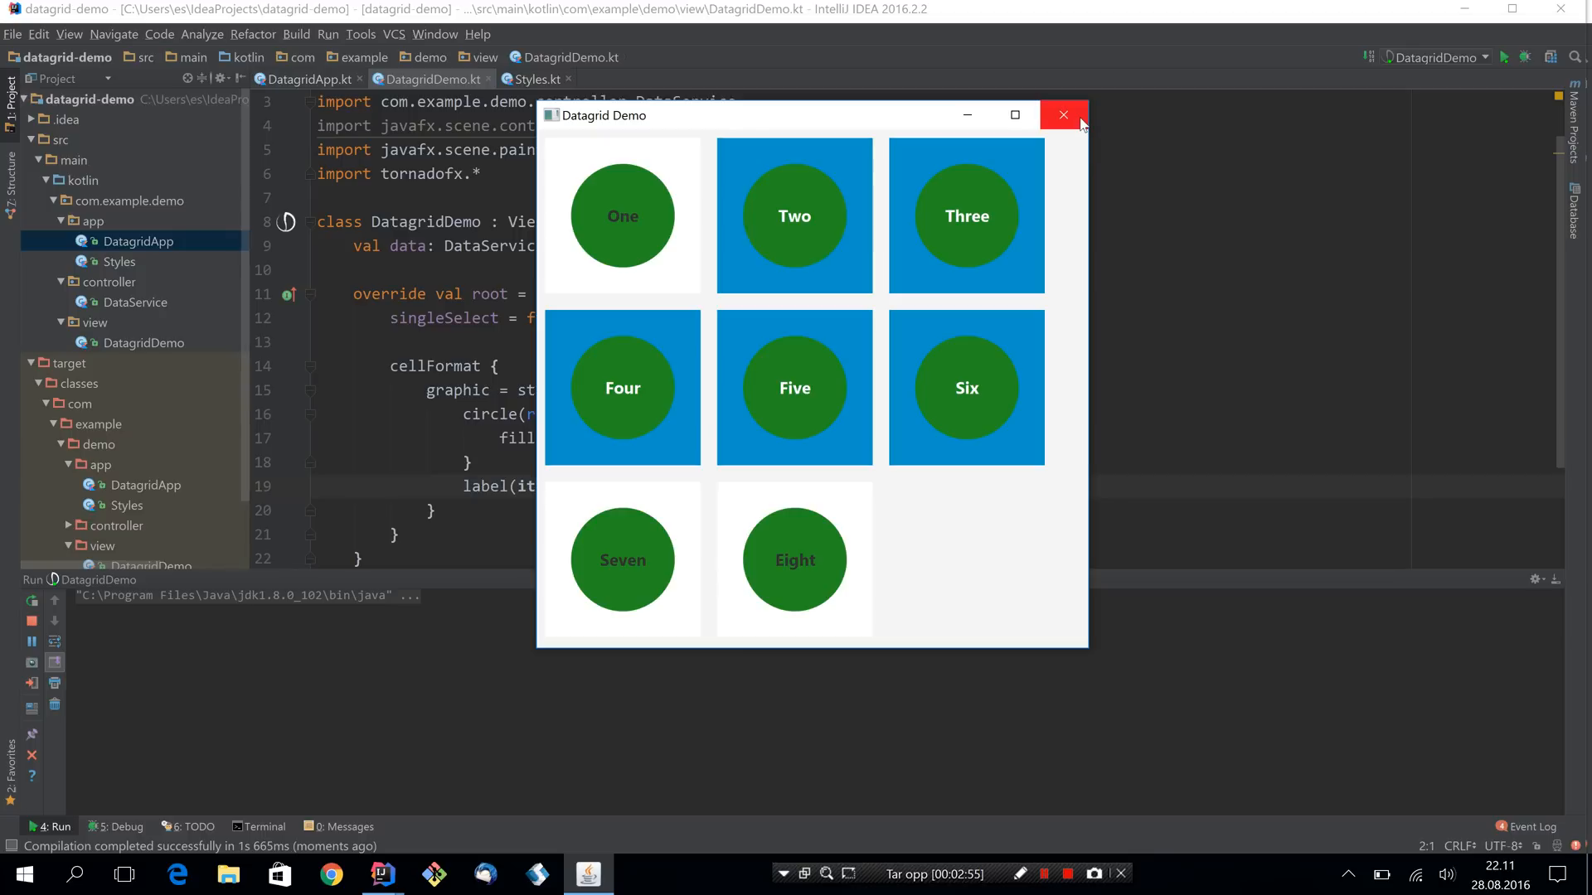
left_click(1063, 114)
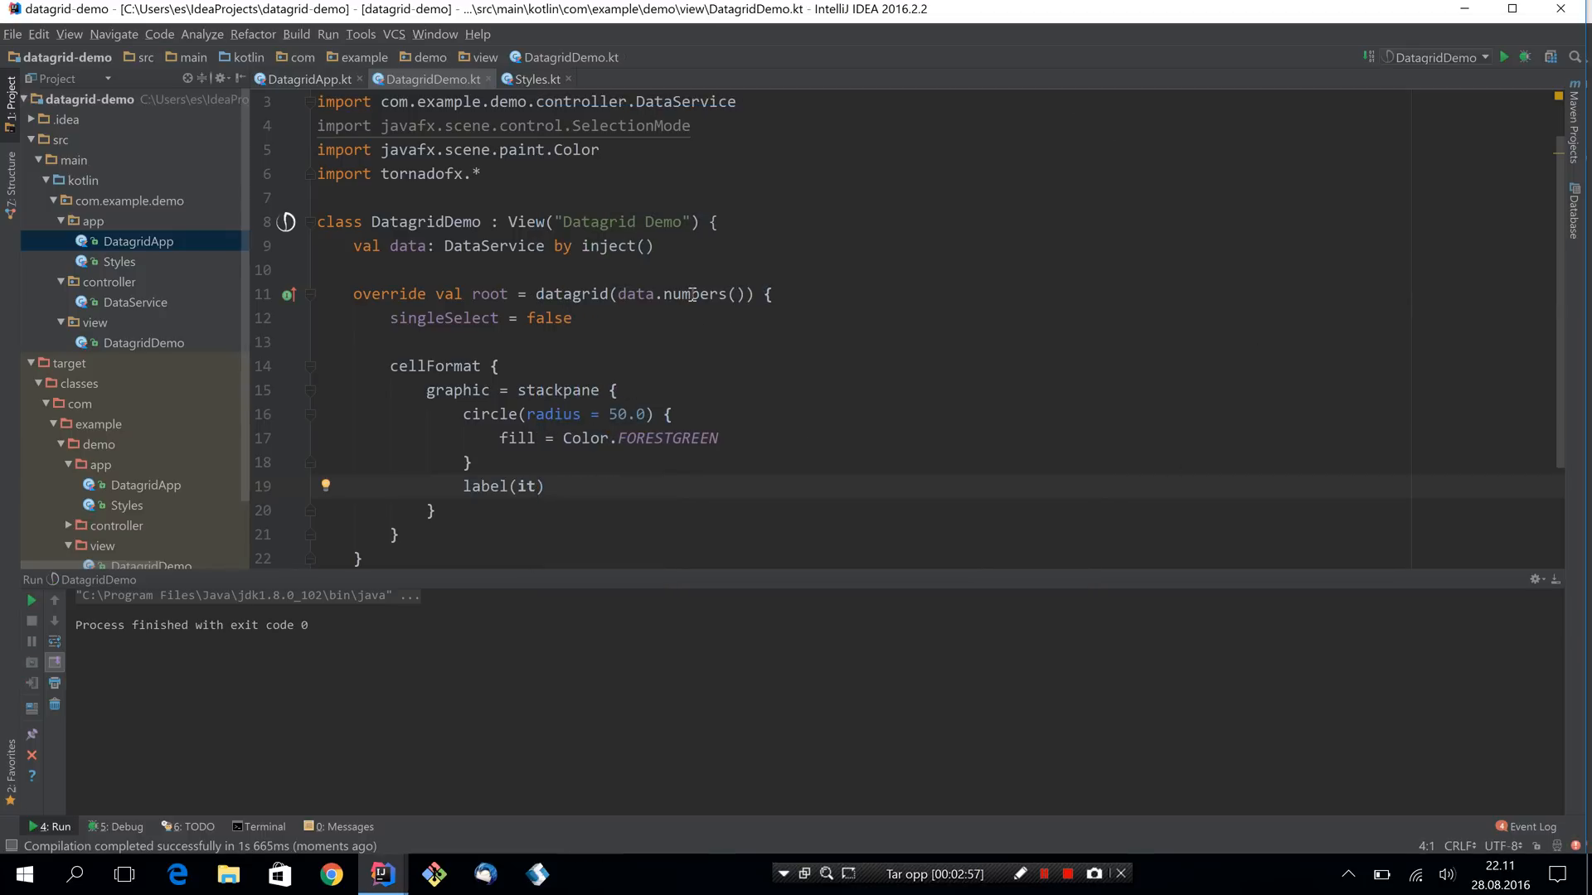
type("kit")
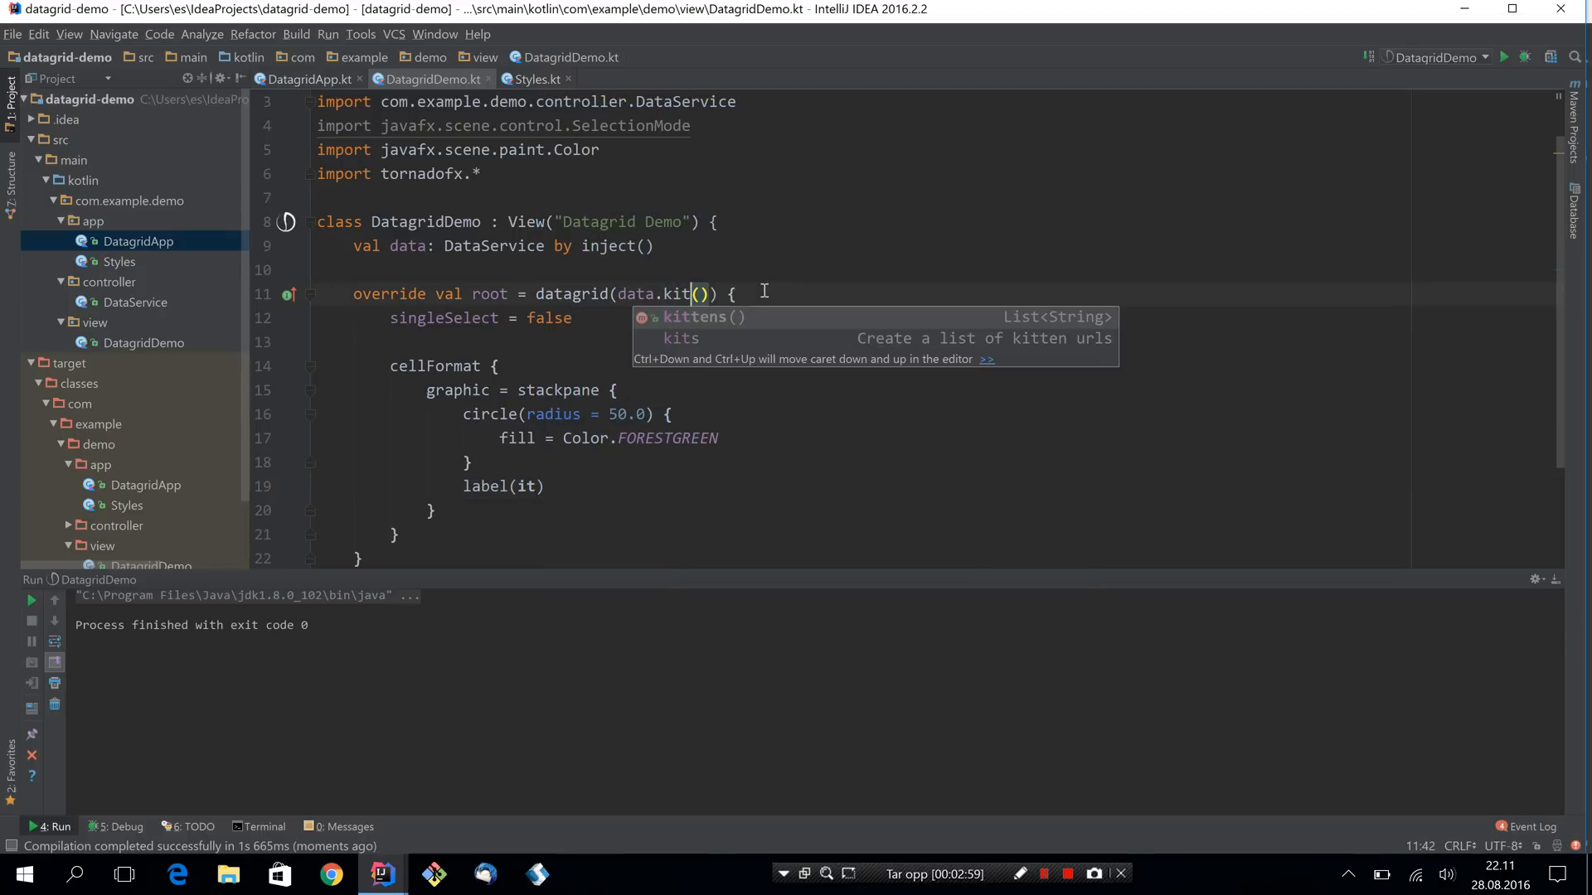
Use data.kittens() with an imageview(it, true) cell graphic and run the kitten demo.
left_click(694, 316)
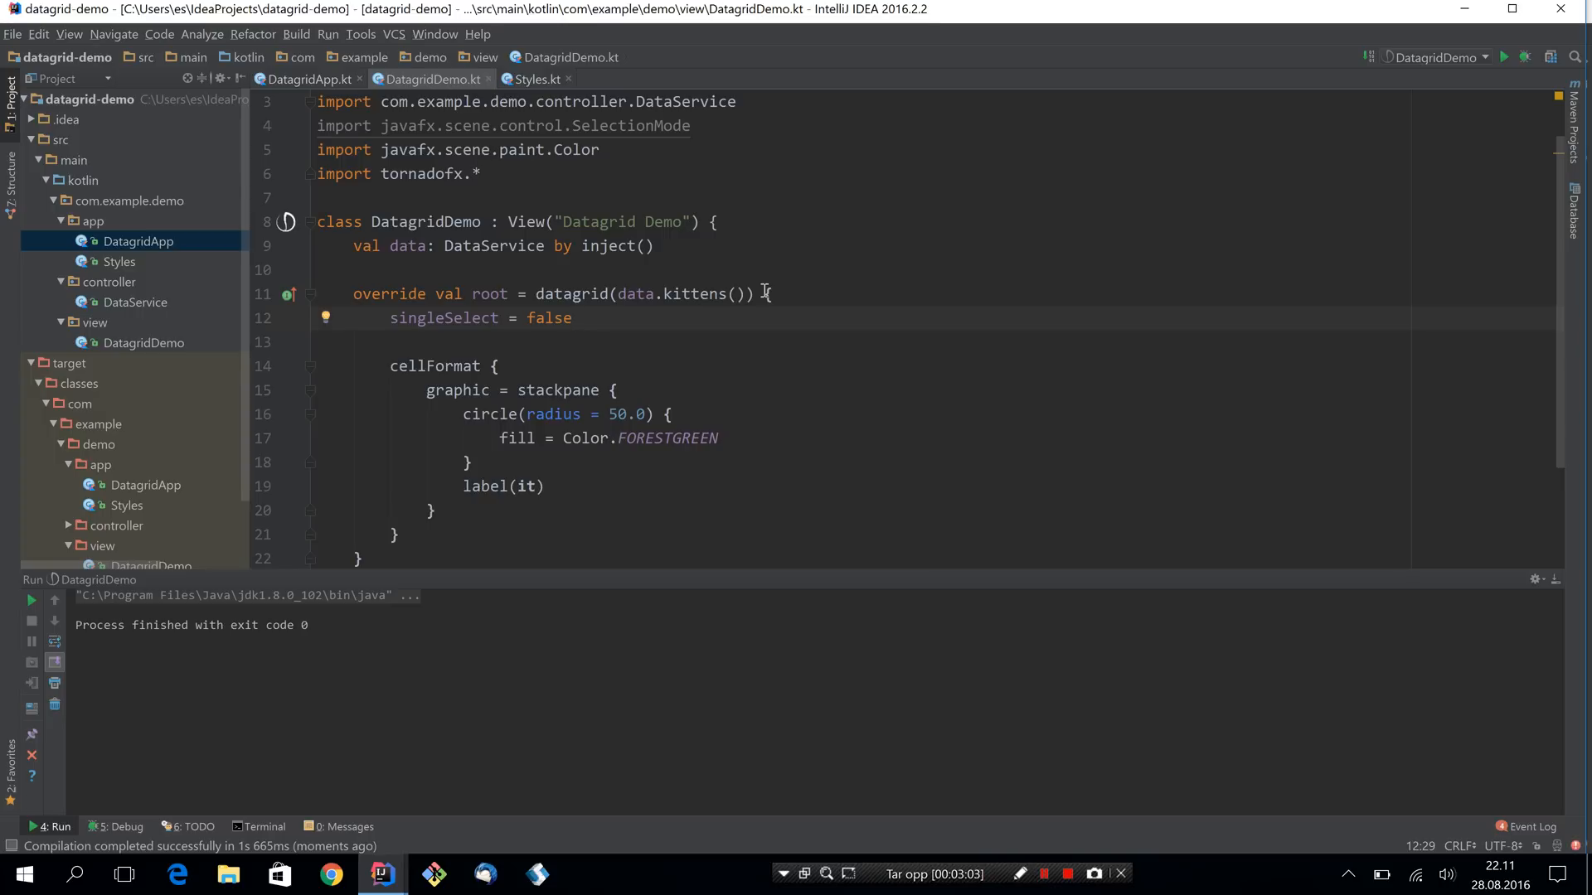
left_click(559, 390)
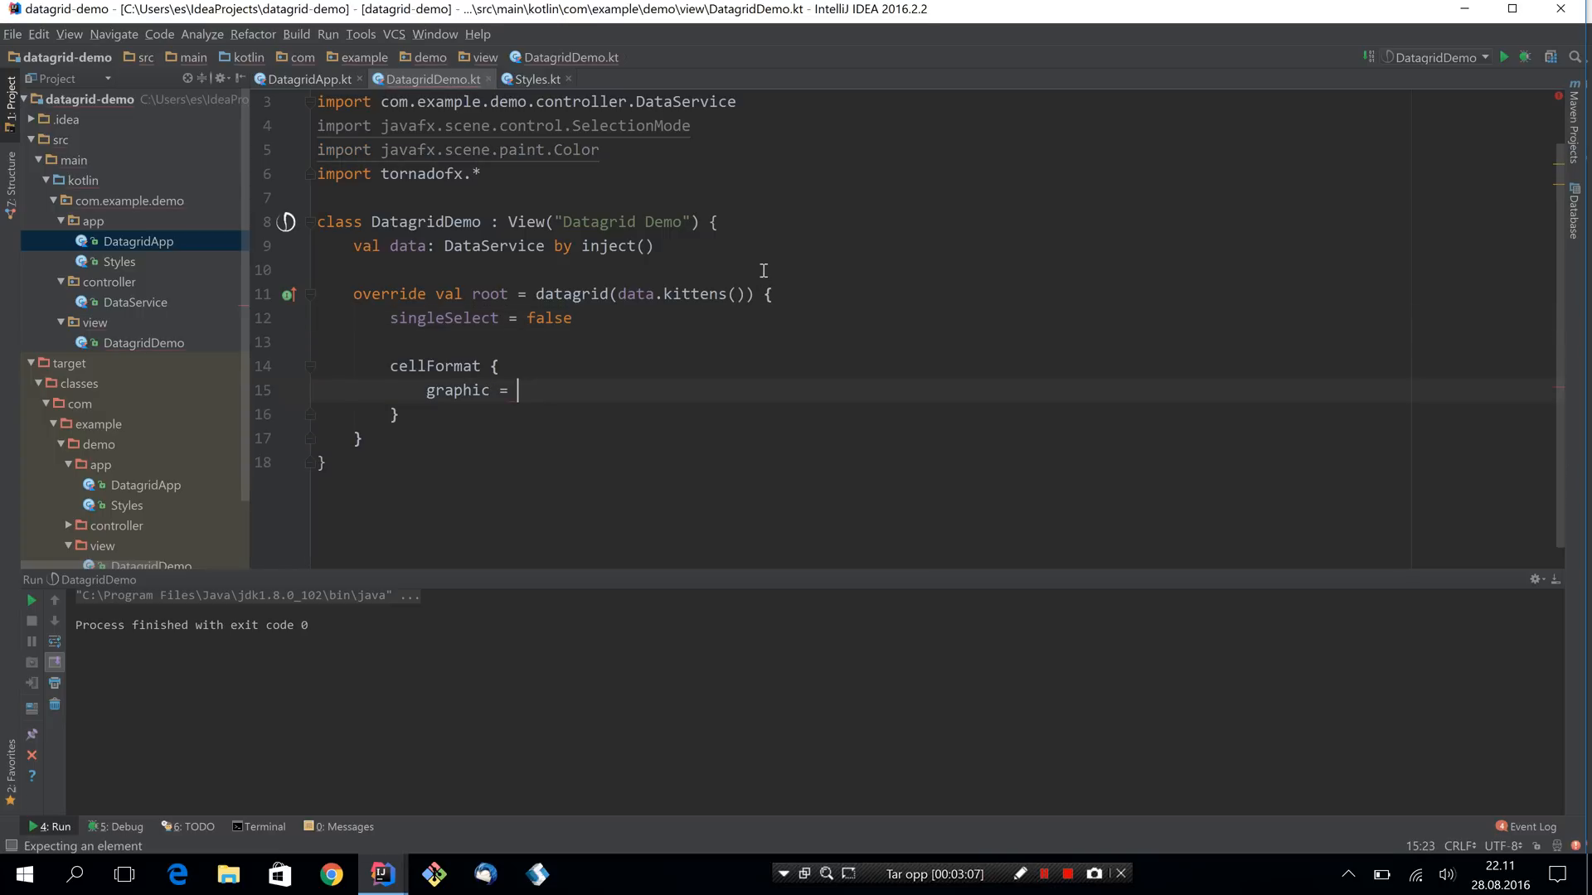
type("imageview(it")
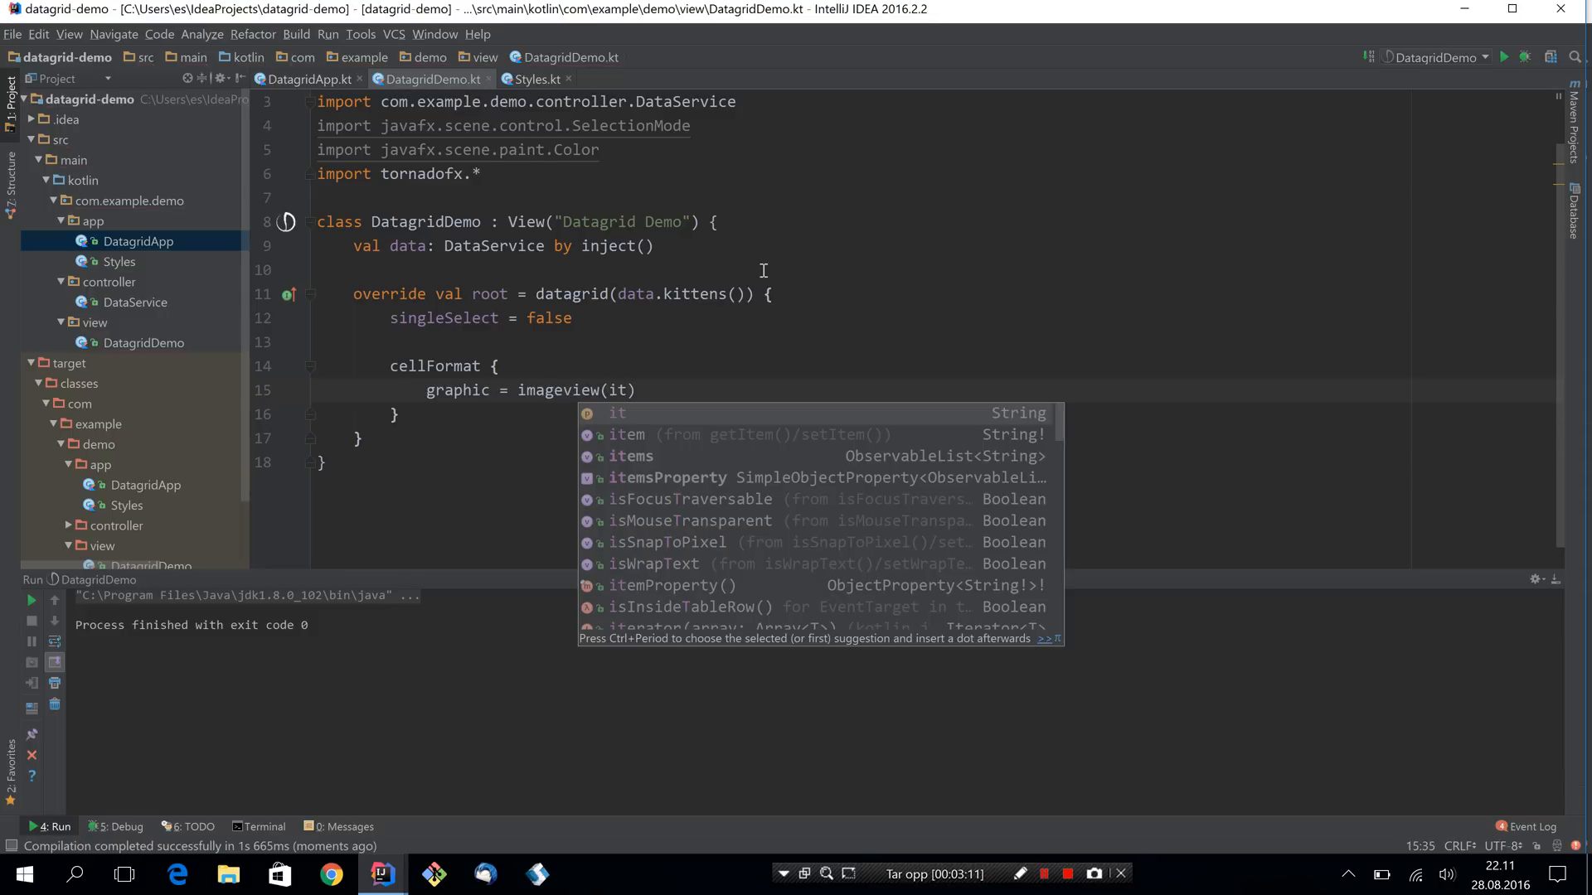
type(", t")
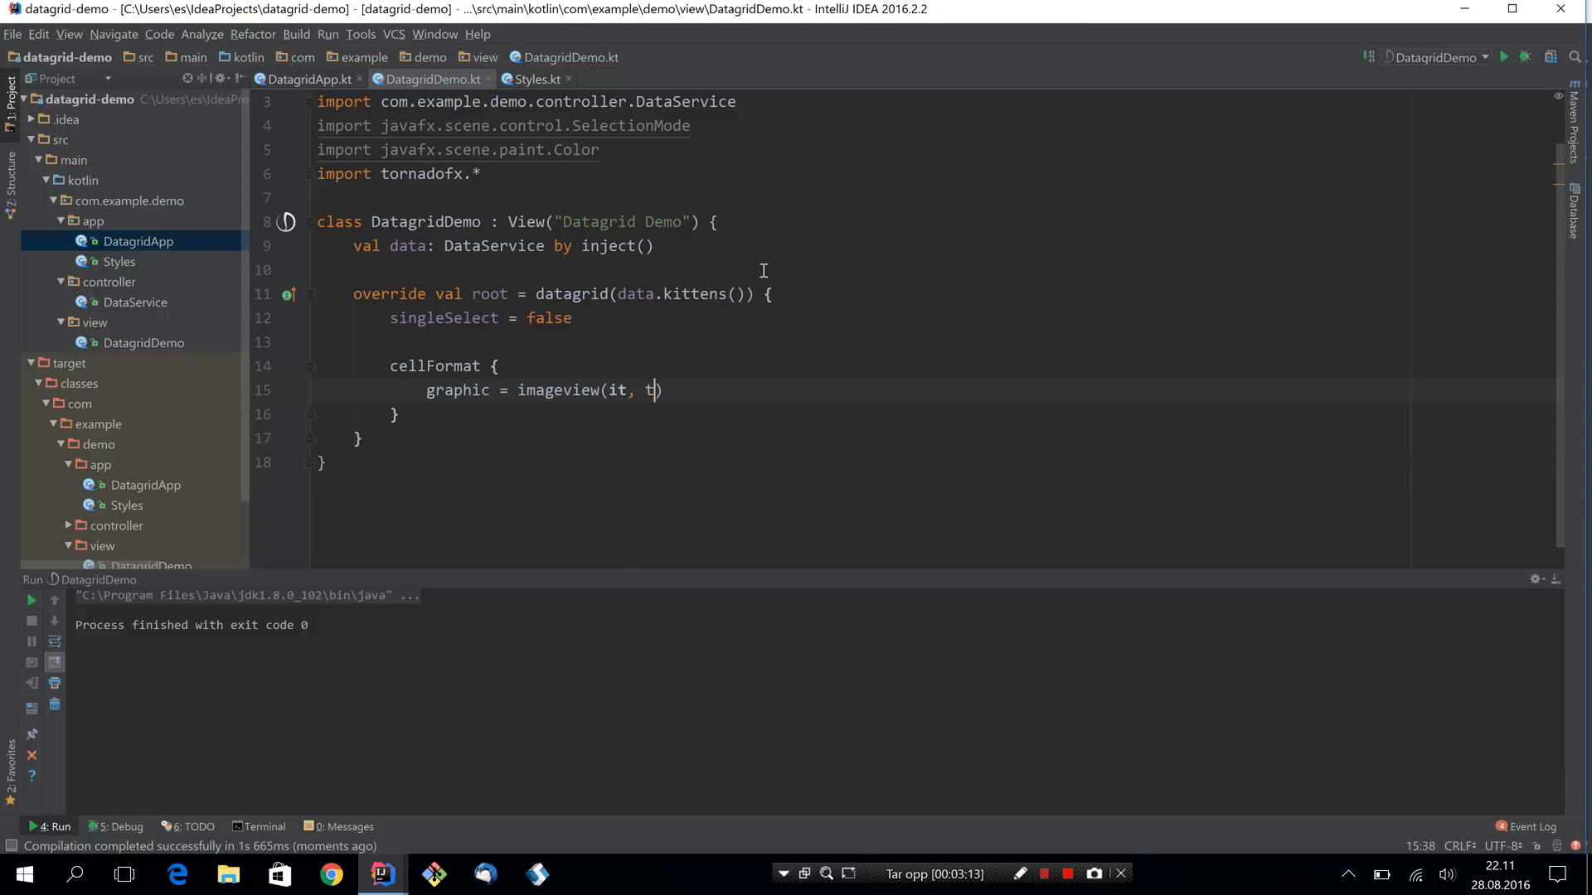
type("rue")
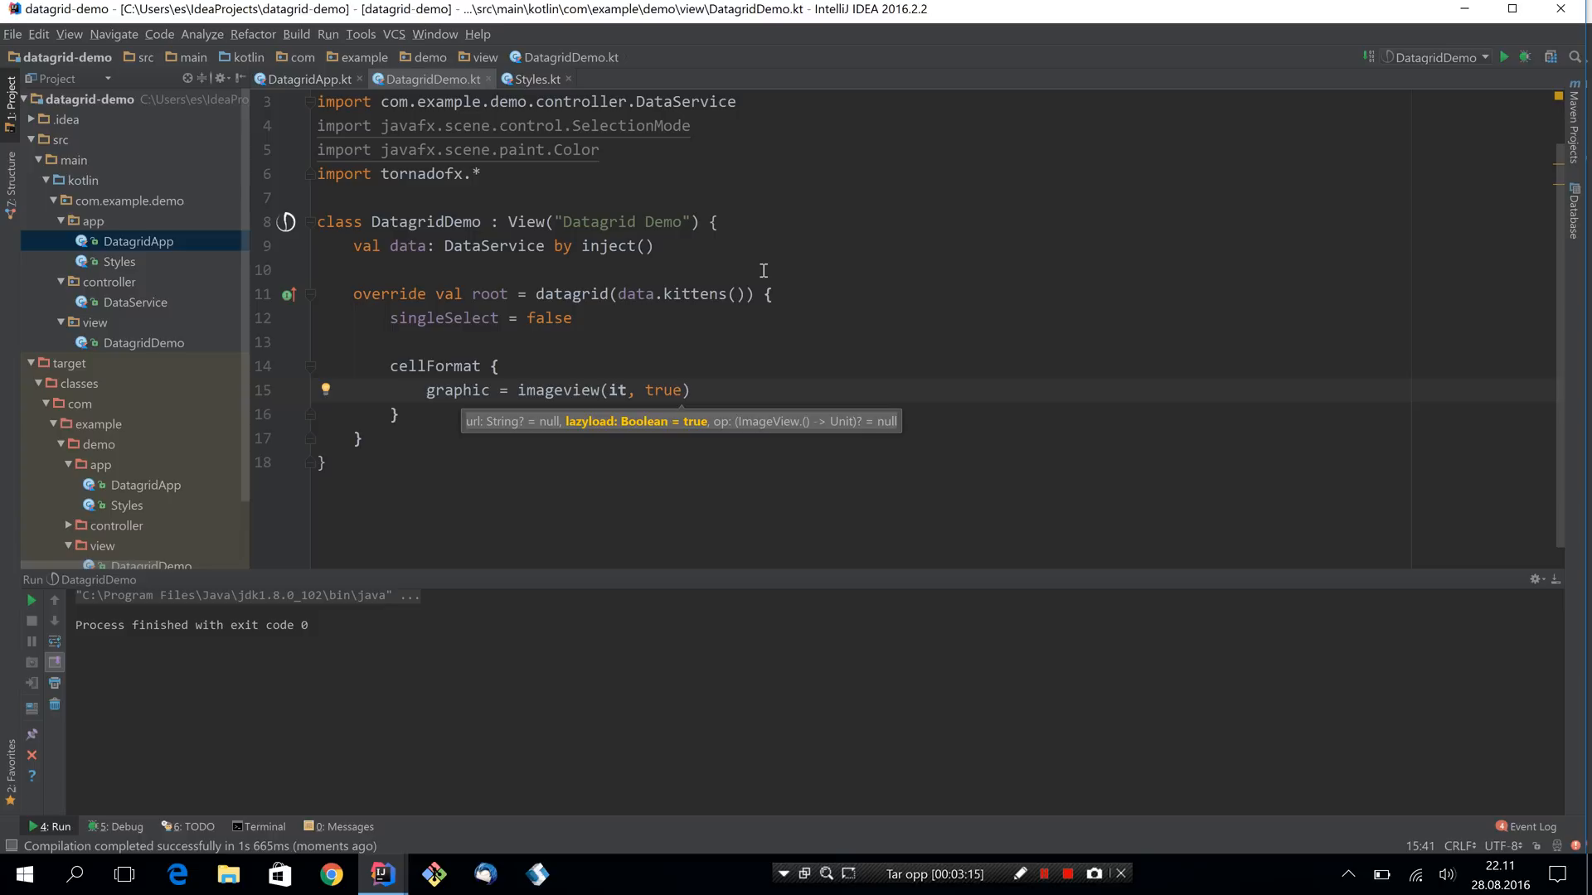
mouse_move(712, 227)
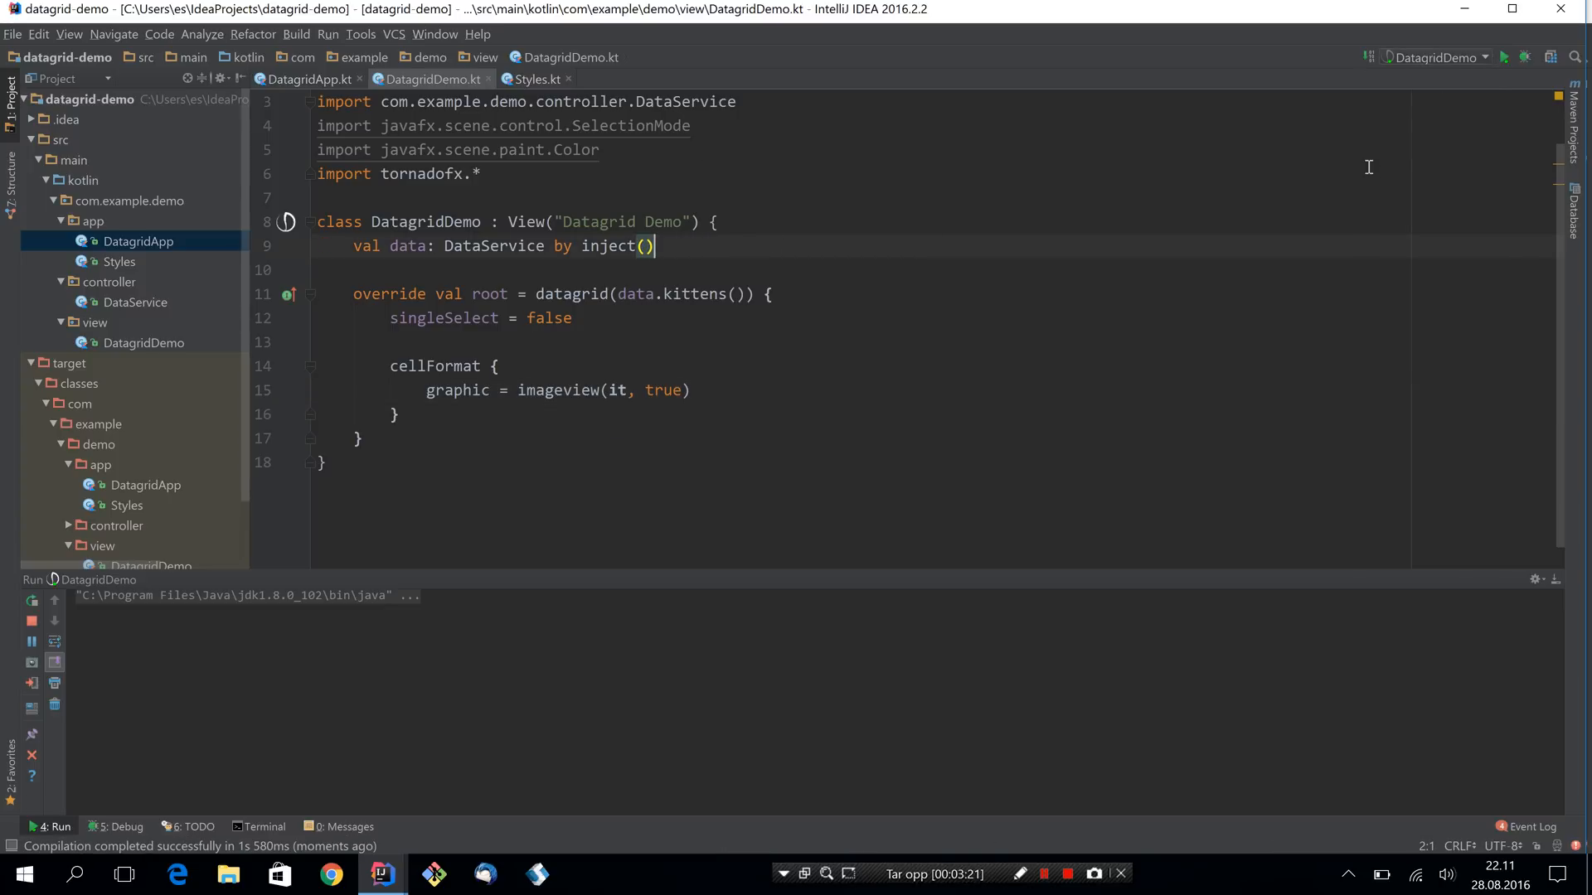
left_click(1504, 57)
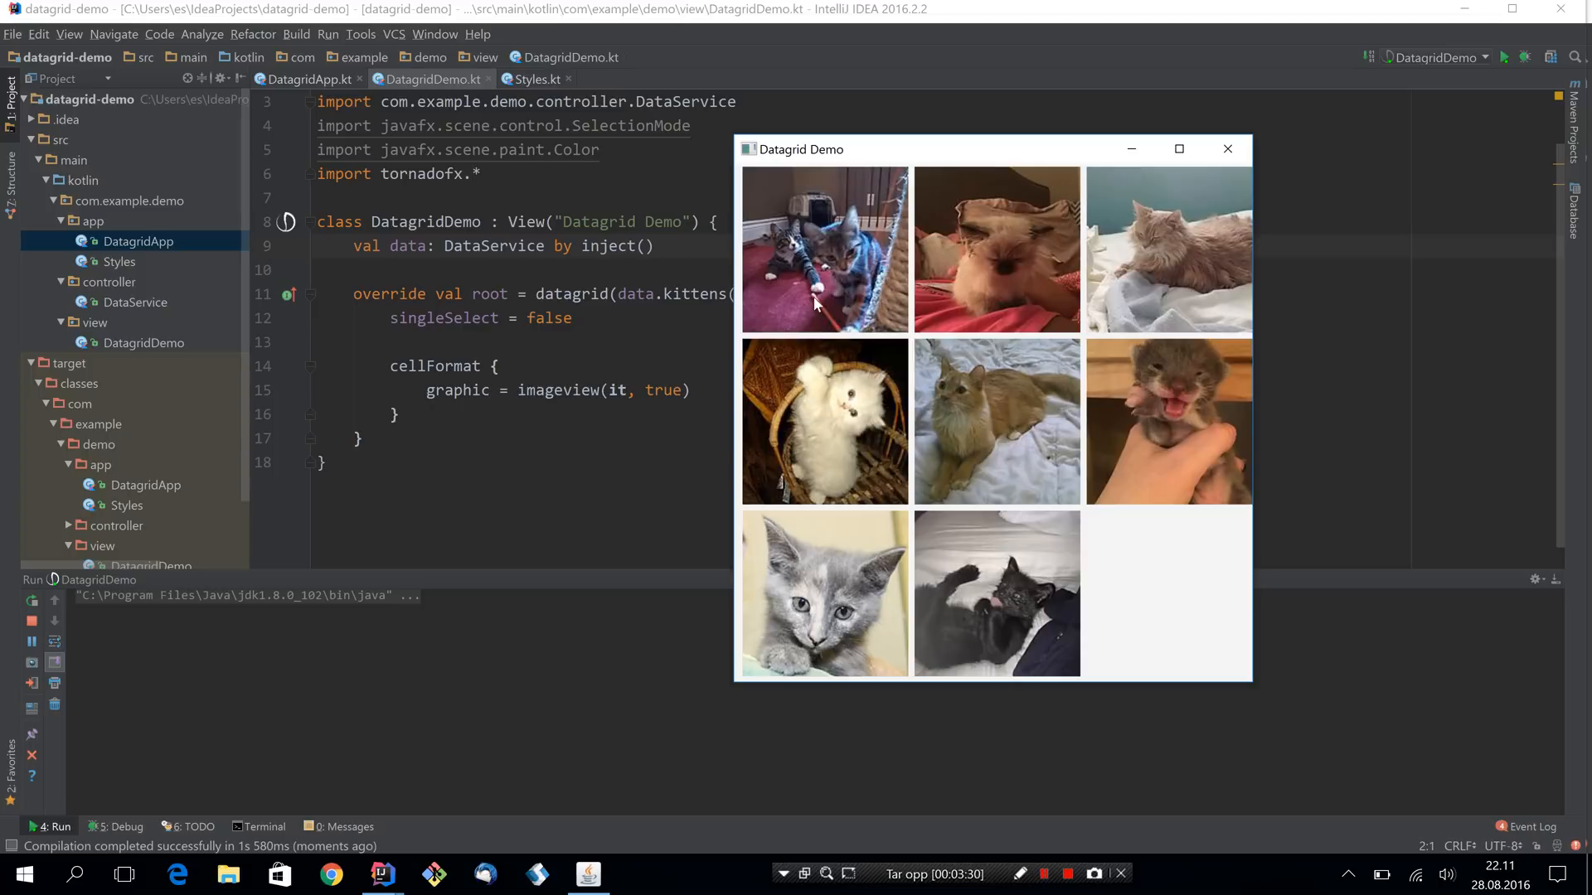
mouse_move(811, 307)
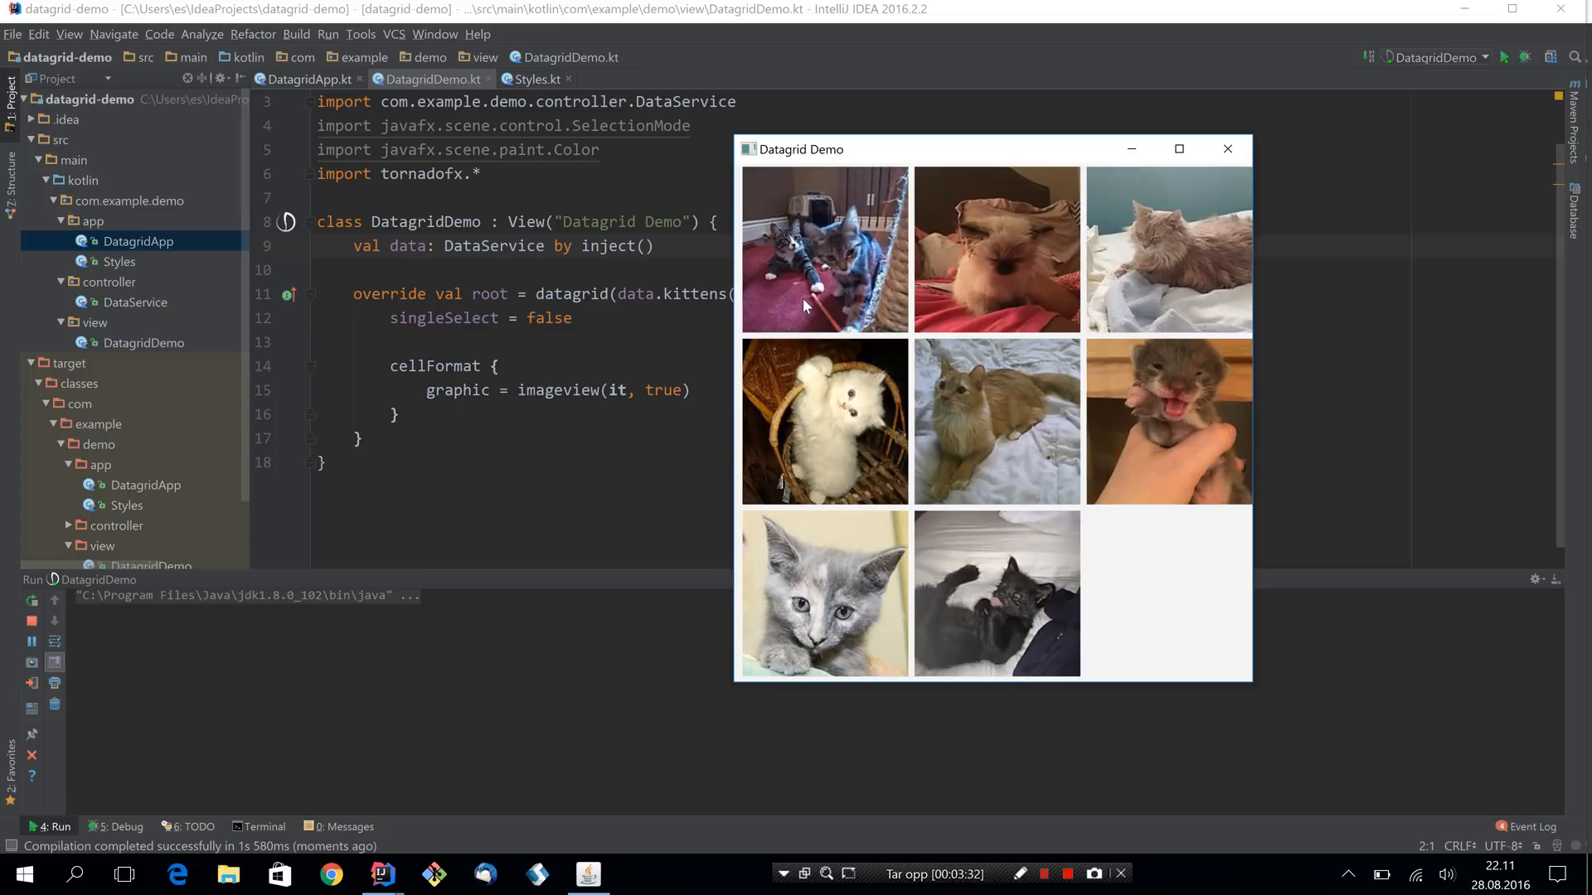
mouse_move(1253, 597)
type("Cache")
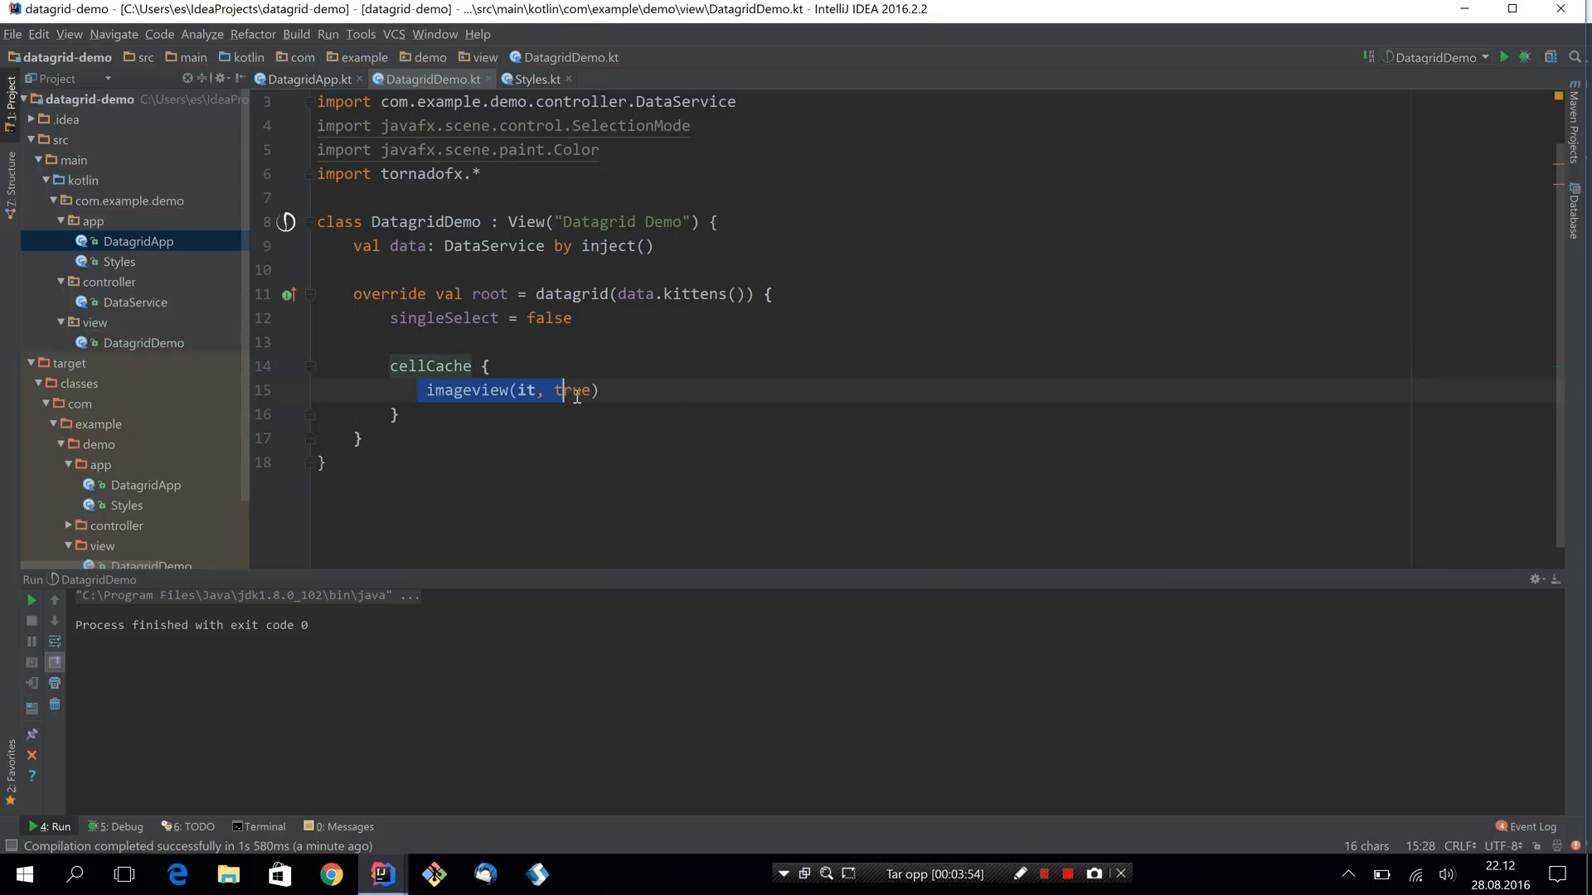
Try adding a cellFormat graphic alongside cellCache, leaving cellCache as the only cell setup.
left_click(585, 423)
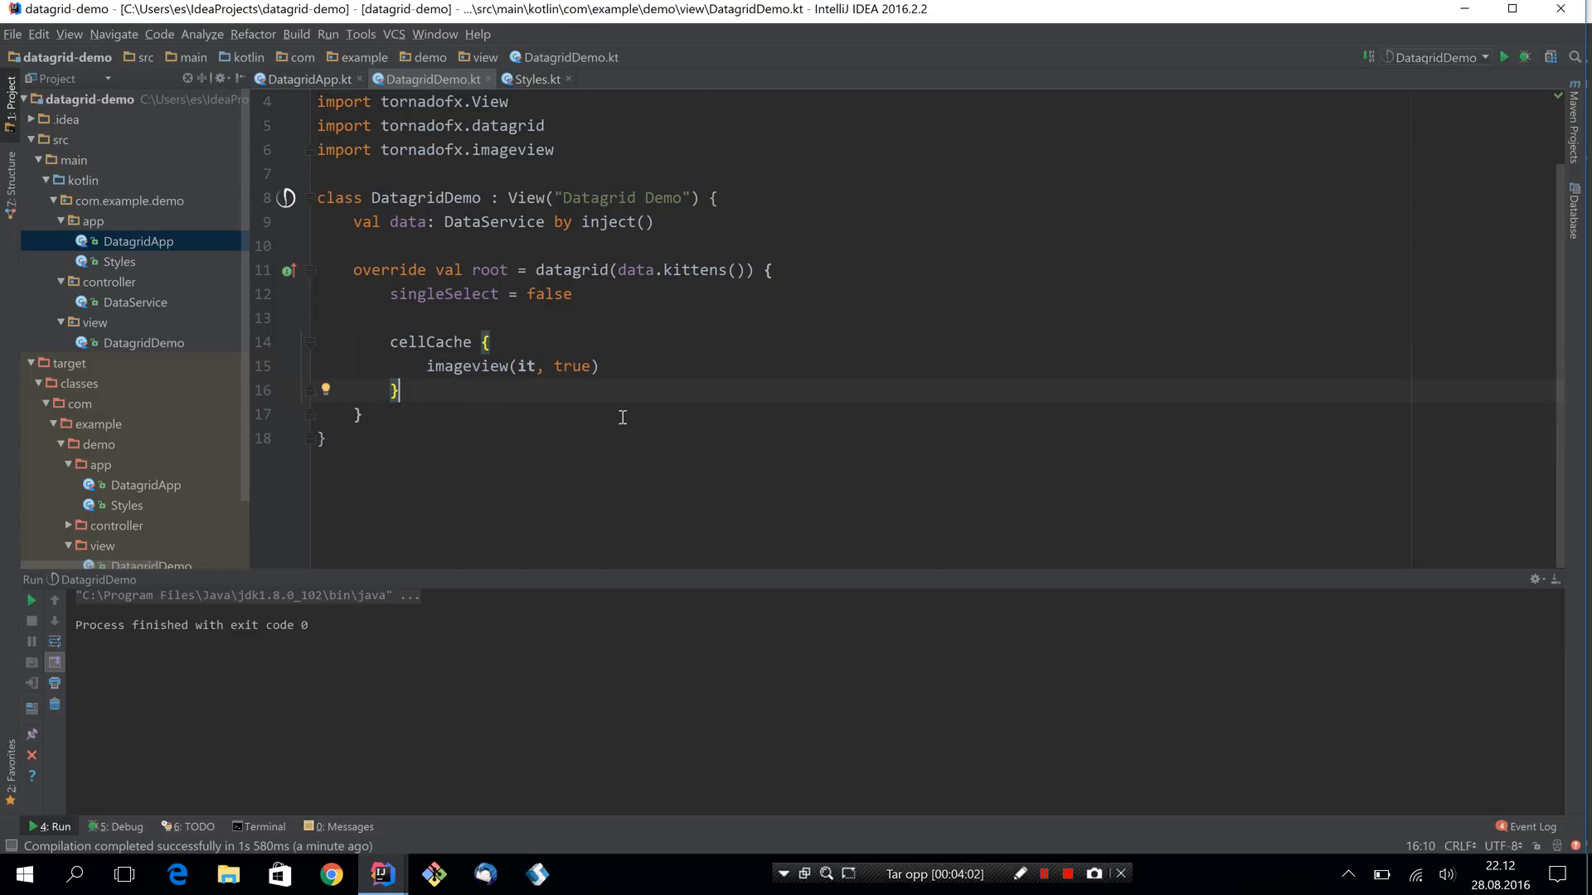
type("cell")
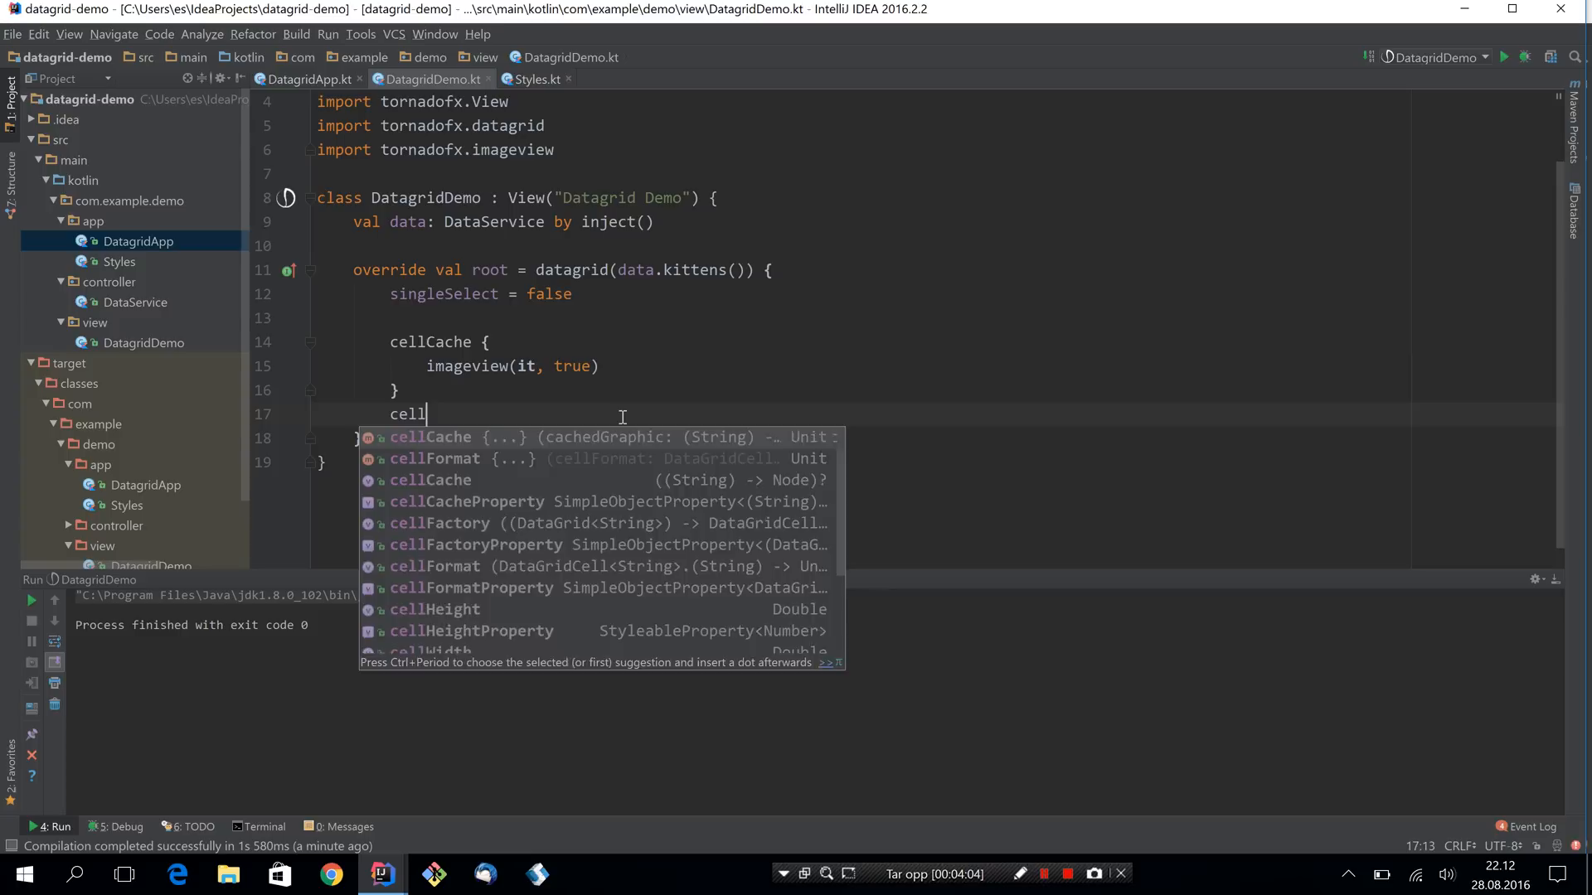
type("Format {")
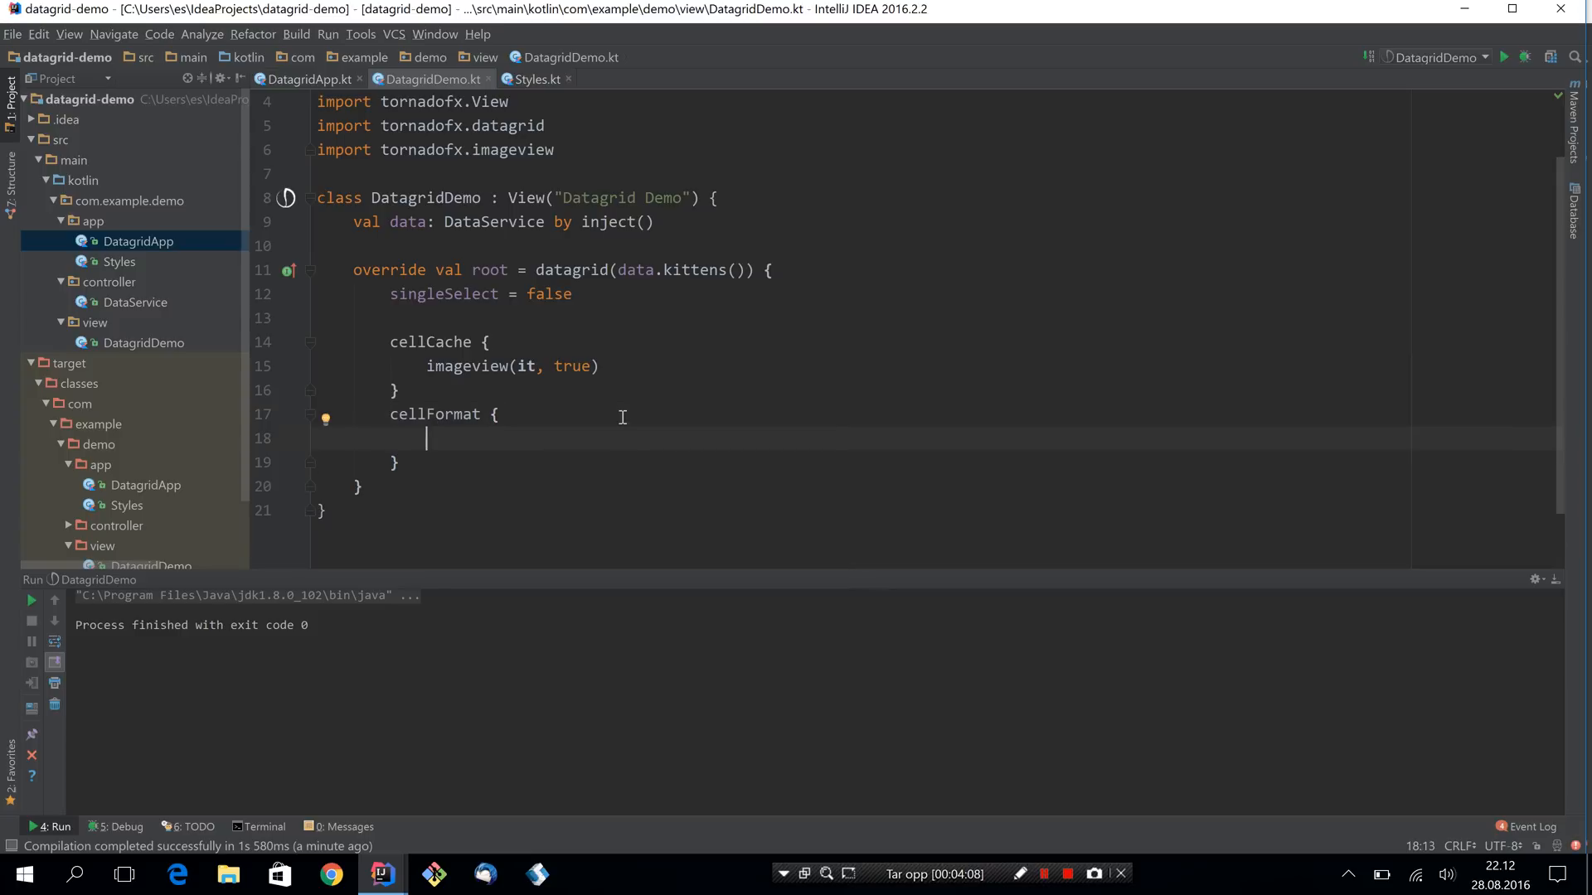
type("grap")
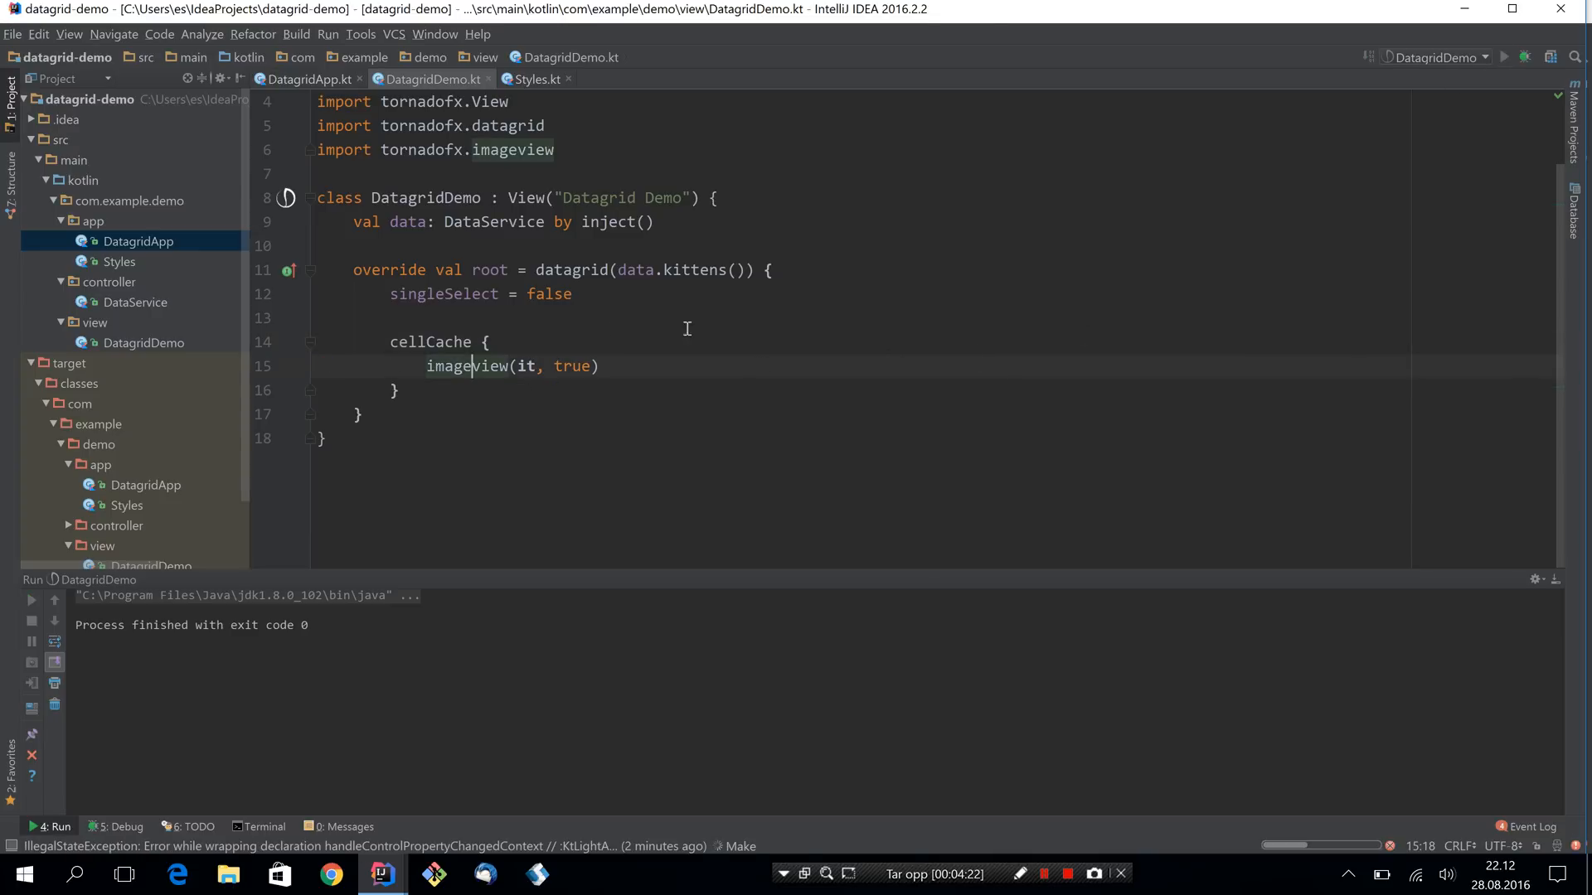
left_click(1506, 56)
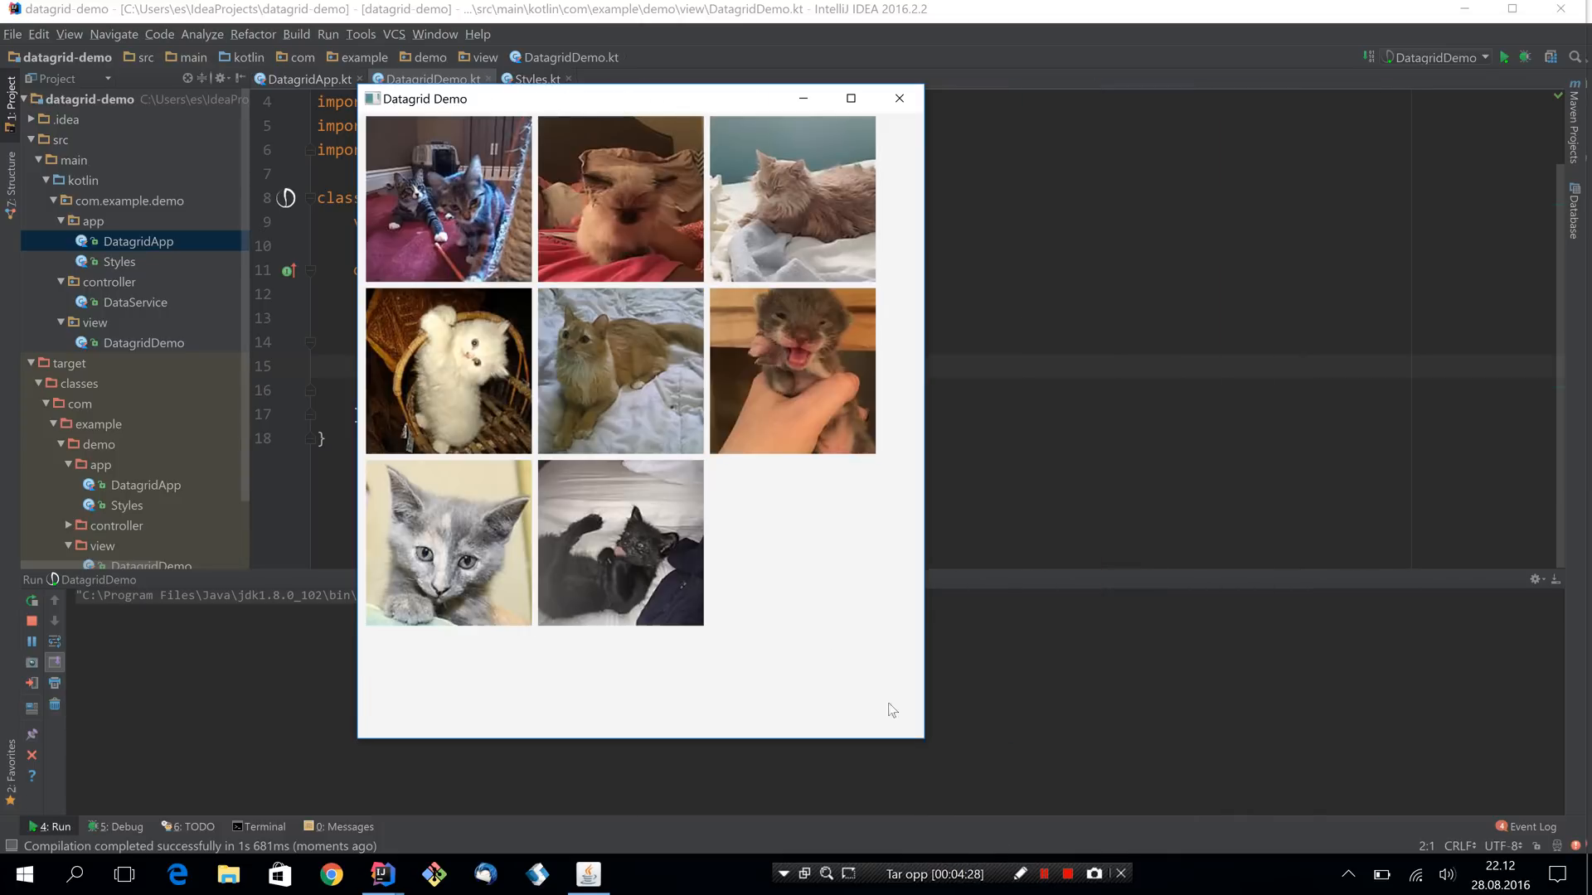
mouse_move(627, 109)
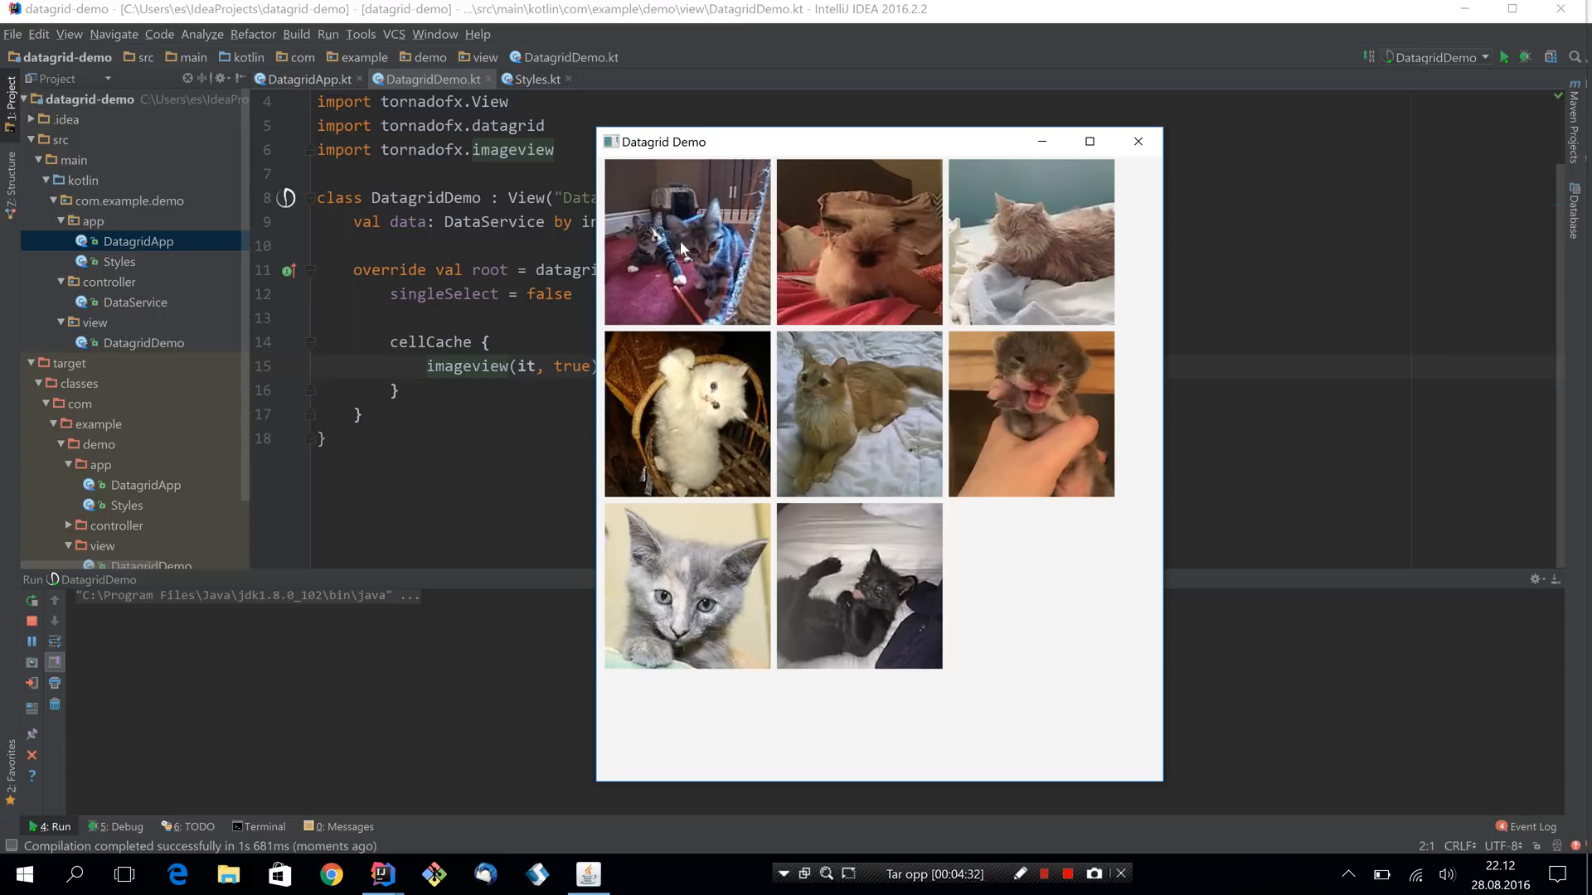
mouse_move(883, 387)
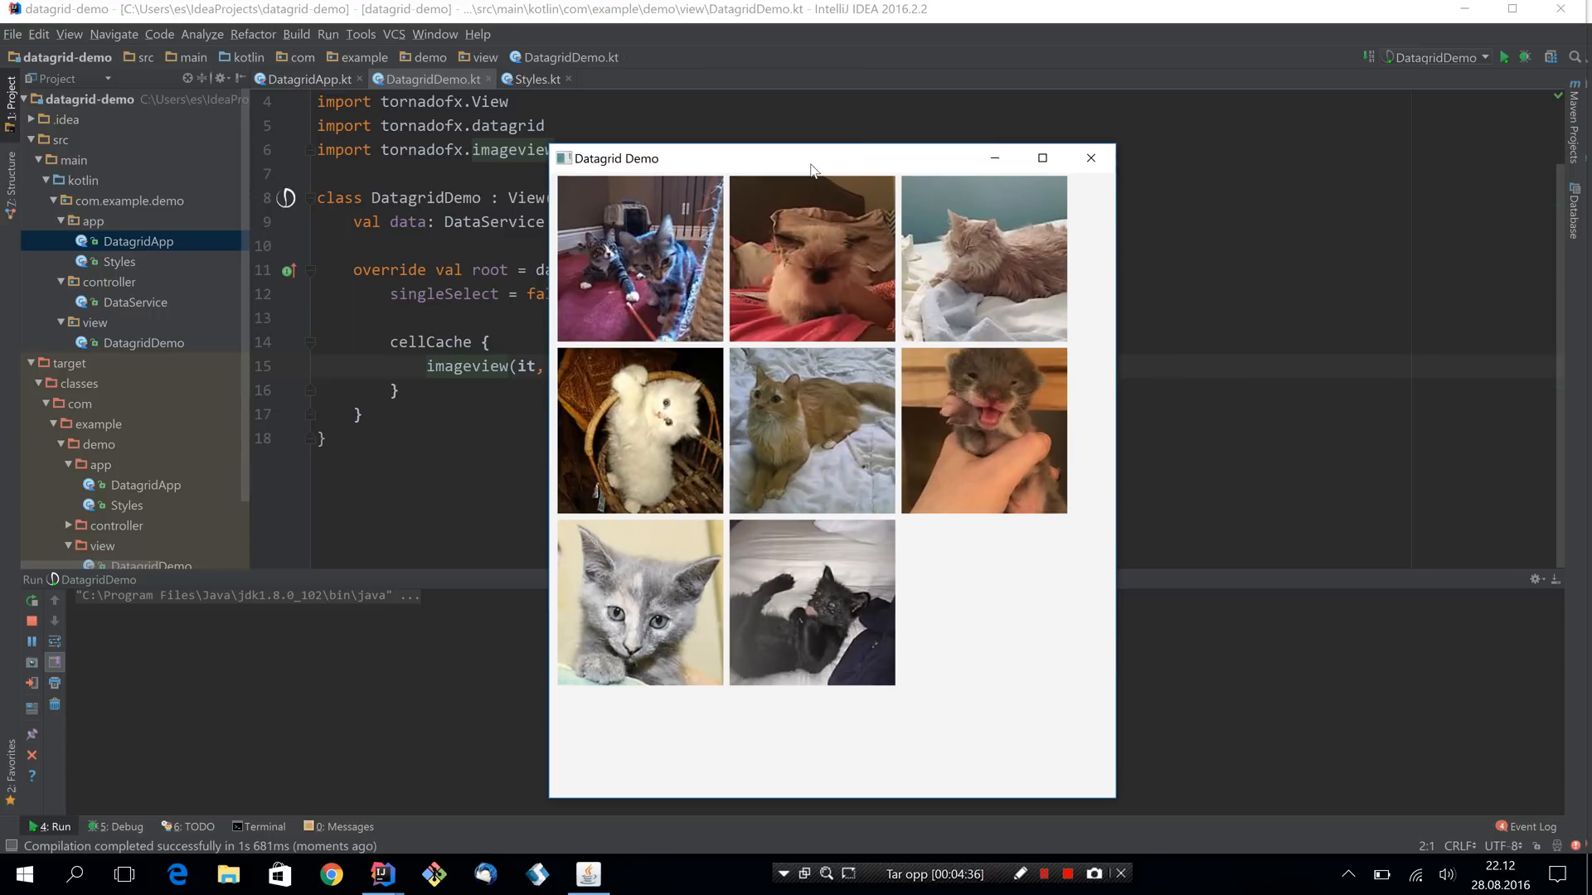
mouse_move(1002, 287)
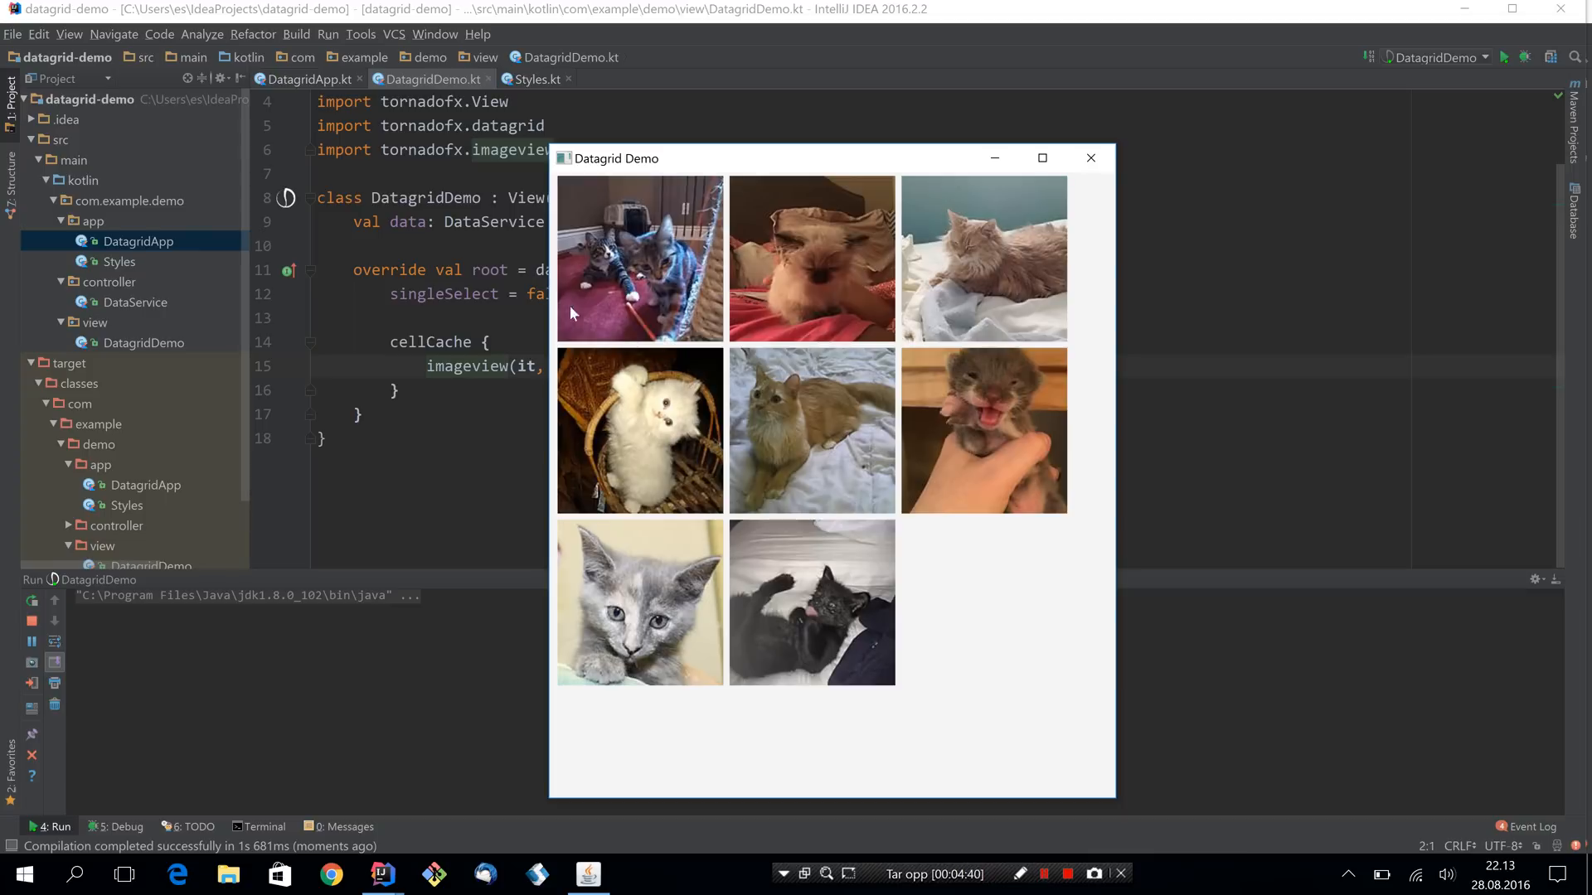
mouse_move(1019, 424)
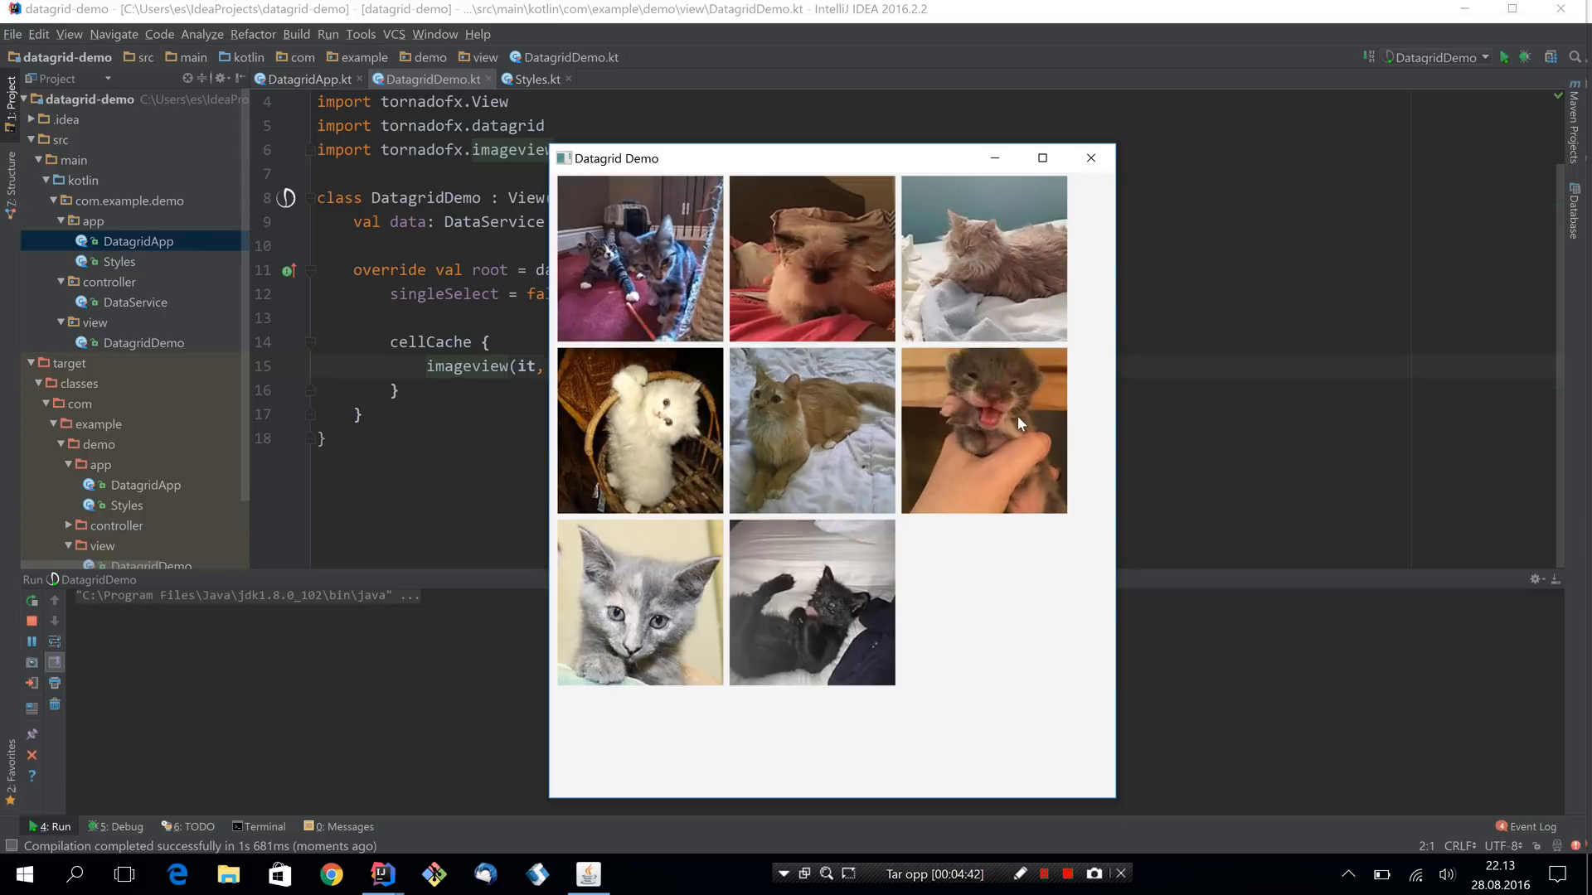
mouse_move(739, 277)
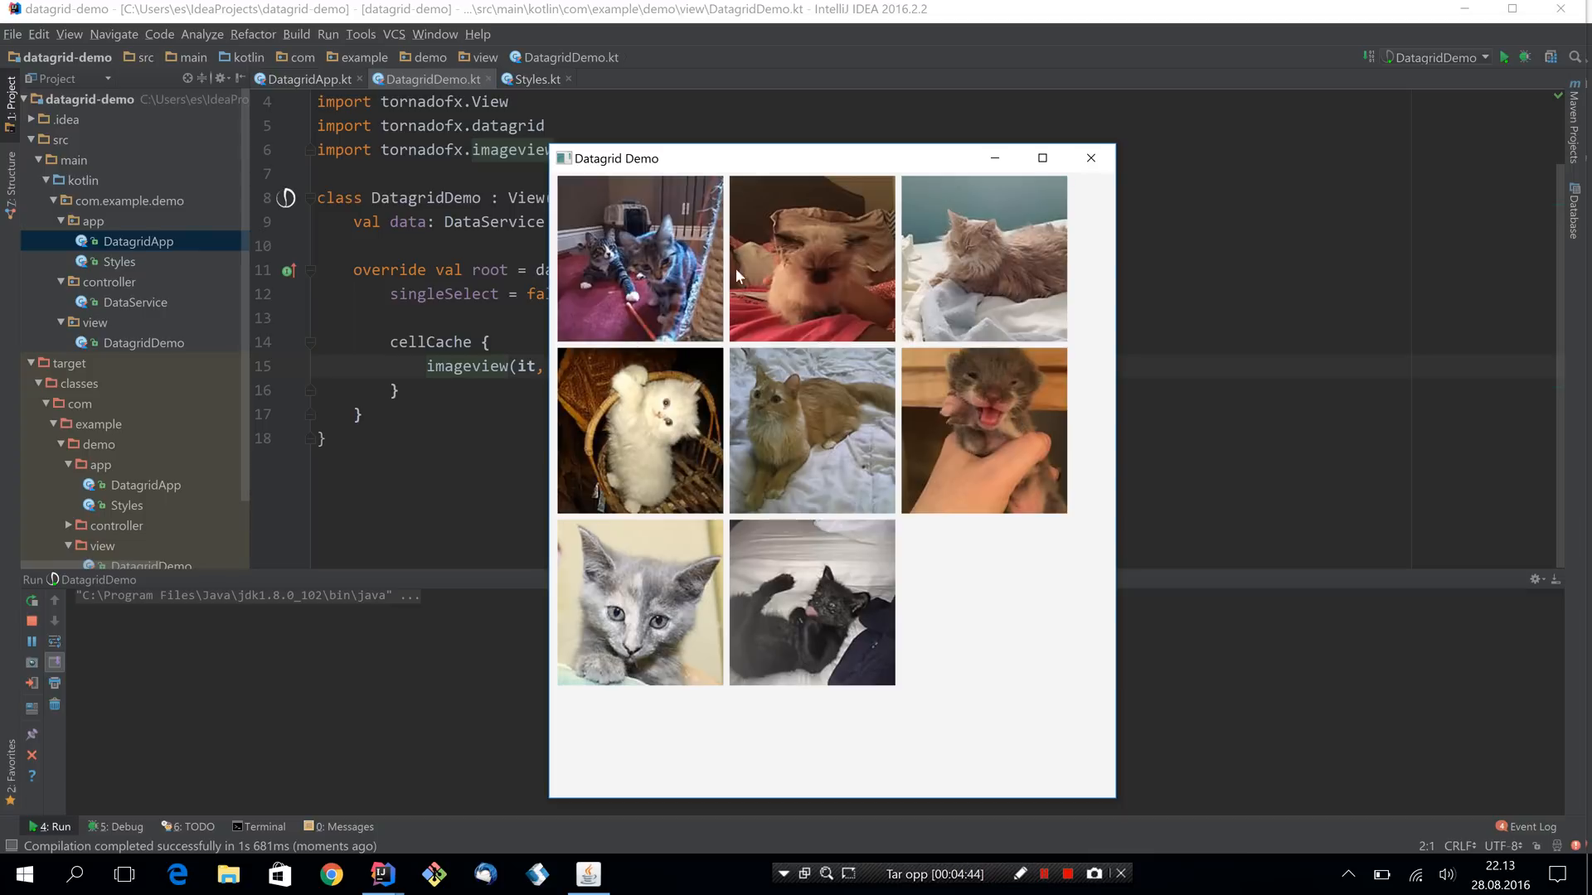
mouse_move(1092, 159)
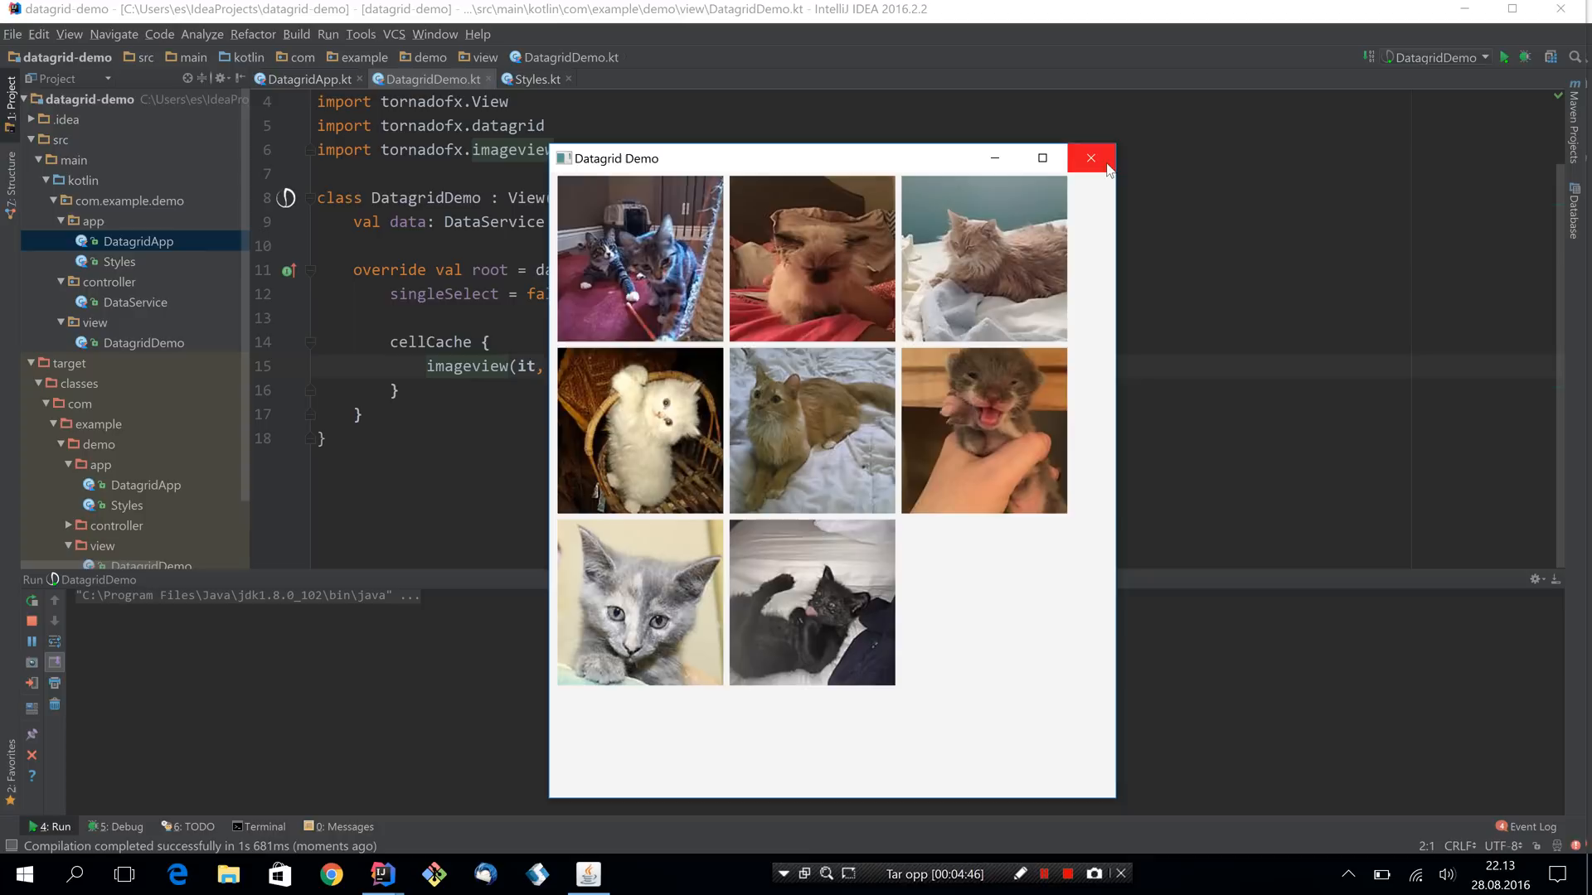
Close the kitten demo and set cellWidth and cellHeight to 170.0 in the datagrid block.
left_click(1091, 160)
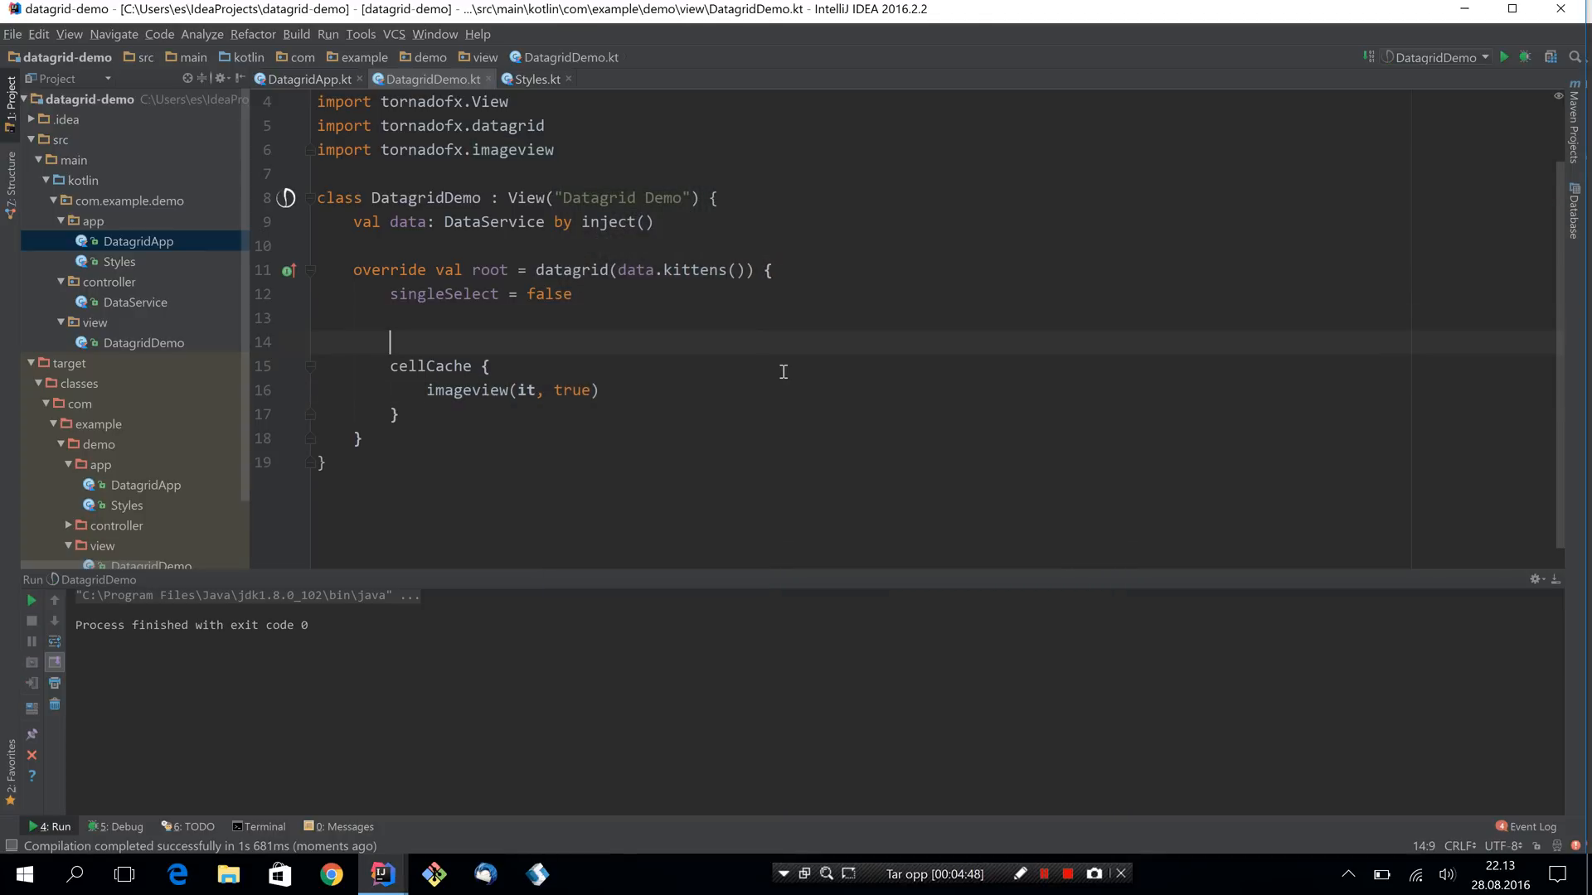
type("cellWidth")
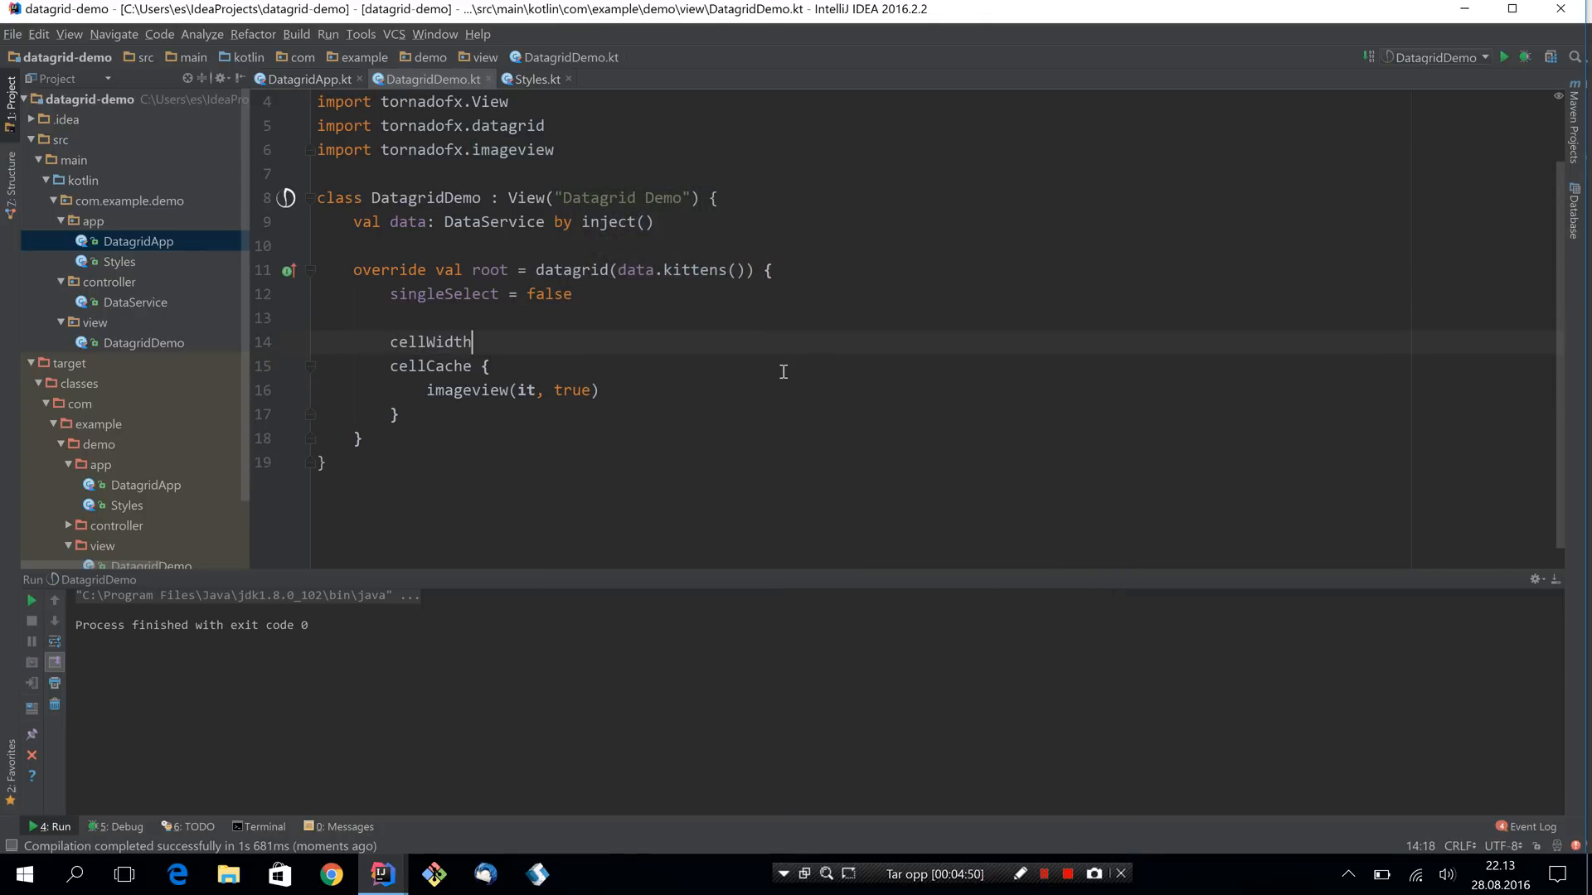
type("= 170.0")
type("cellHeight")
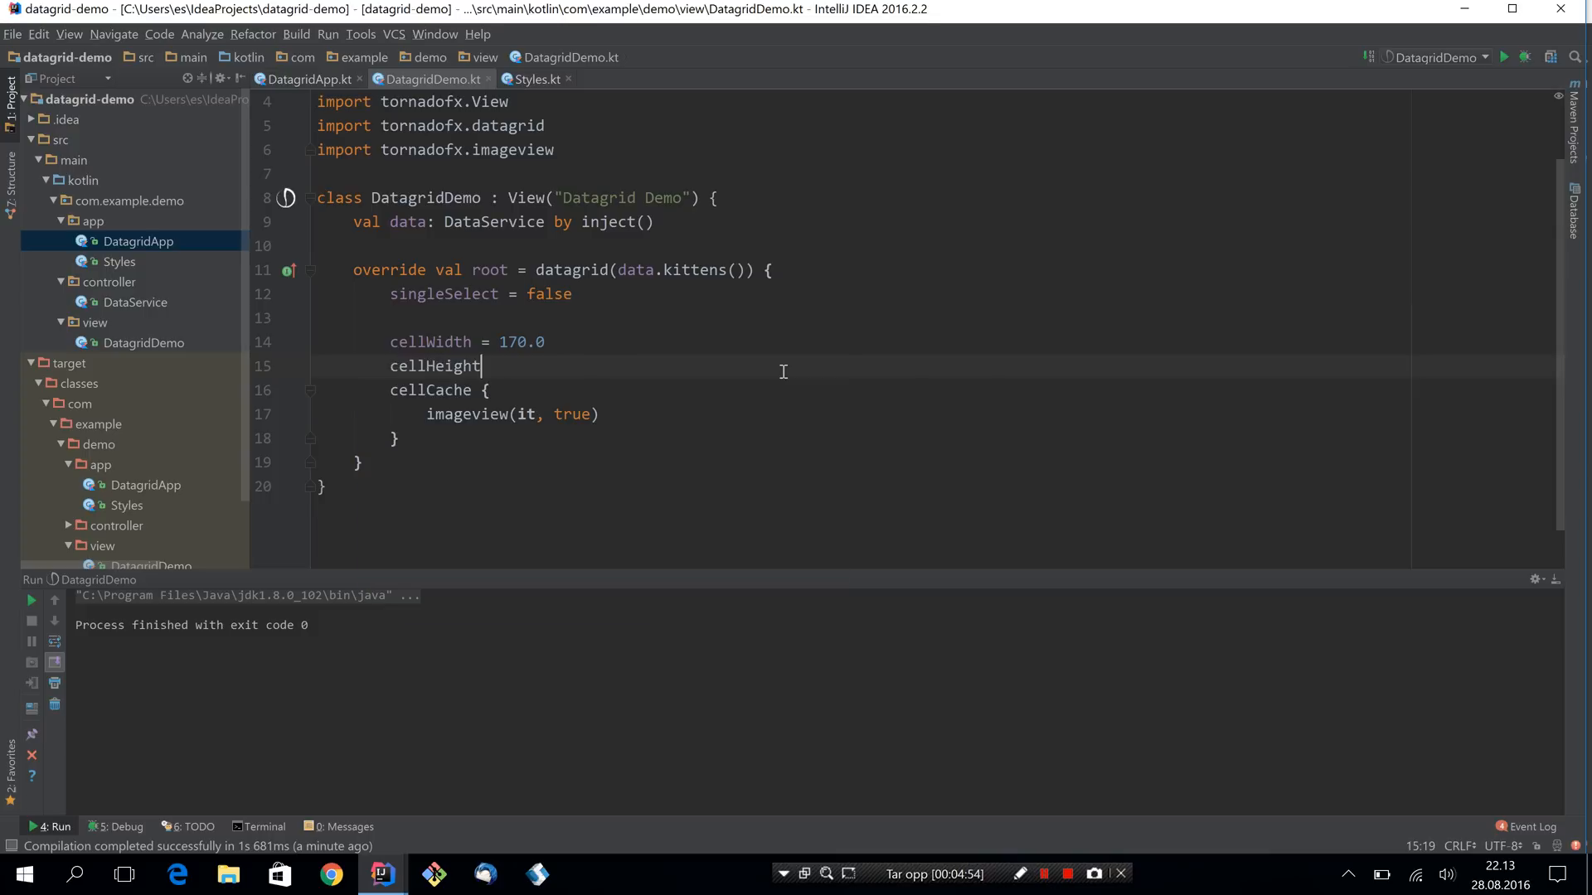
type("= 17.")
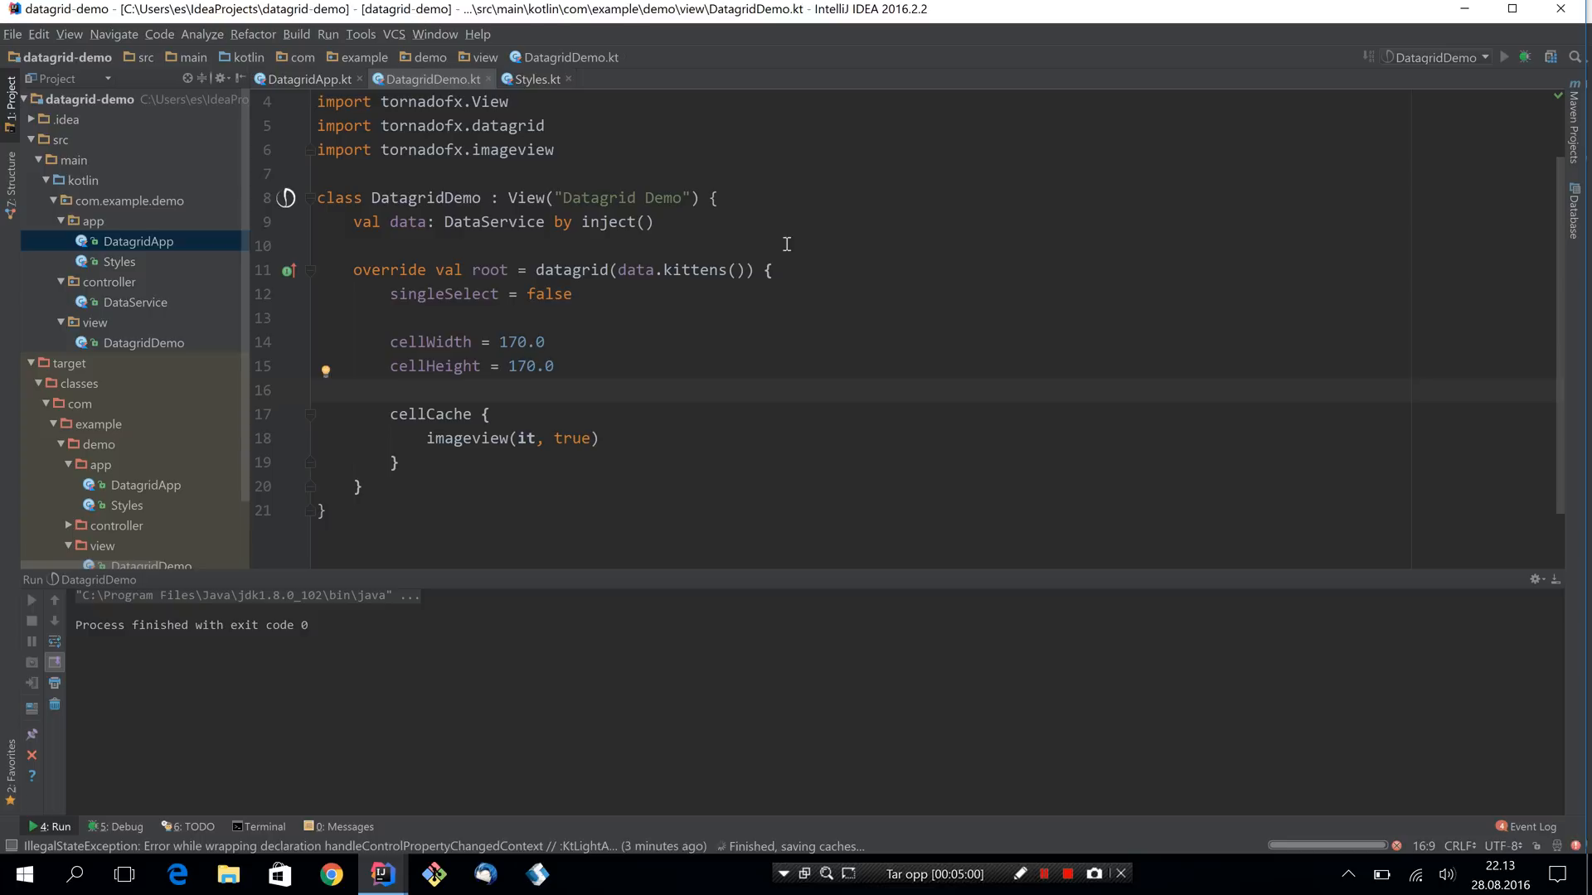
Rerun the demo with the larger kitten tiles, select the second photo, and close it.
left_click(1502, 56)
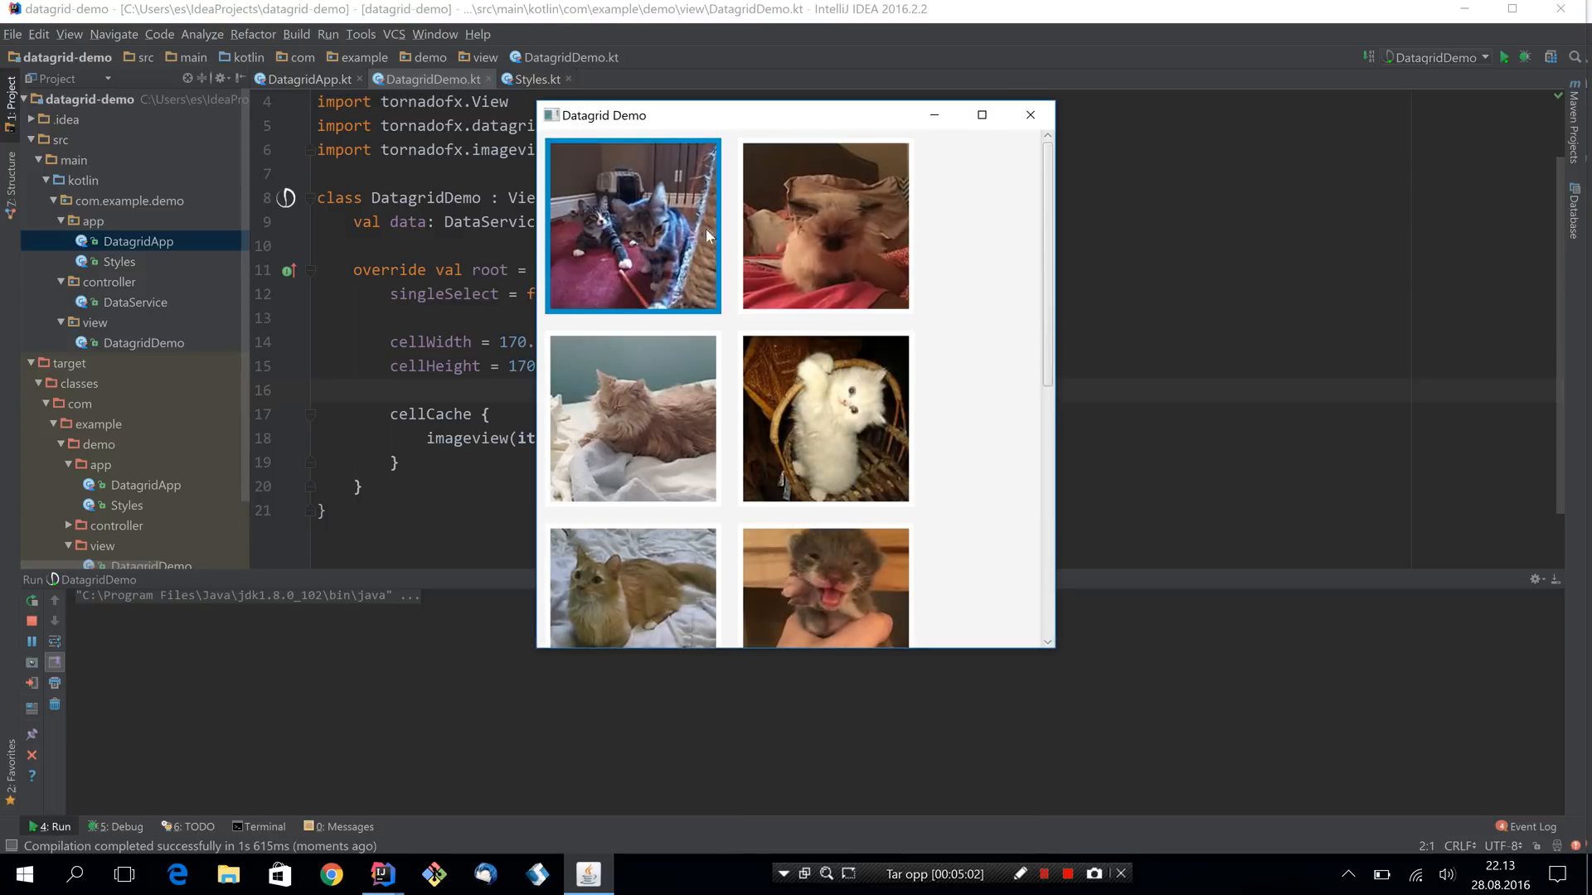
left_click(825, 226)
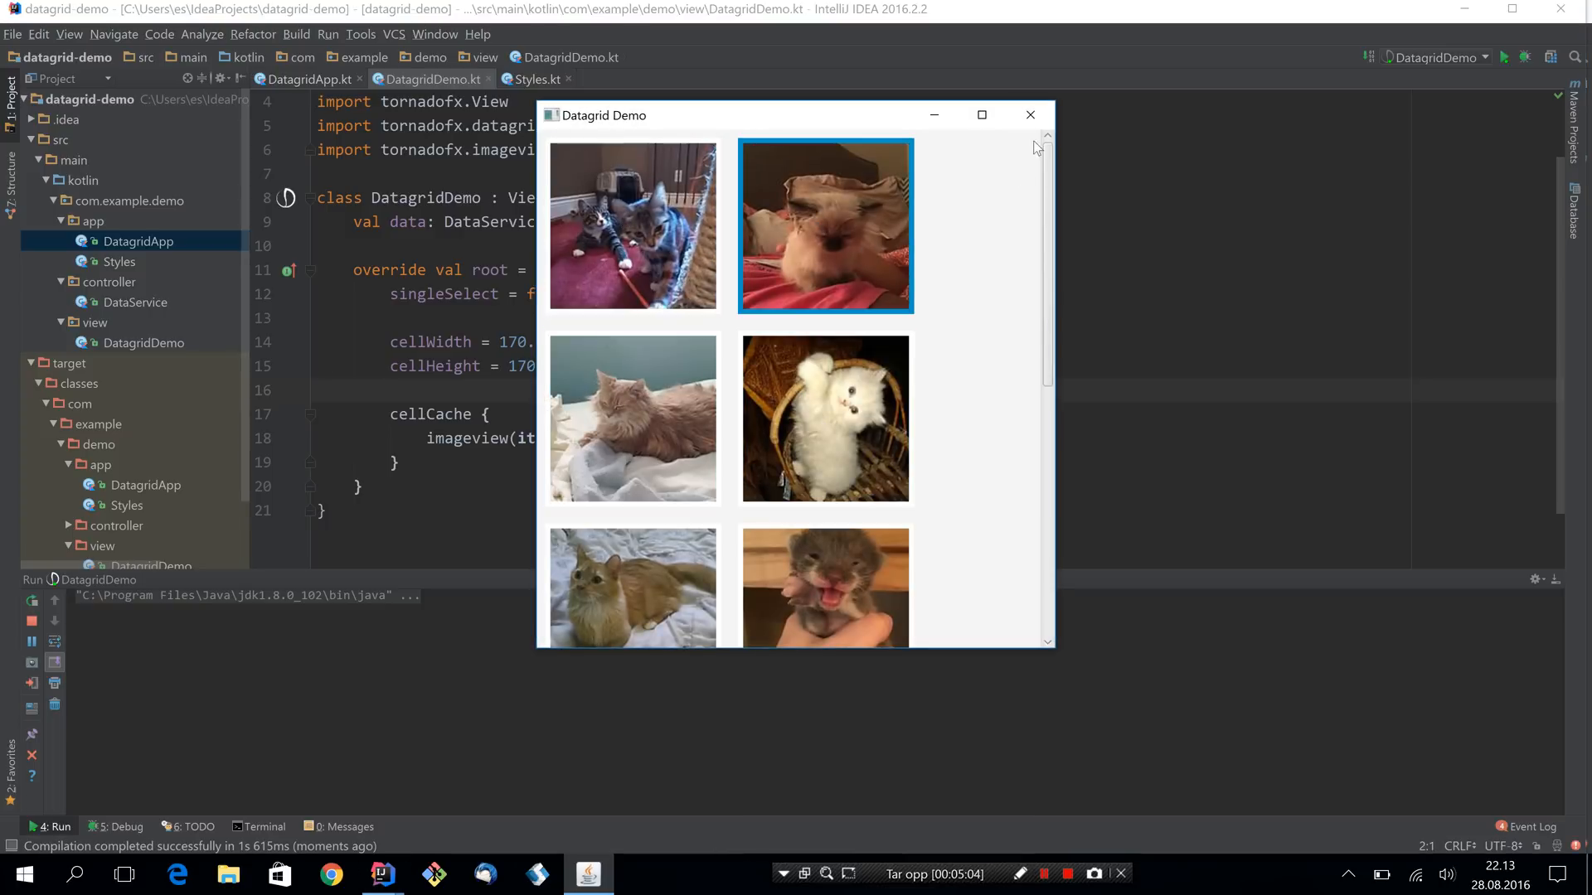
mouse_move(698, 247)
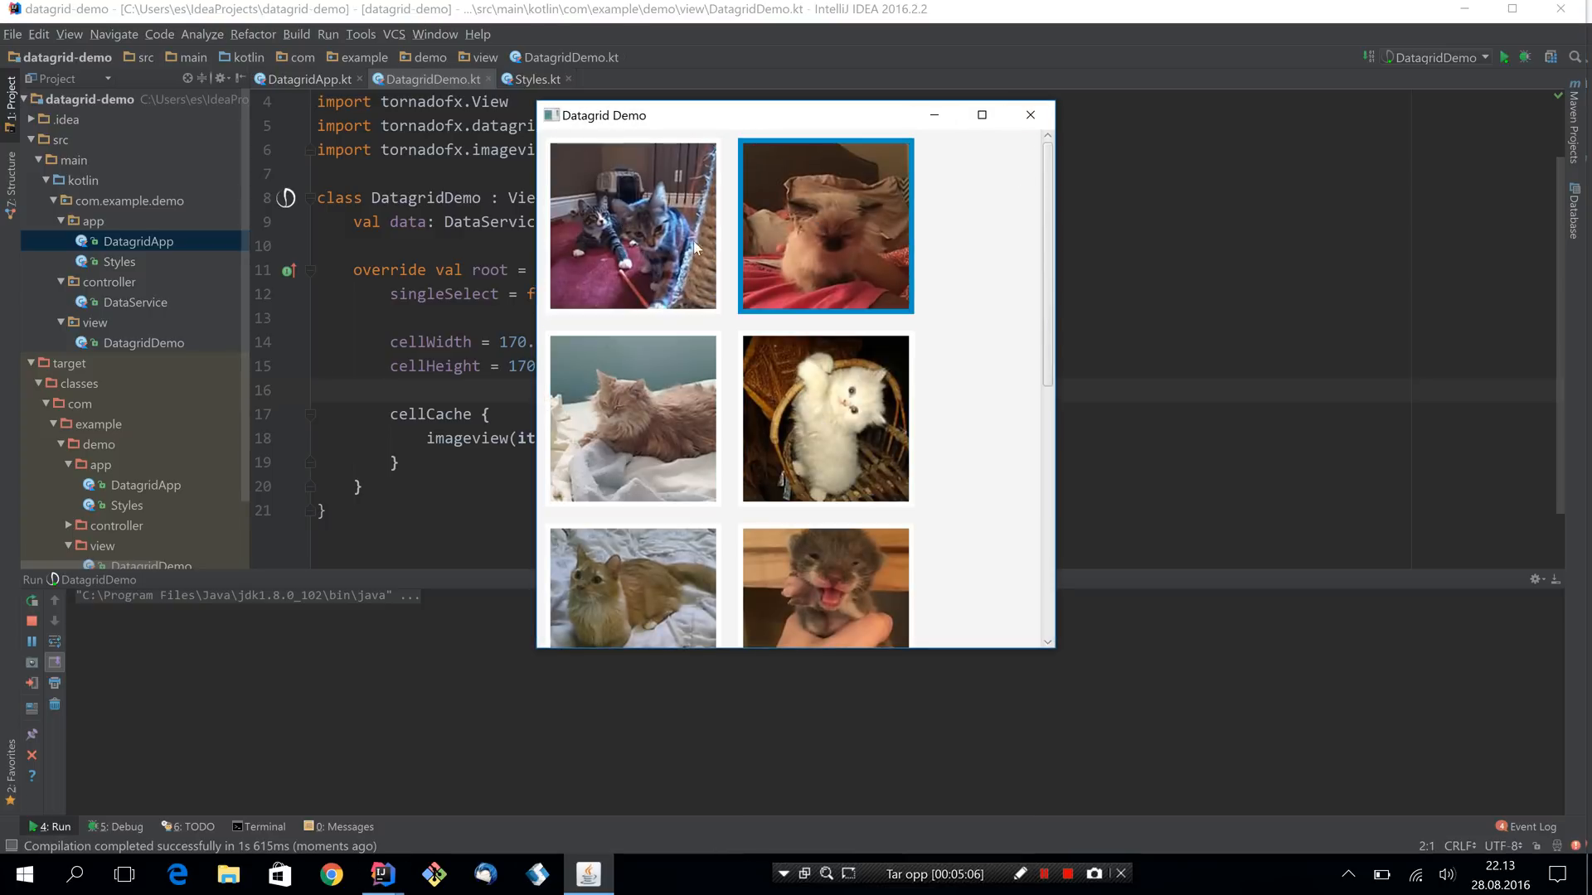
left_click(1030, 115)
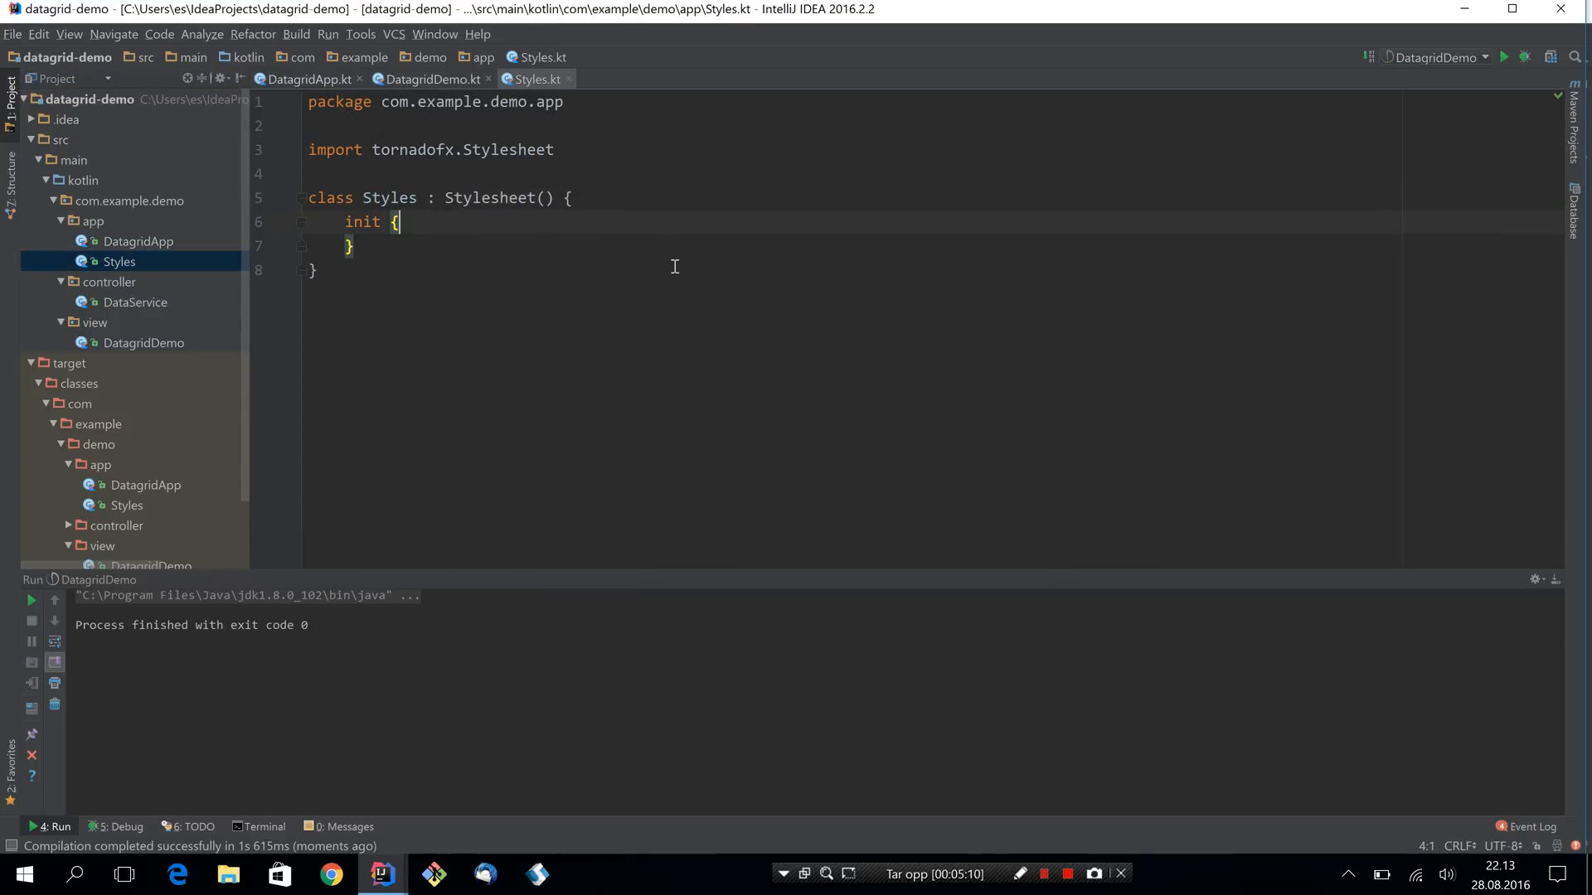
In Styles.kt give datagridCell and selected an opacity of 0.7.
type("datagridCell and")
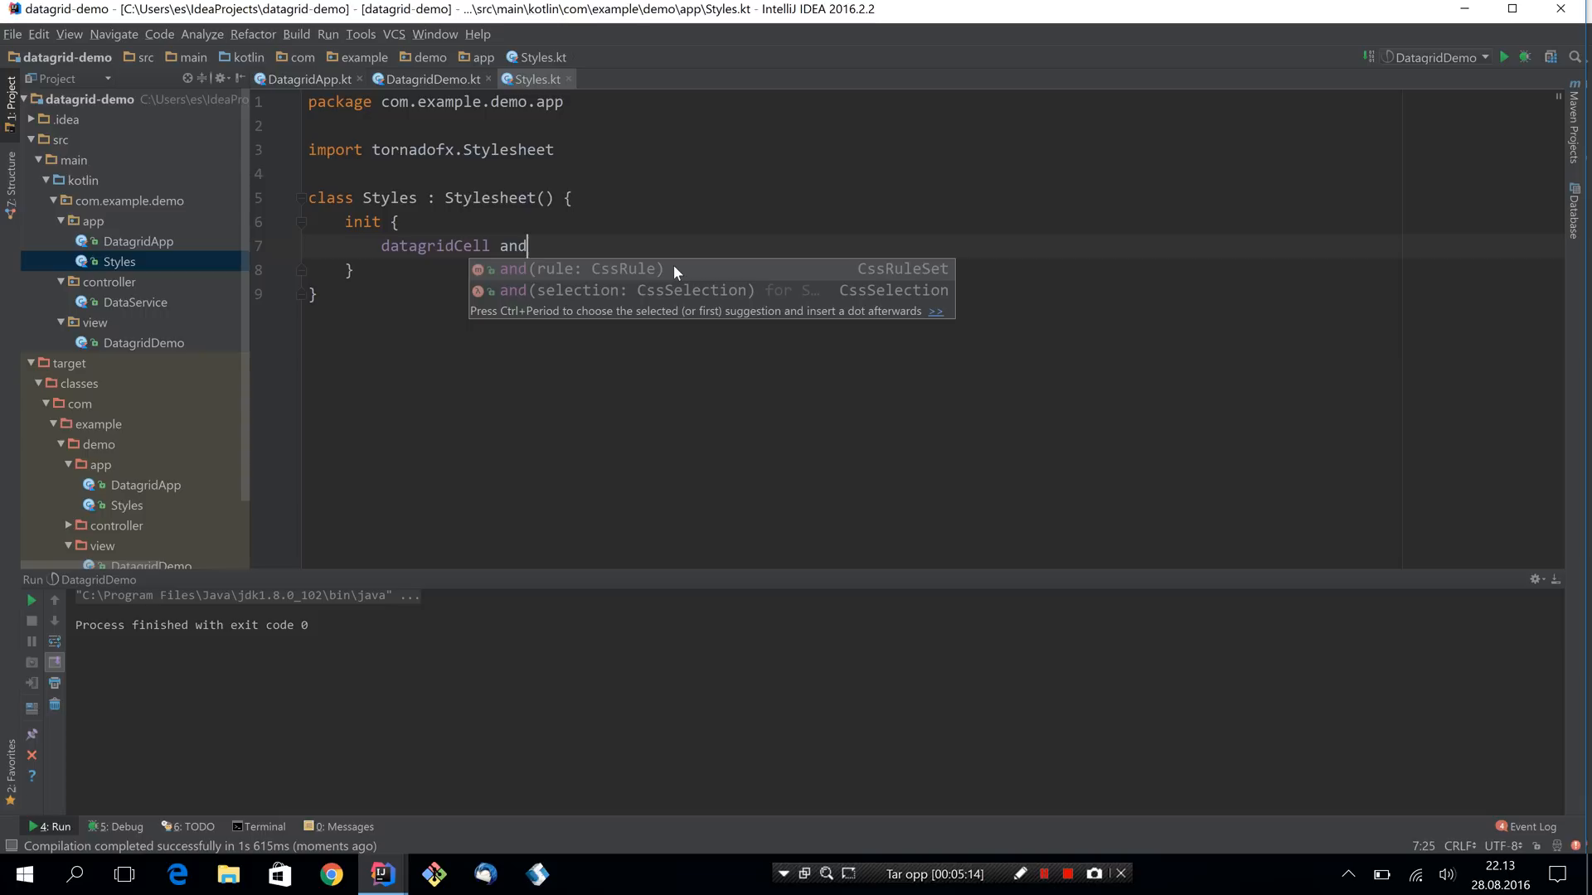
type("selected {")
type("opacity")
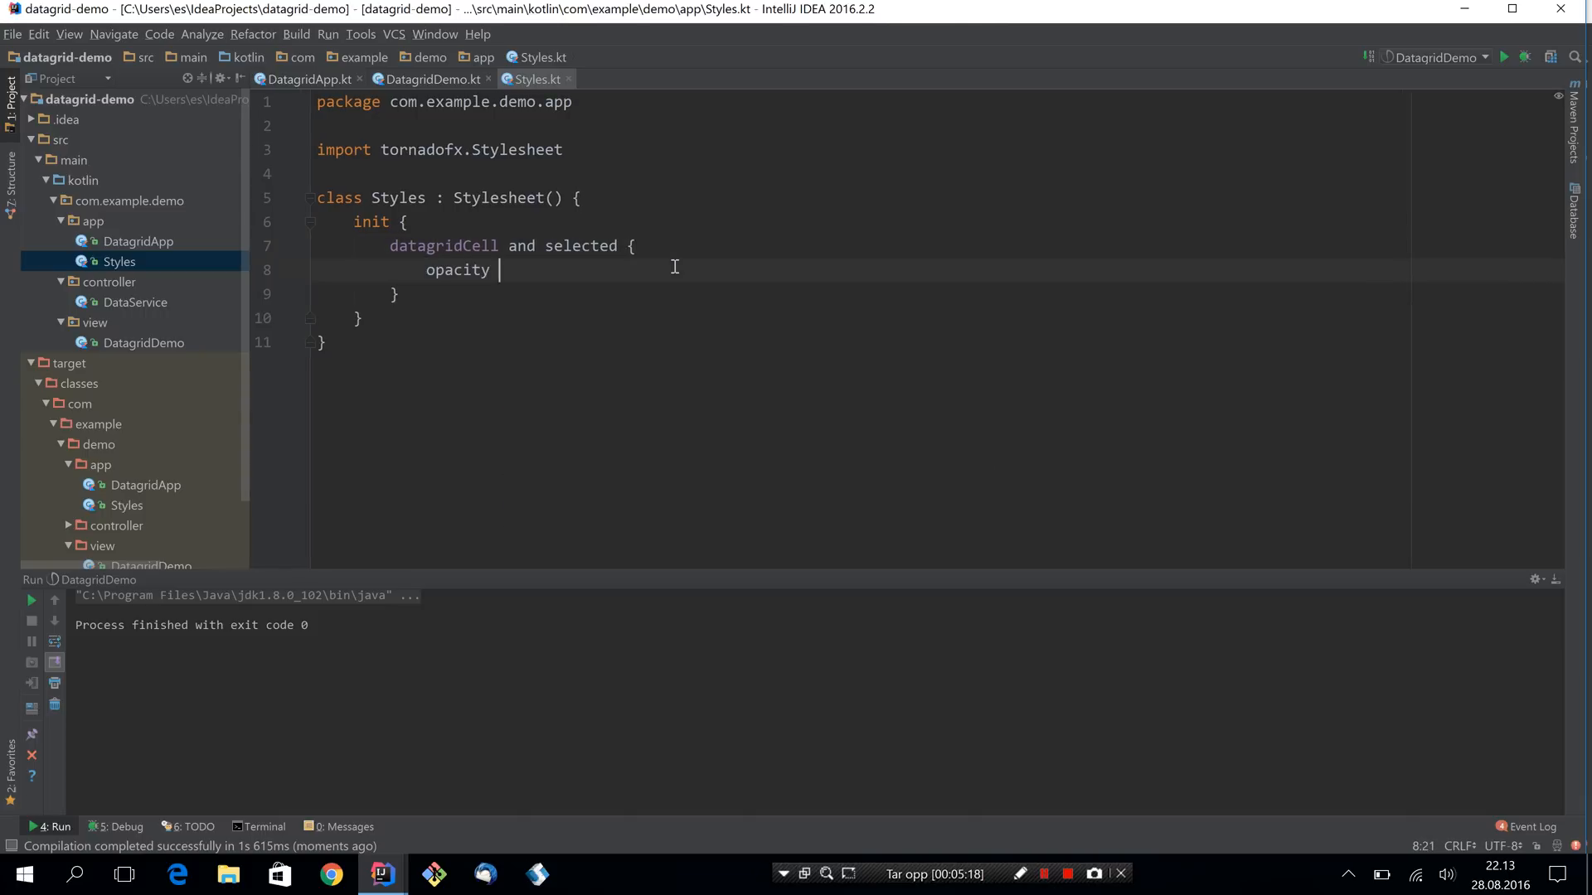
type("= 0.7")
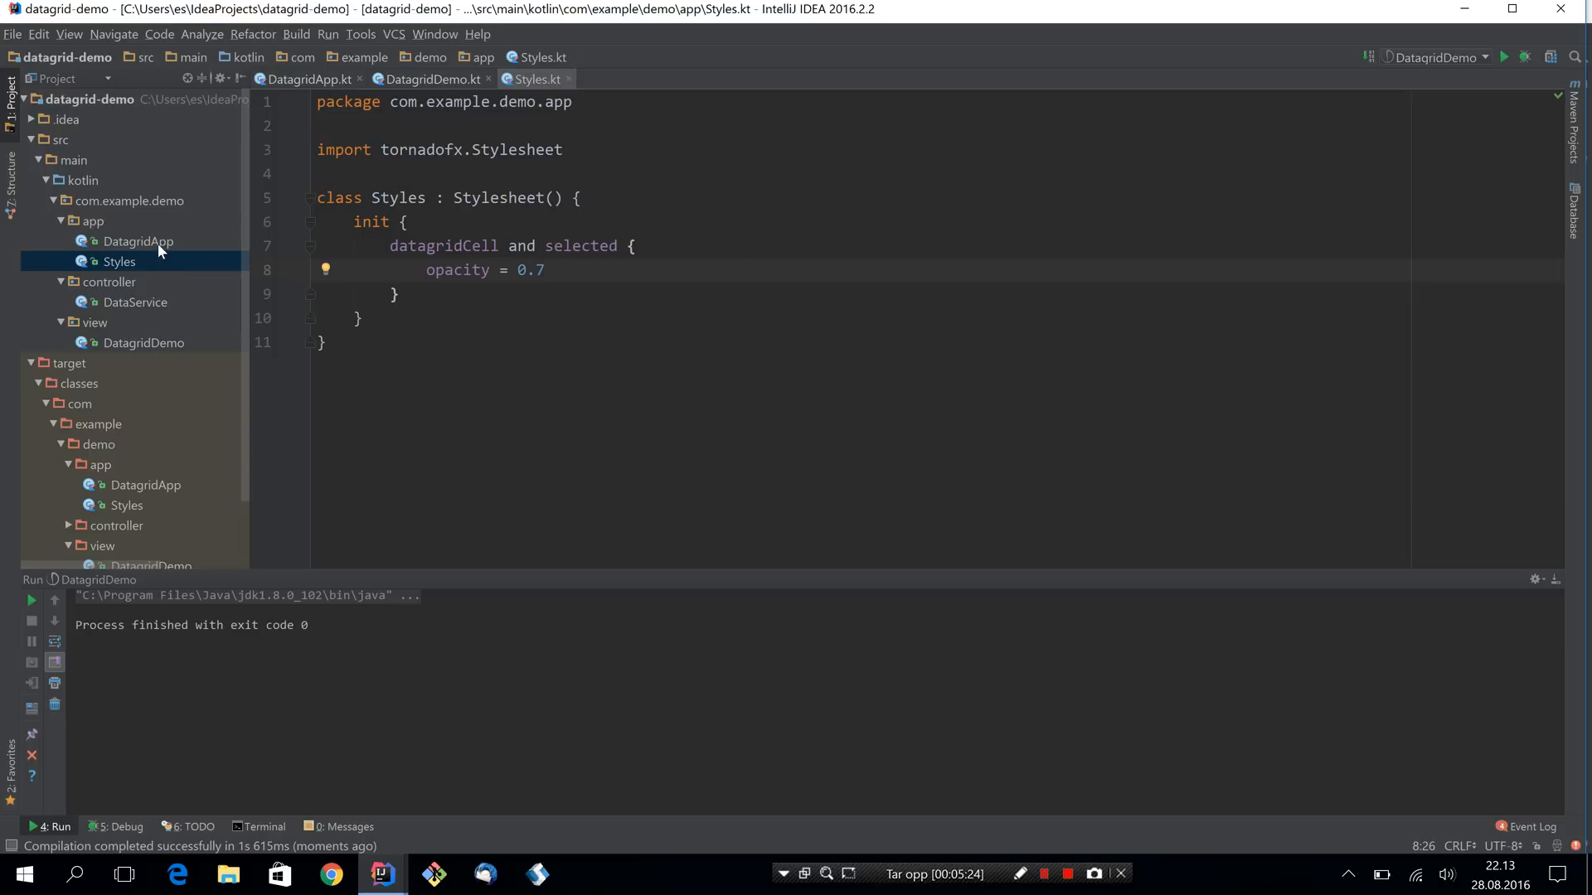
Run DatagridApp, which registers the Styles stylesheet, to show the kitten demo.
left_click(138, 240)
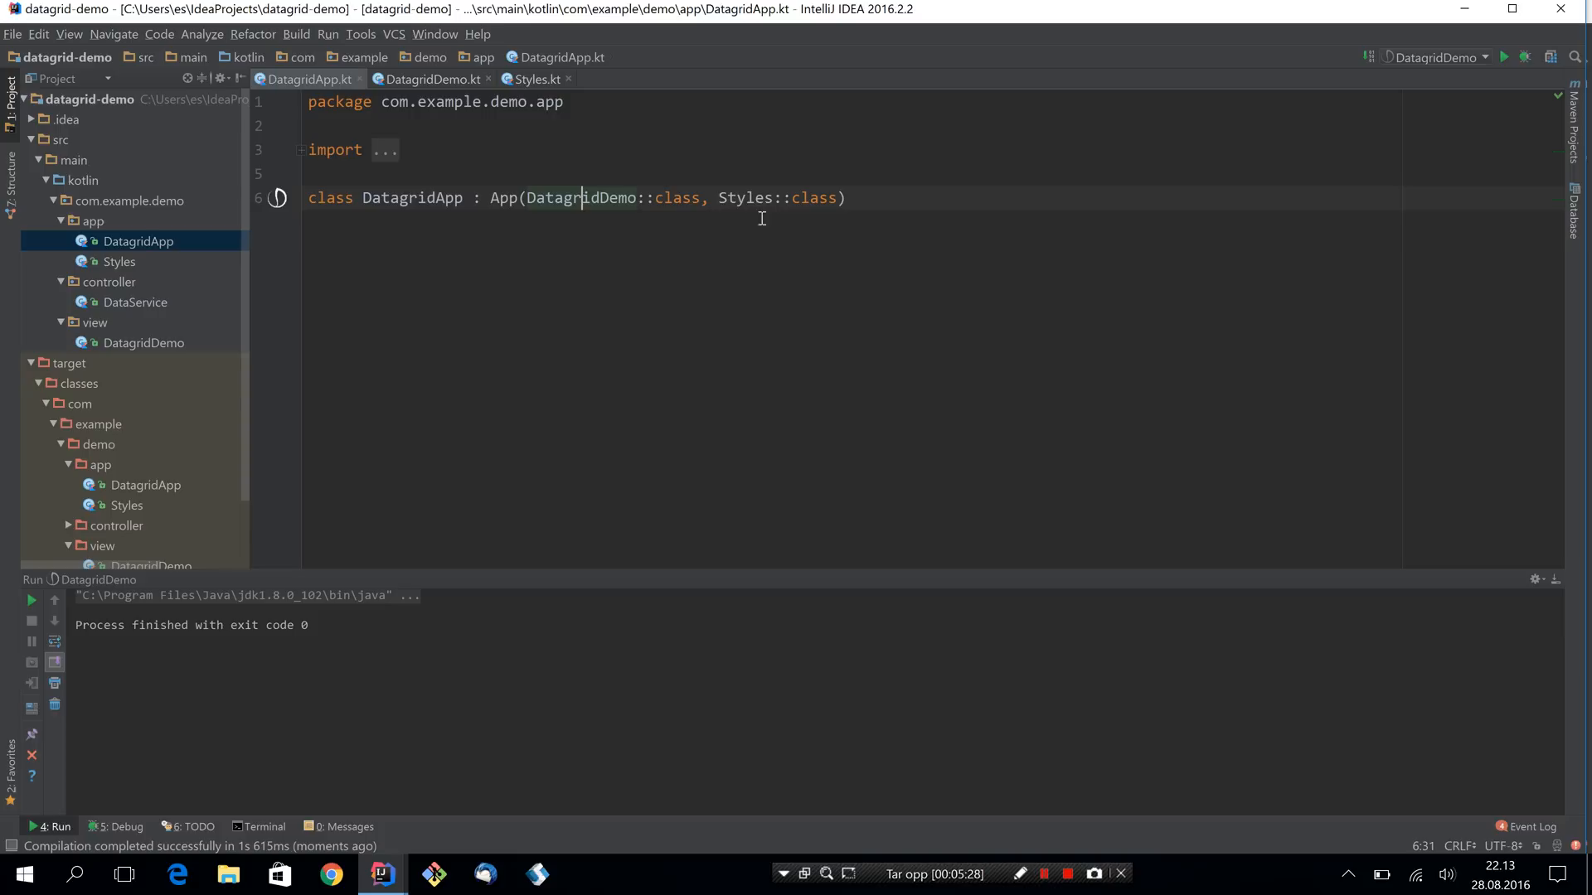
left_click(277, 198)
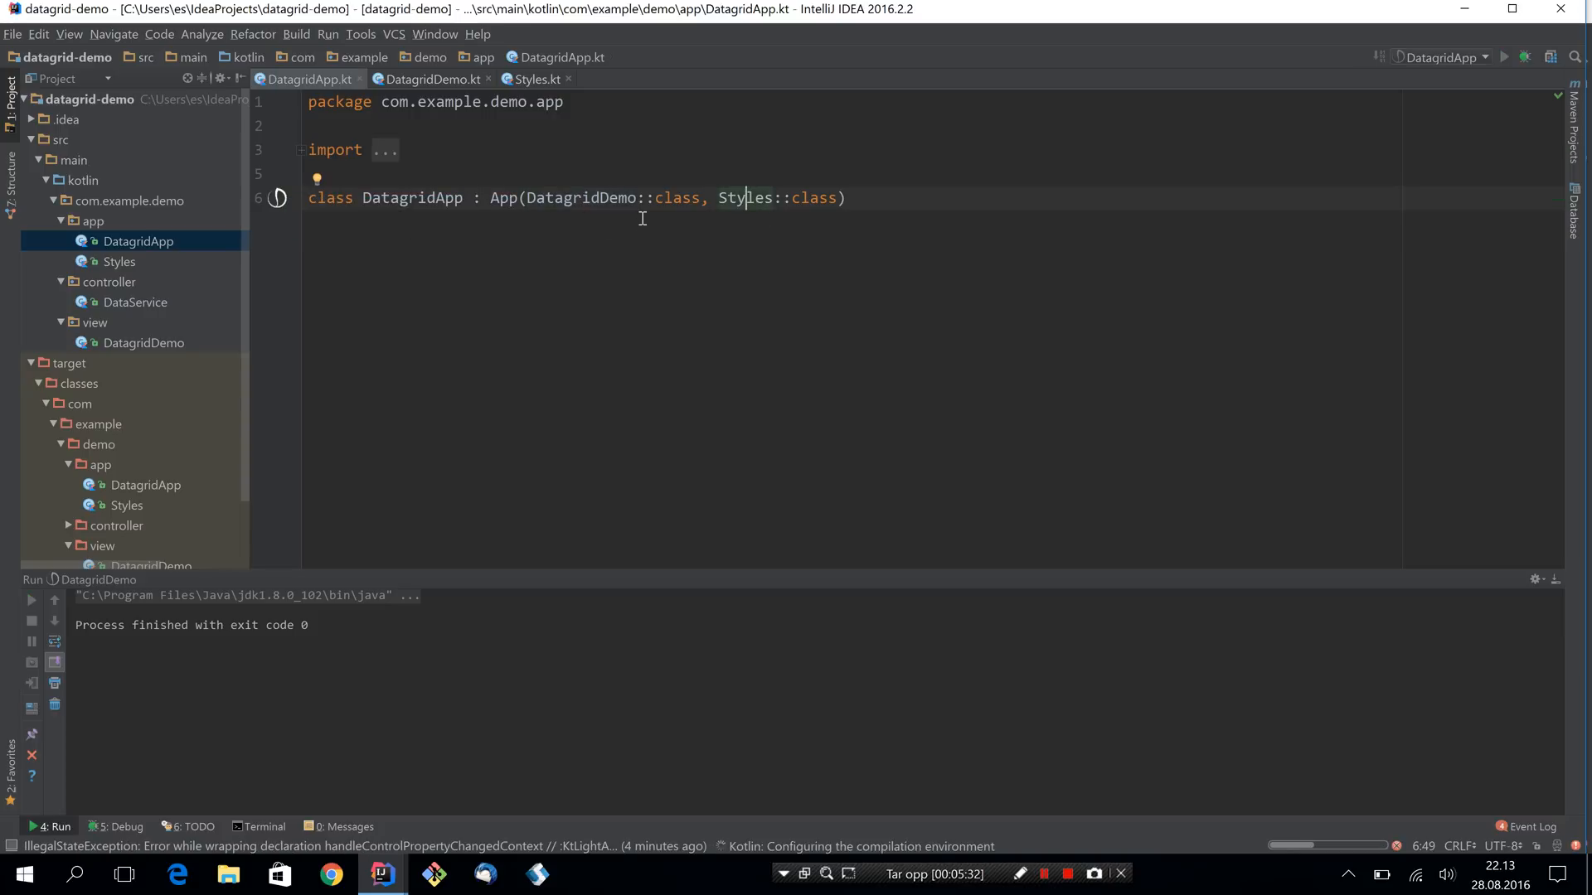
left_click(1504, 57)
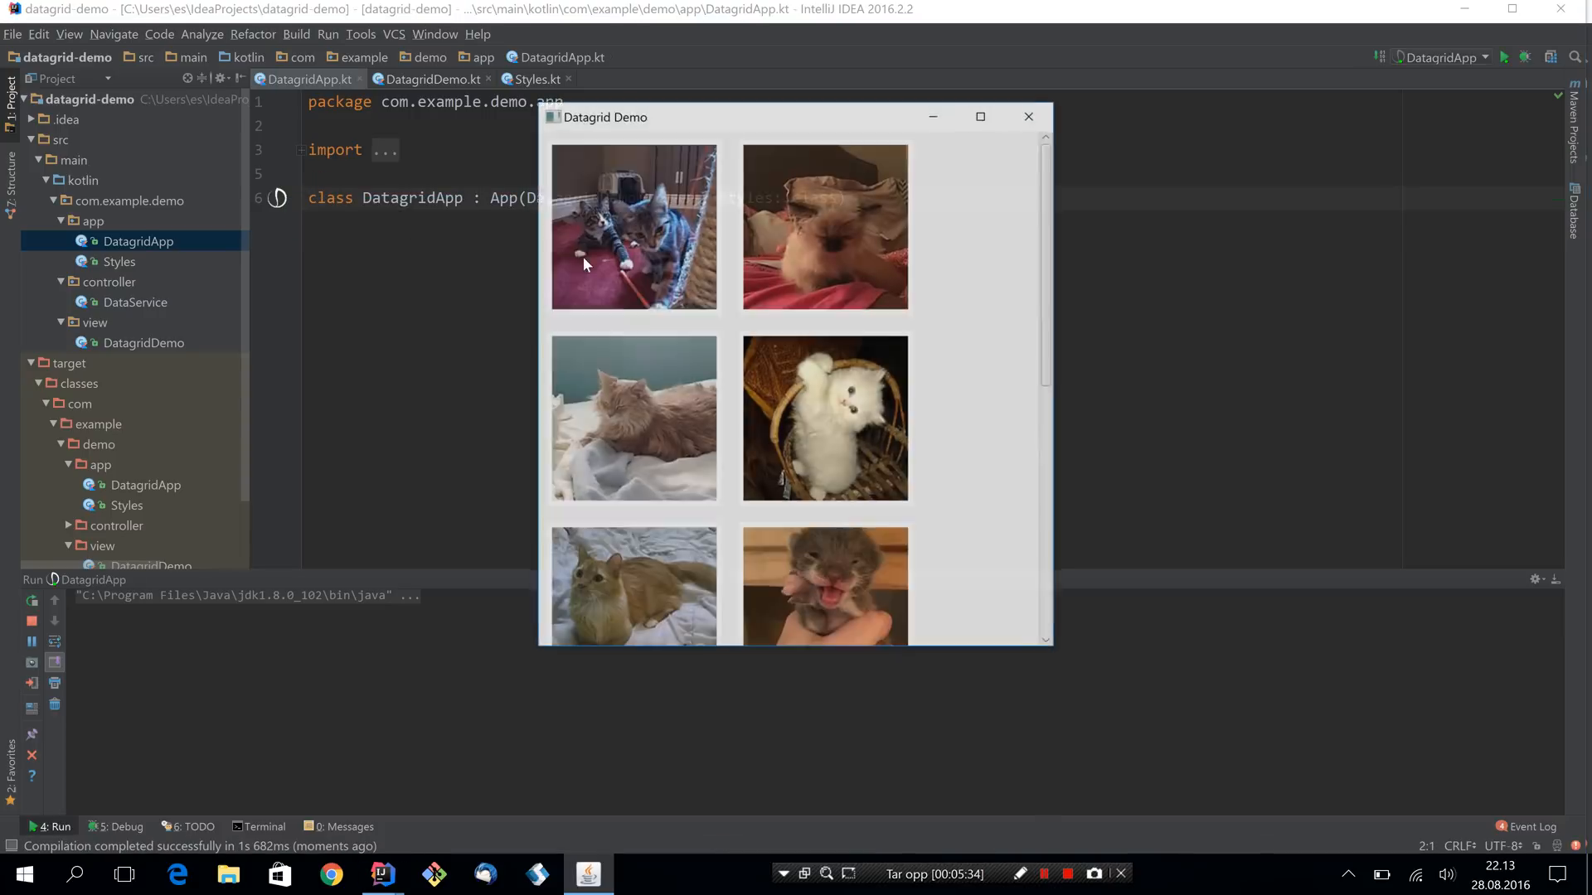
Select several kitten cells to see them faded, reselect only the first, then close the demo.
left_click(824, 225)
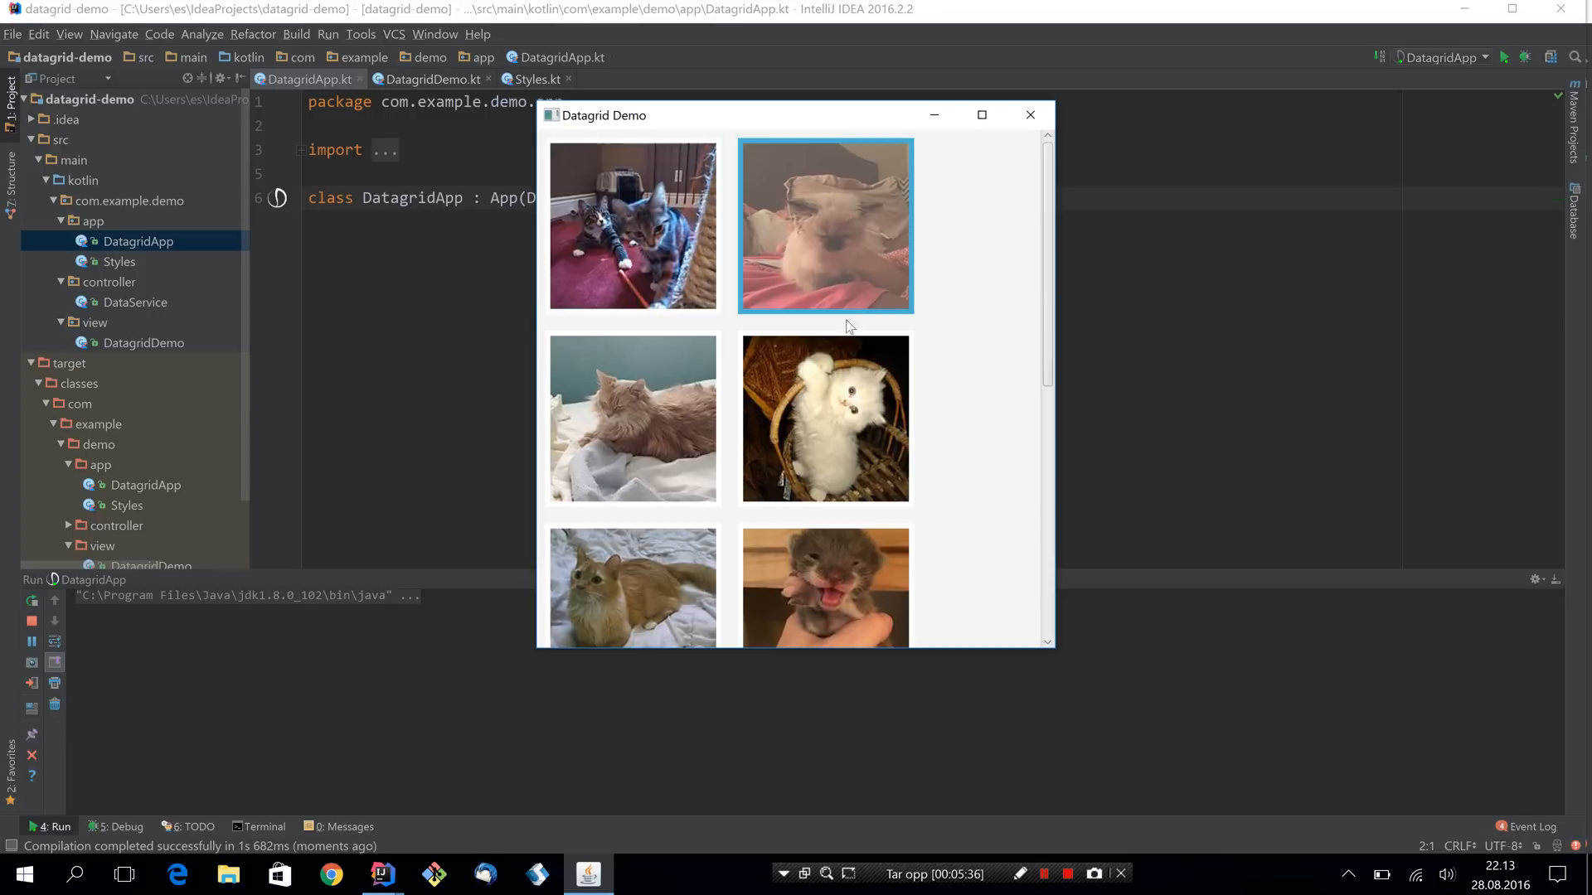
left_click(826, 418)
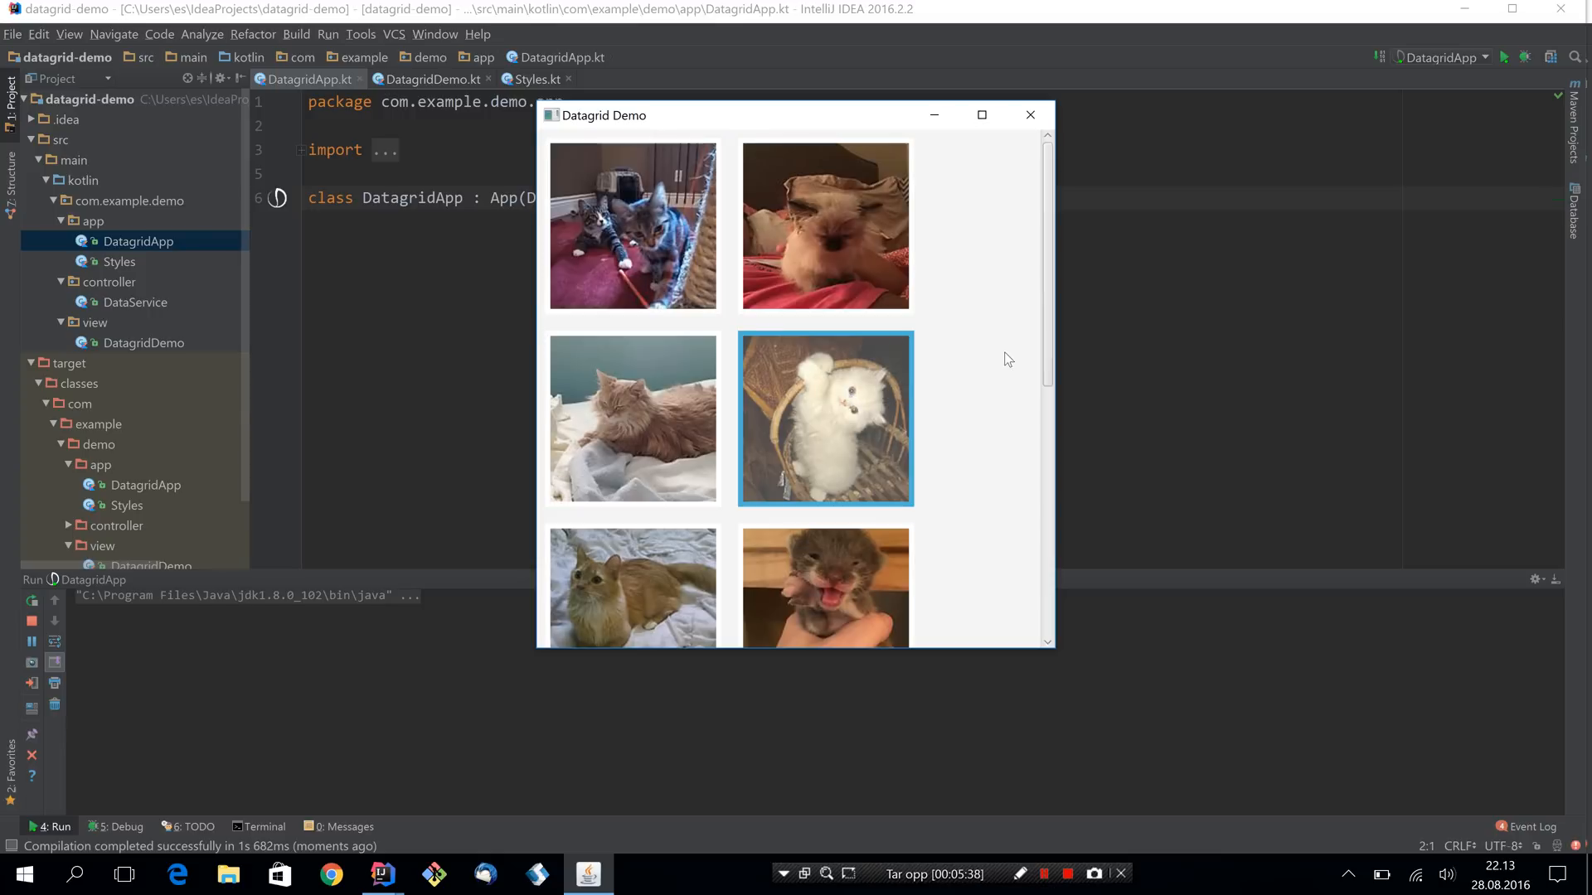
left_click(980, 114)
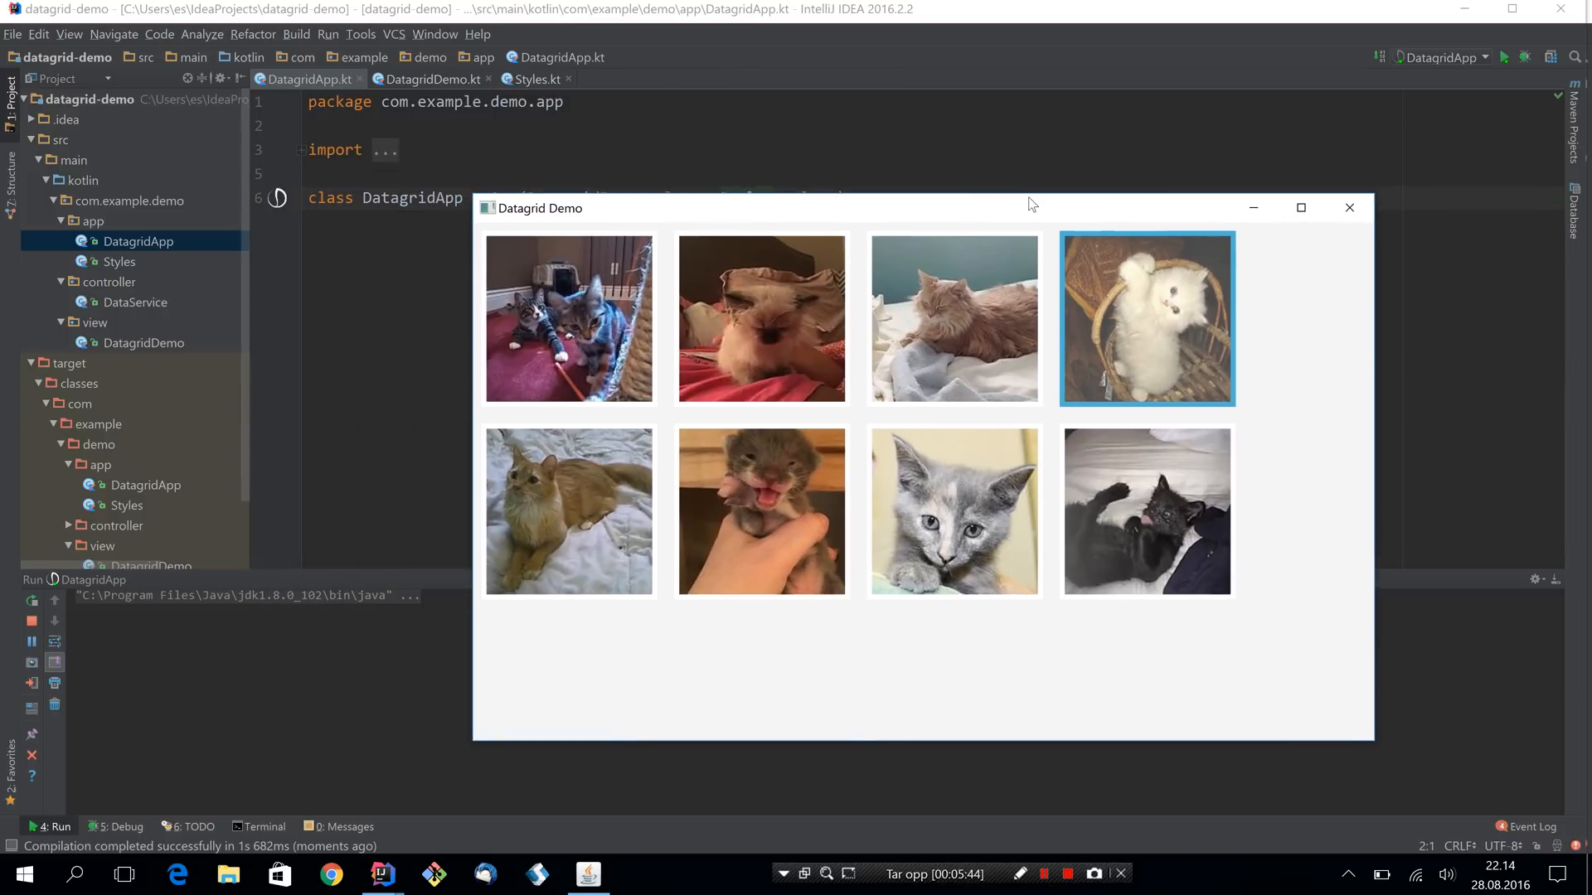
mouse_move(671, 283)
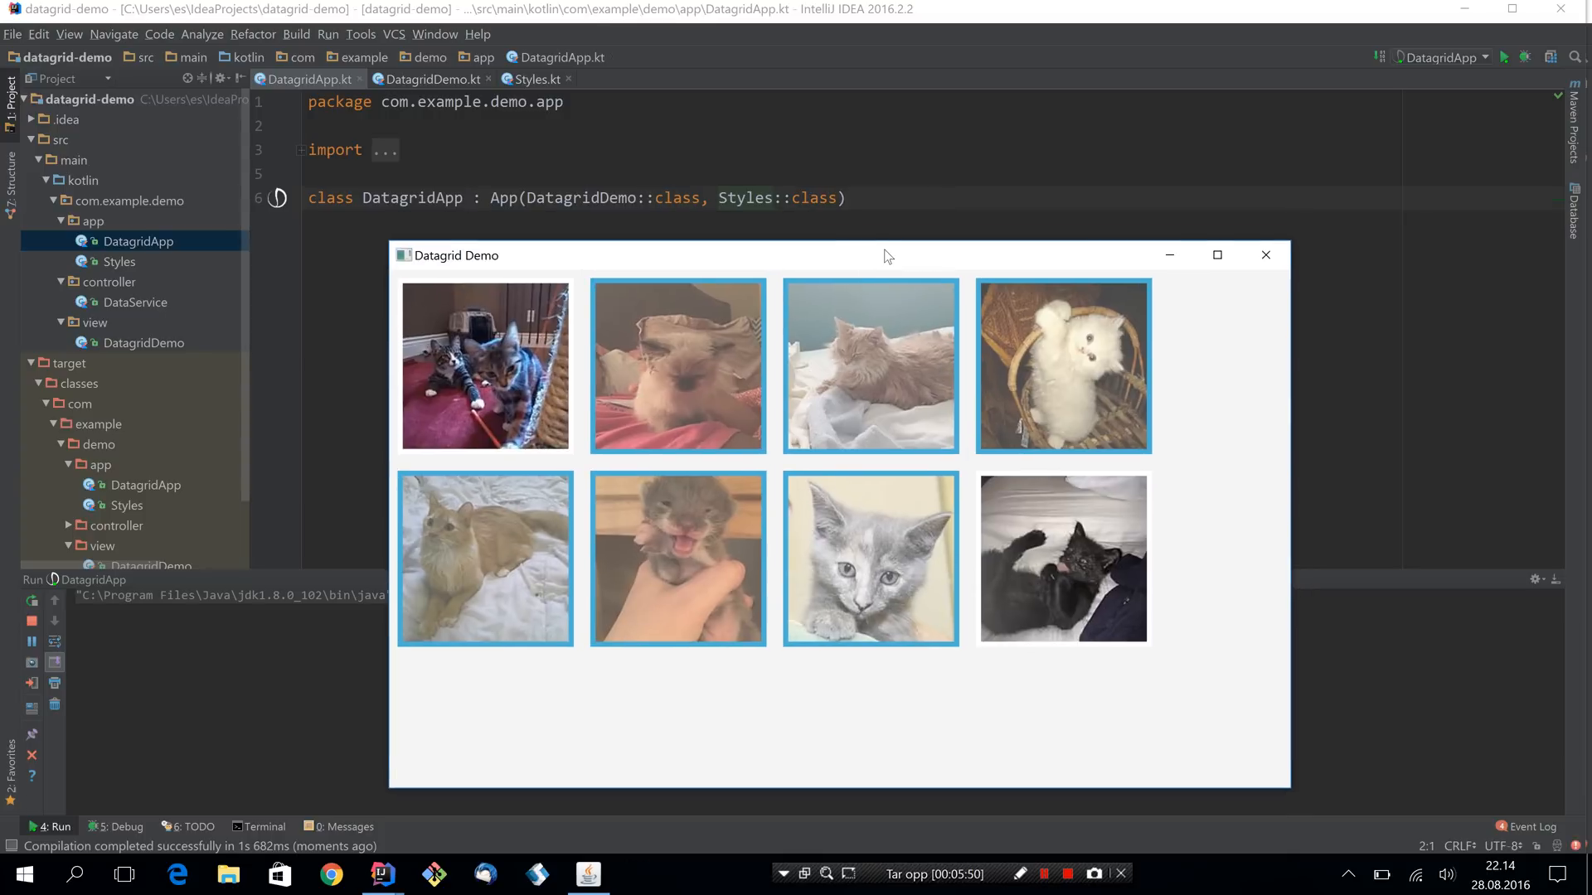
mouse_move(1264, 411)
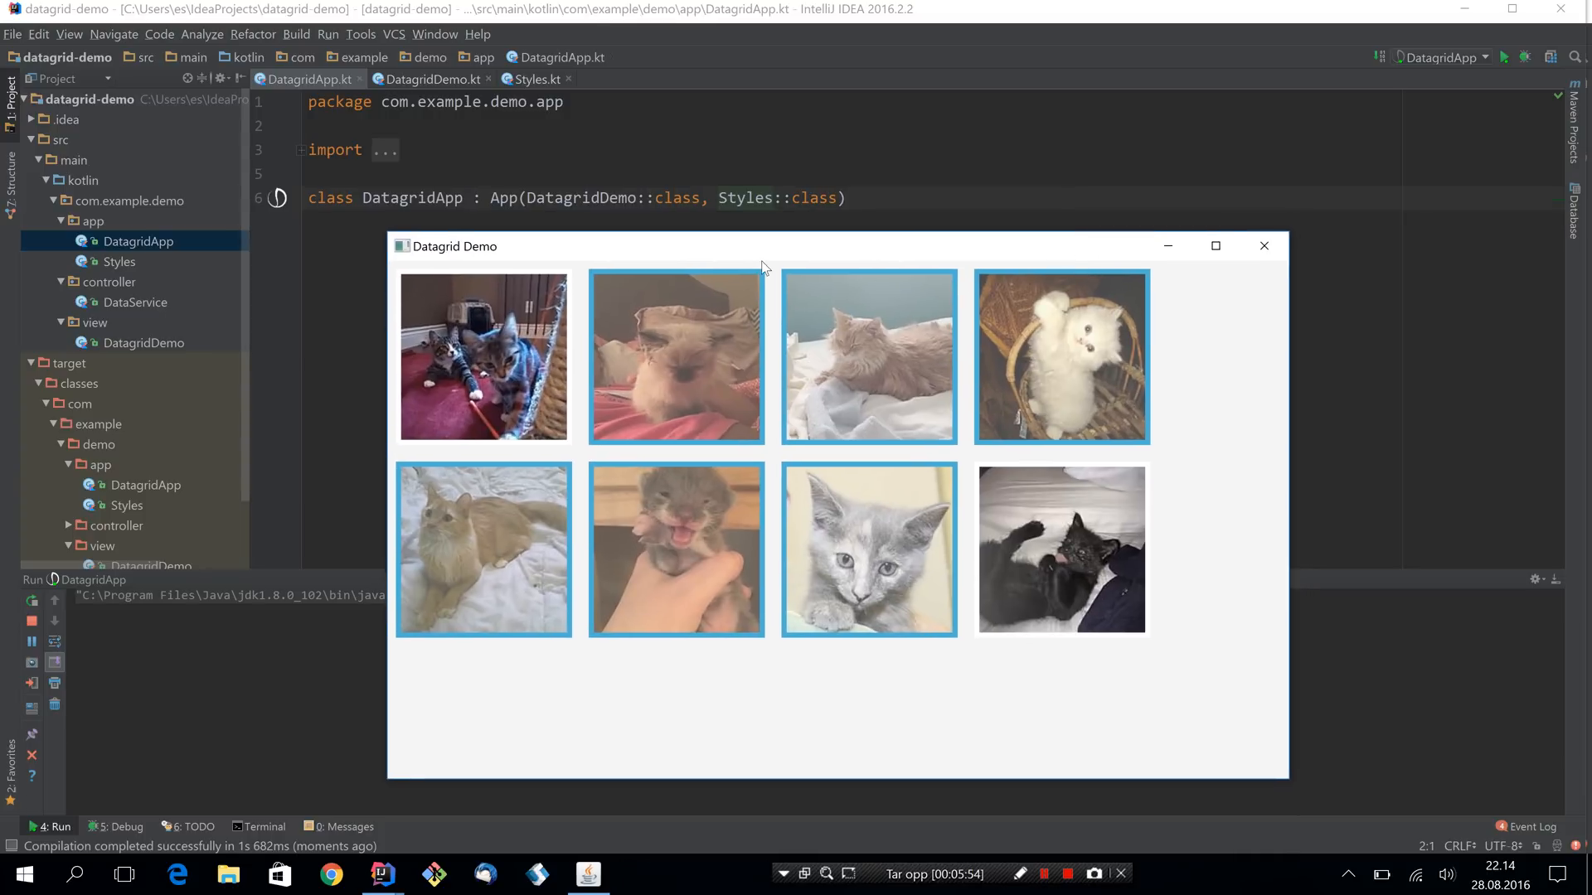
left_click(482, 356)
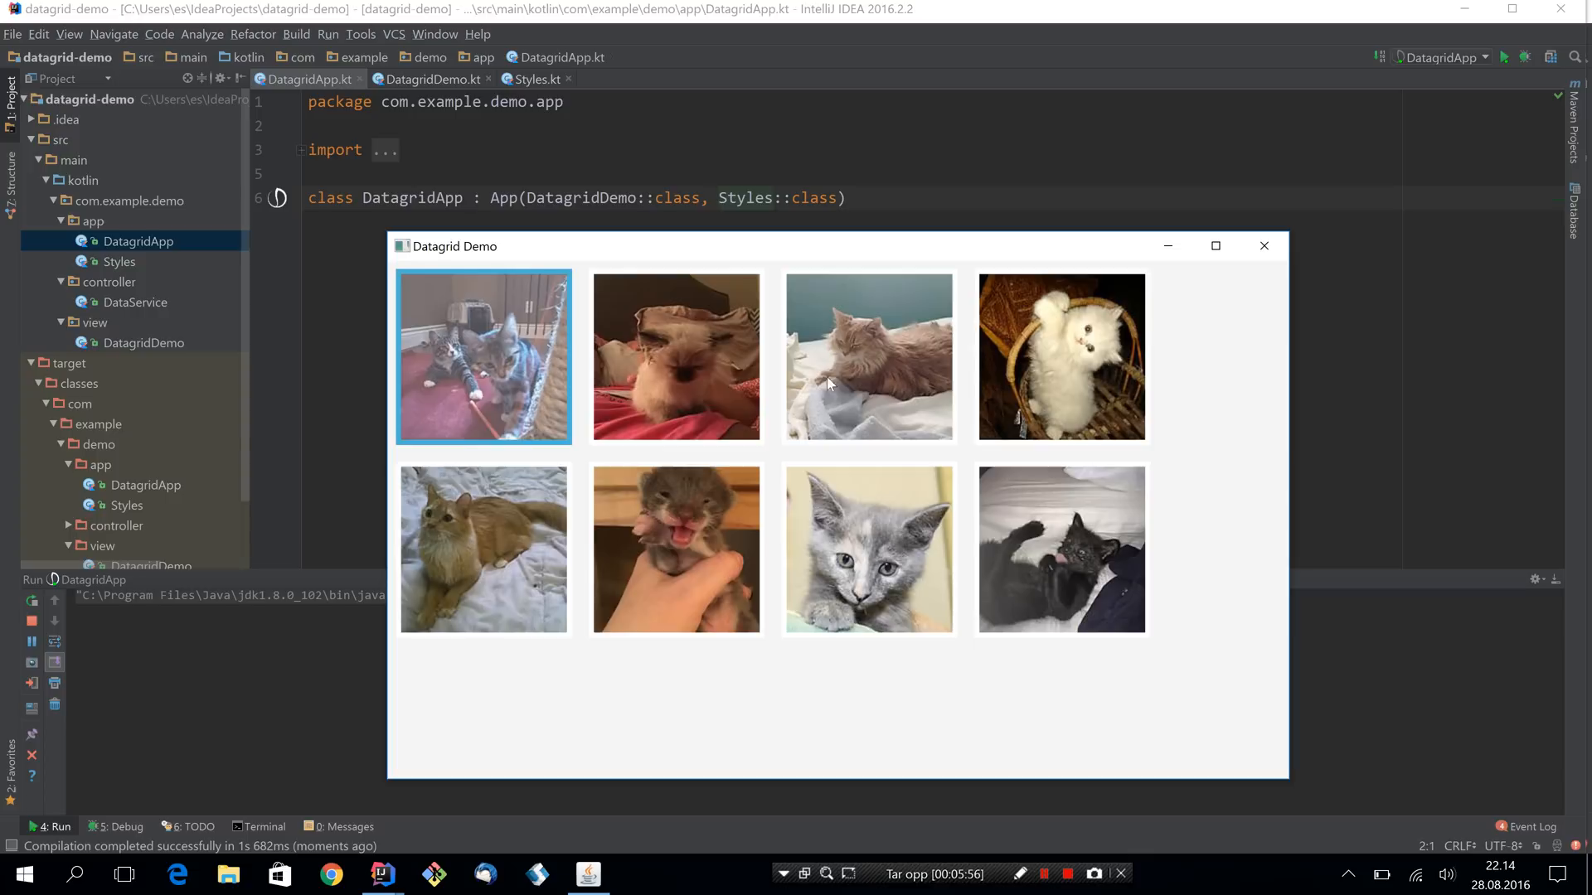
mouse_move(929, 427)
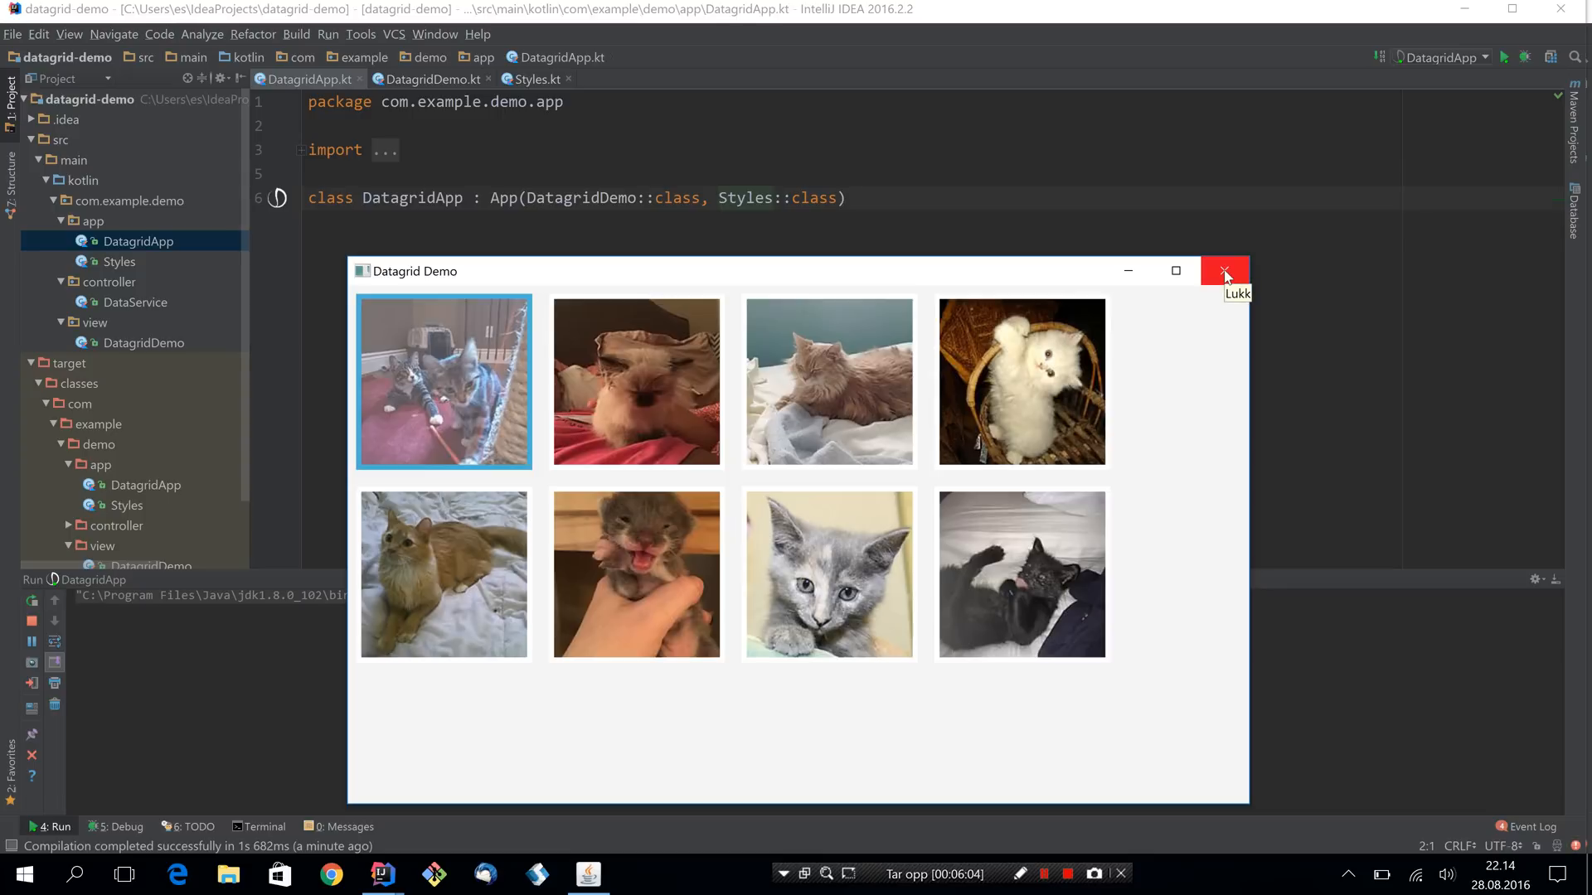
left_click(1224, 271)
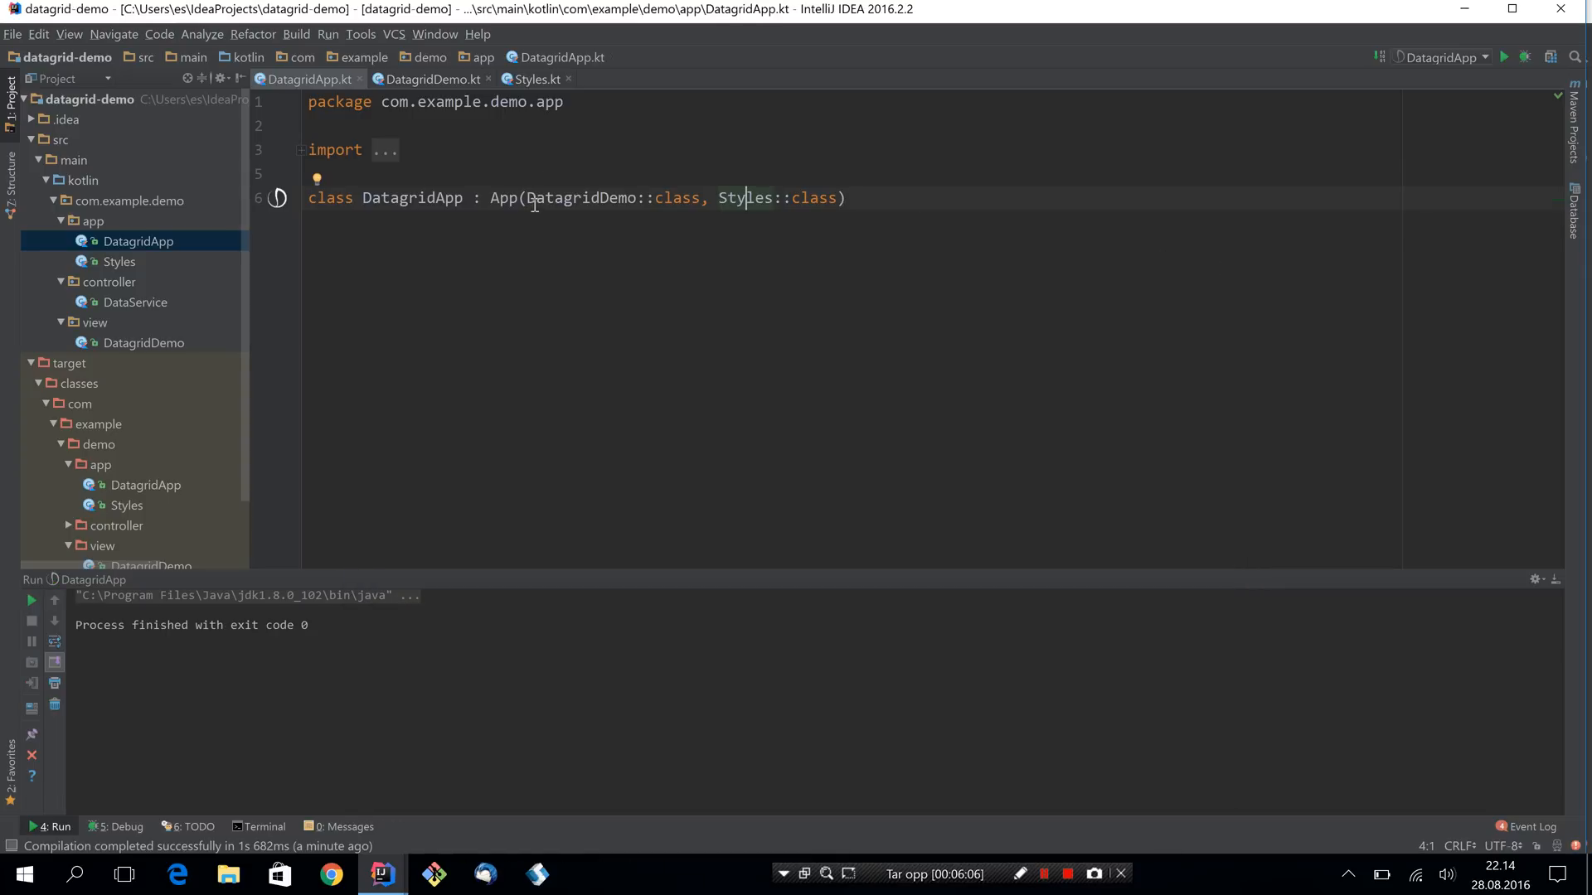
mouse_move(565, 265)
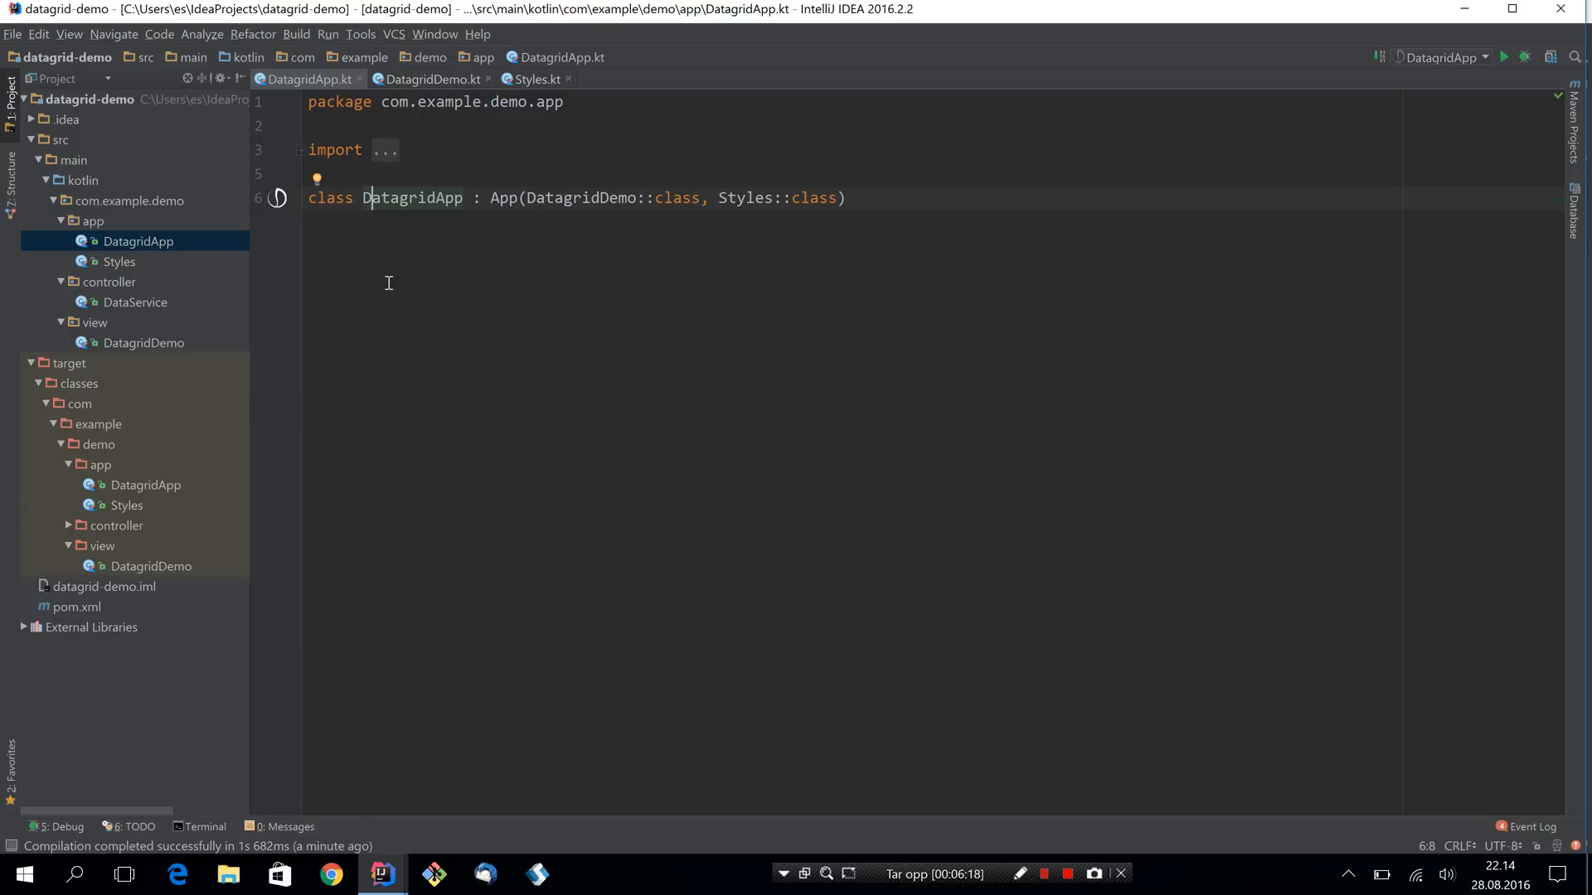
mouse_move(548, 257)
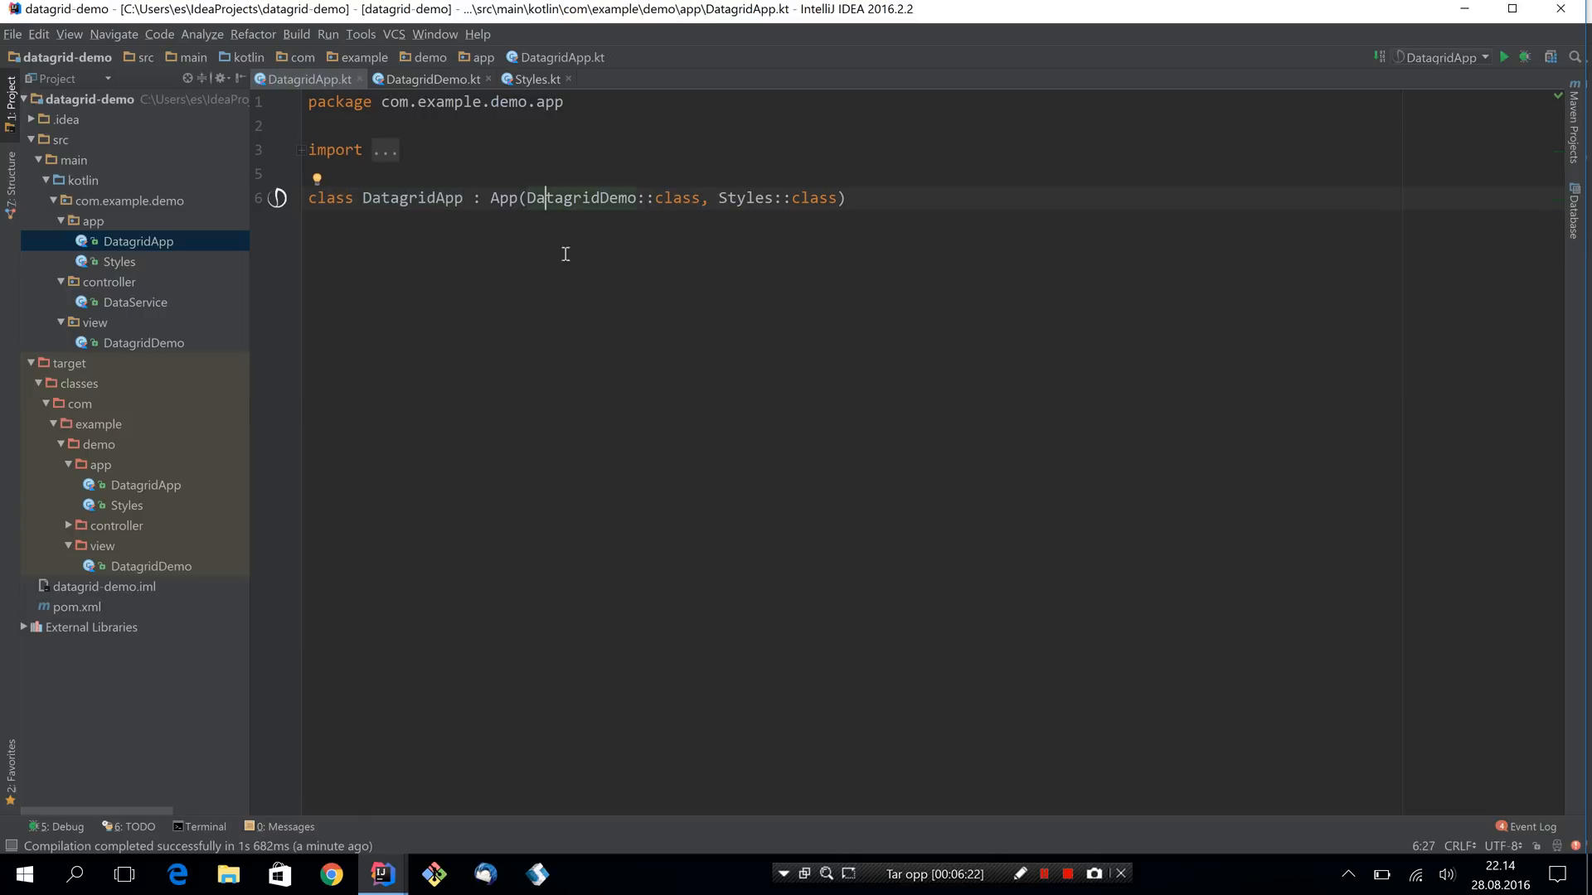
Hide the Run panel and place the caret at the end of the App class line.
left_click(1083, 197)
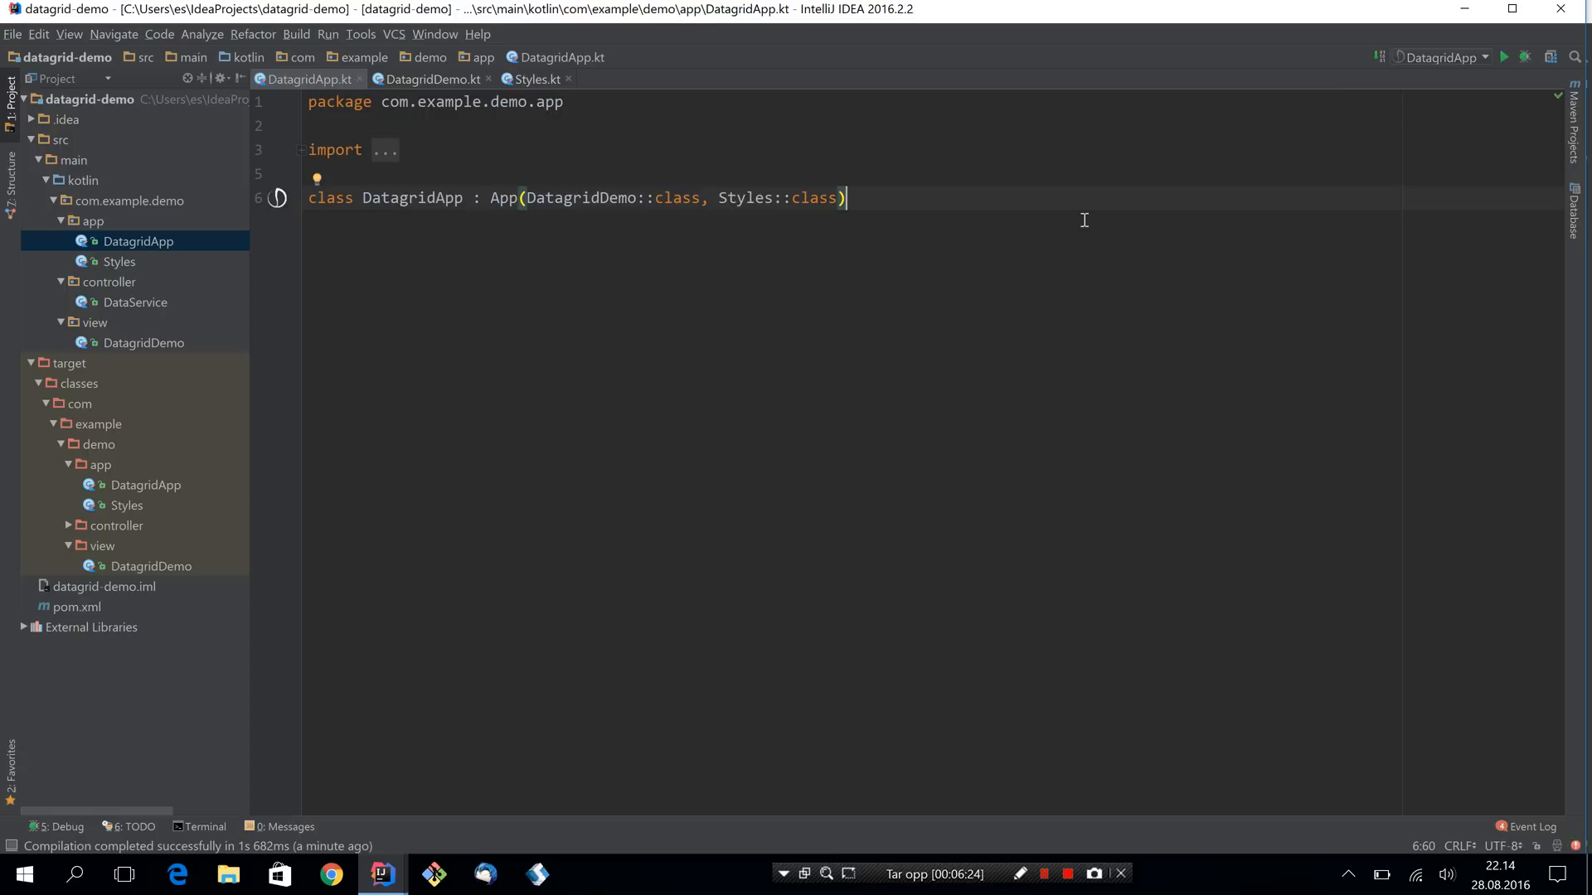